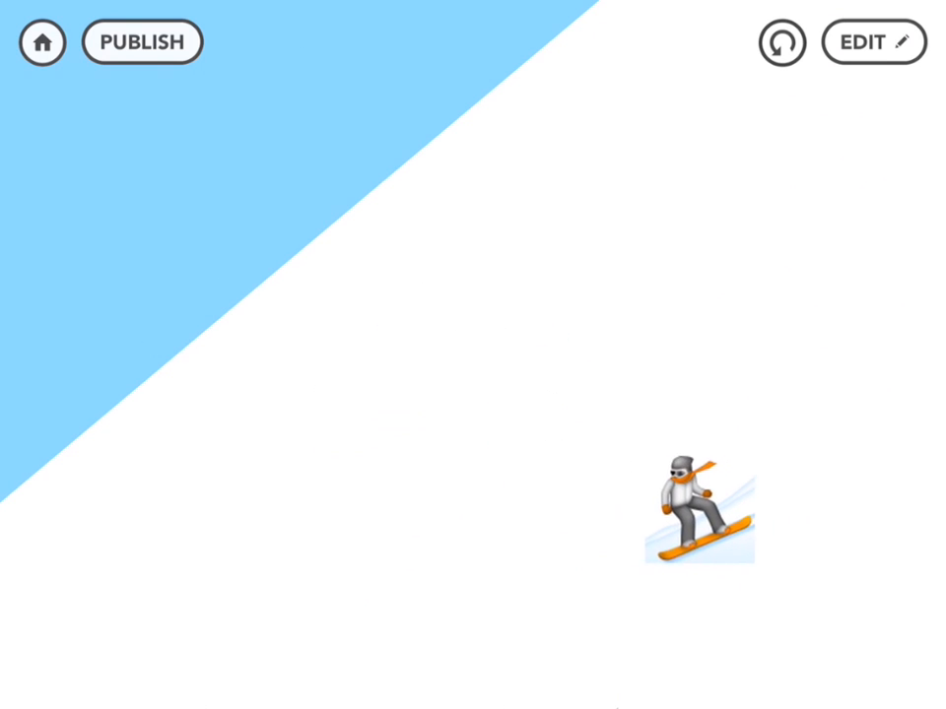
# Leave play mode and bring up the character picker for the new project.
pyautogui.moveTo(700, 517); pyautogui.dragTo(473, 434)
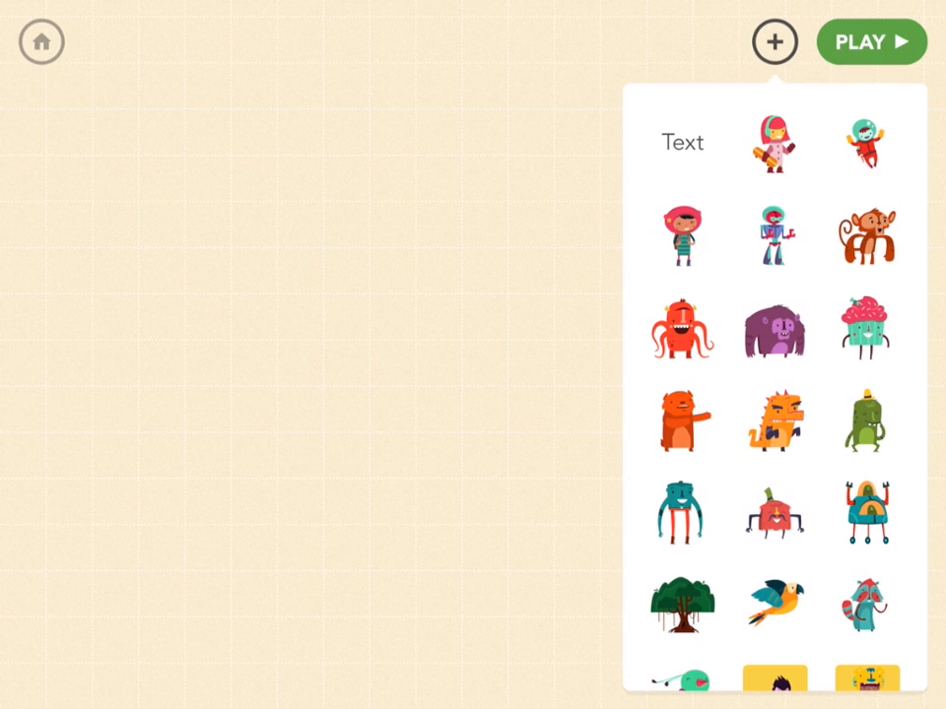
# Add the Bird from the picker, test it in play mode, and return to editing.
pyautogui.scroll(-3)
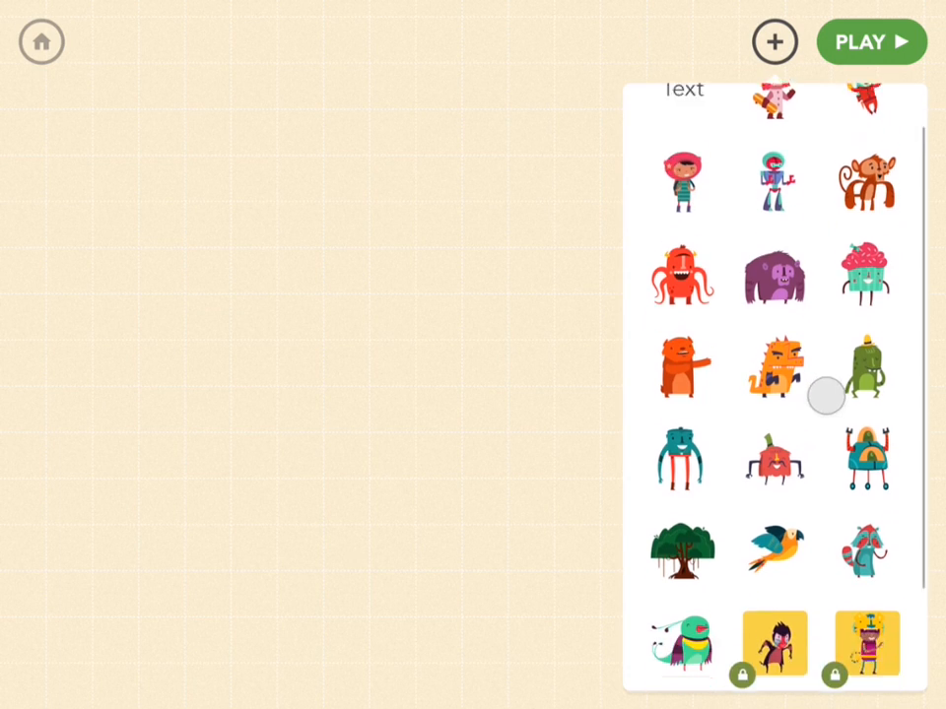
pyautogui.scroll(-3)
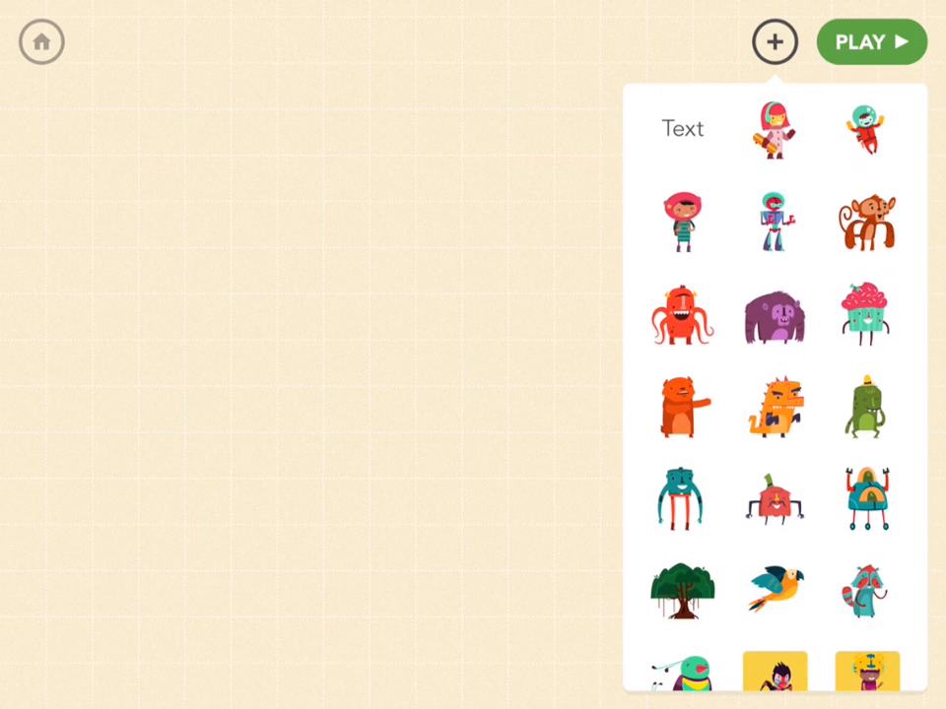
pyautogui.scroll(-3)
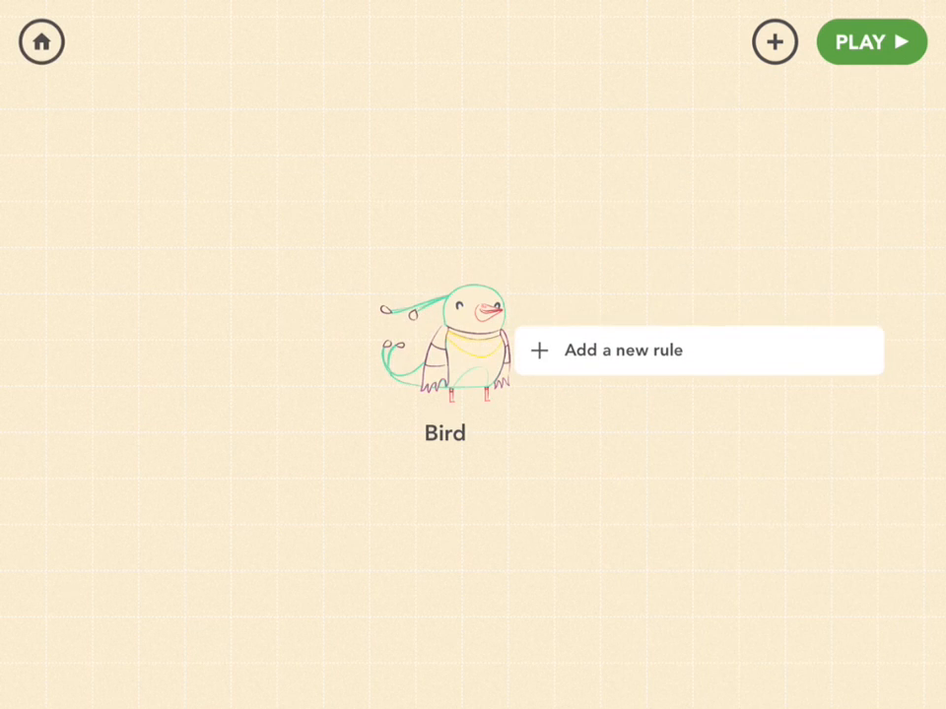
pyautogui.click(871, 41)
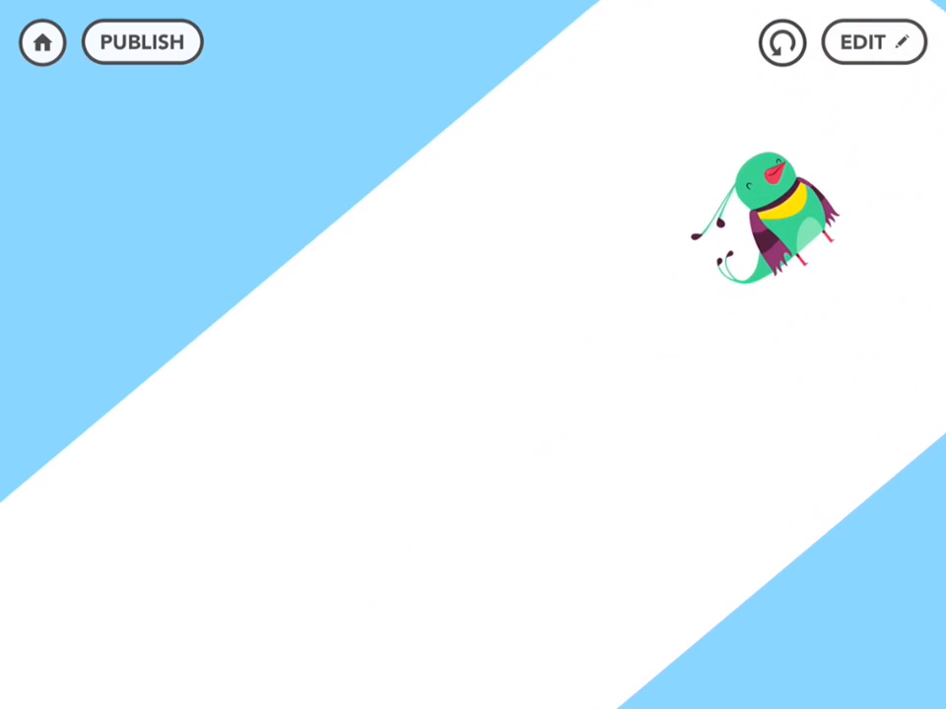
pyautogui.click(871, 42)
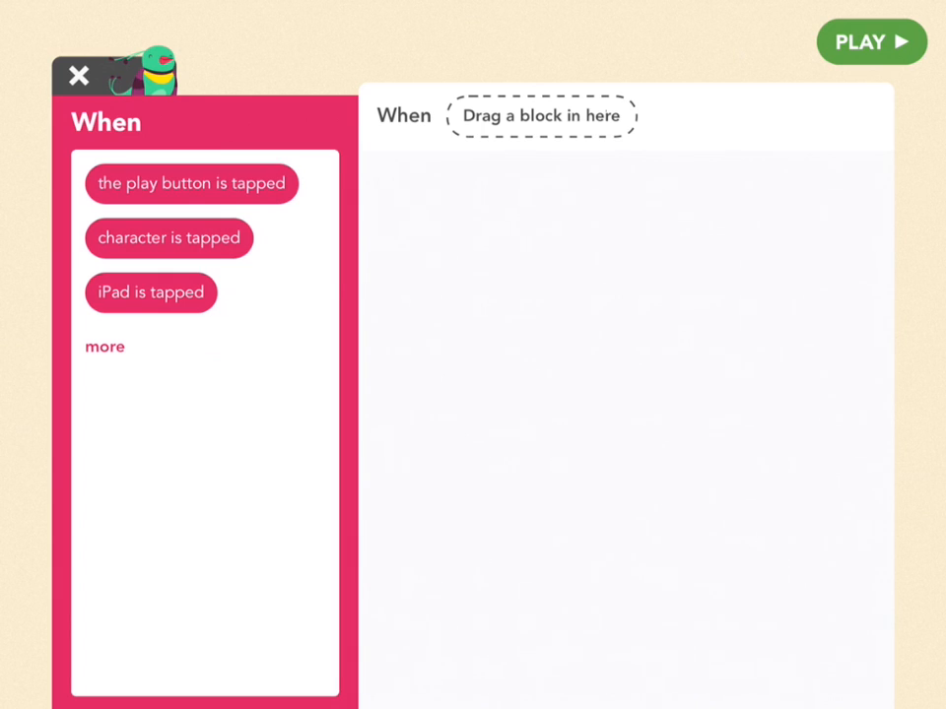
# On play tapped, make the Bird leave a light blue 999999999-wide trail moving forward 1.
pyautogui.click(192, 181)
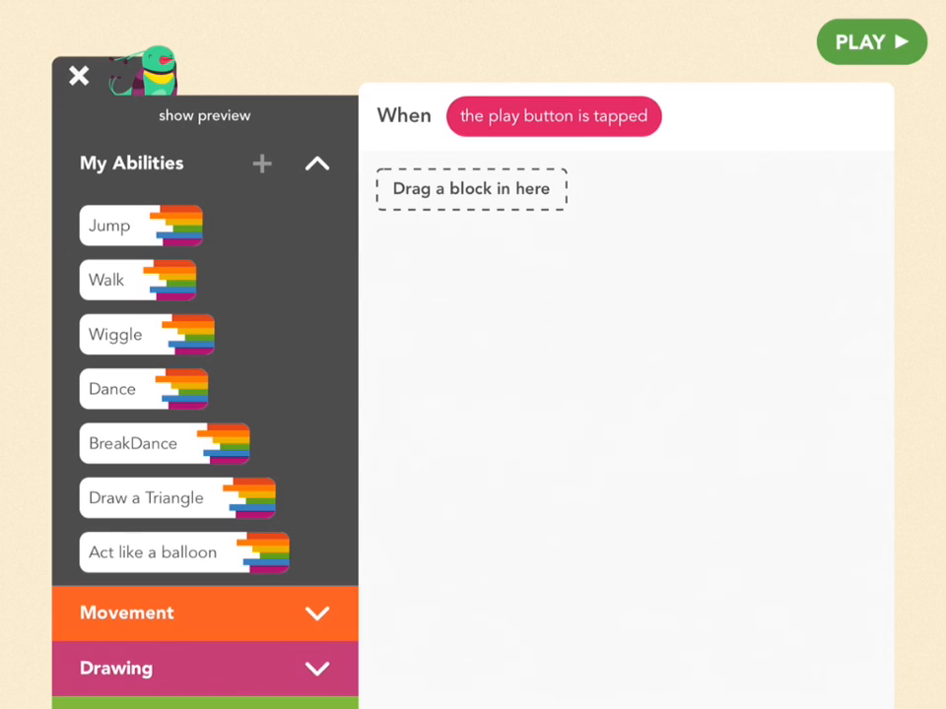
pyautogui.scroll(-3)
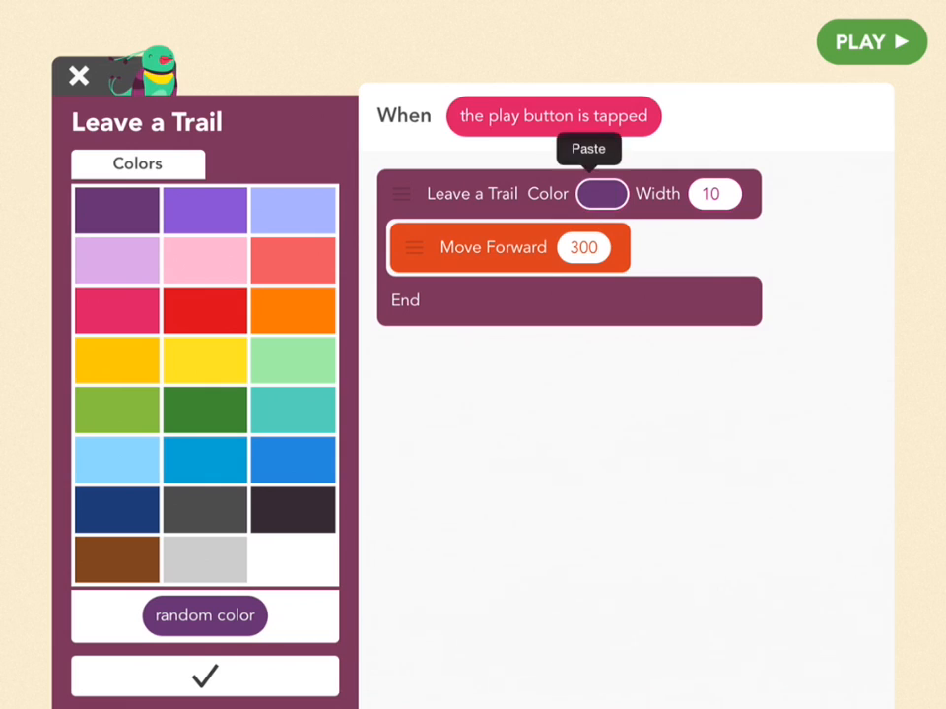
pyautogui.click(116, 461)
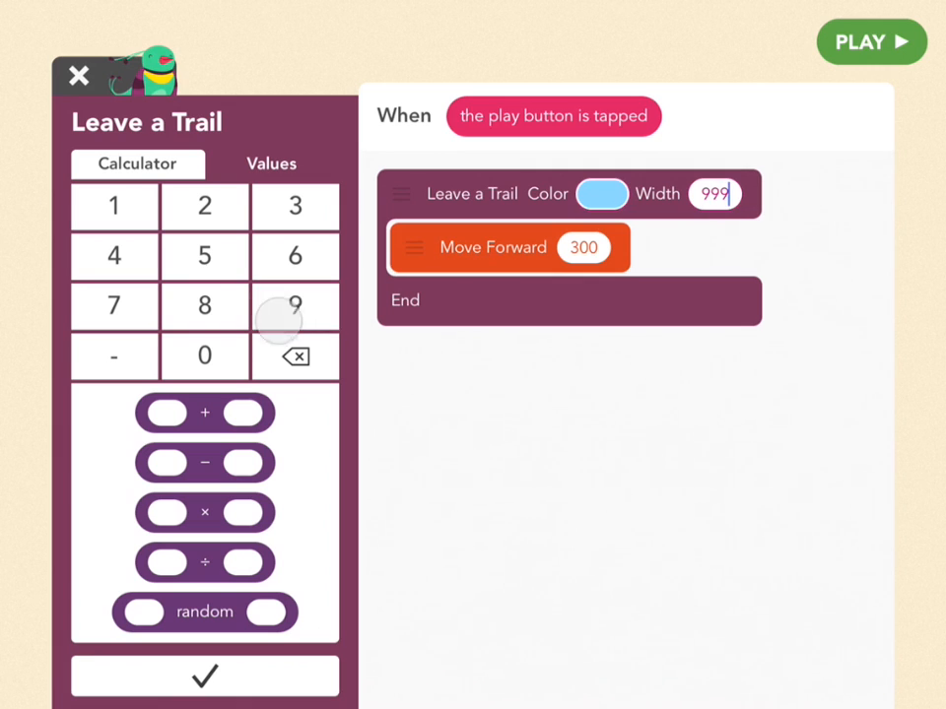
pyautogui.click(205, 674)
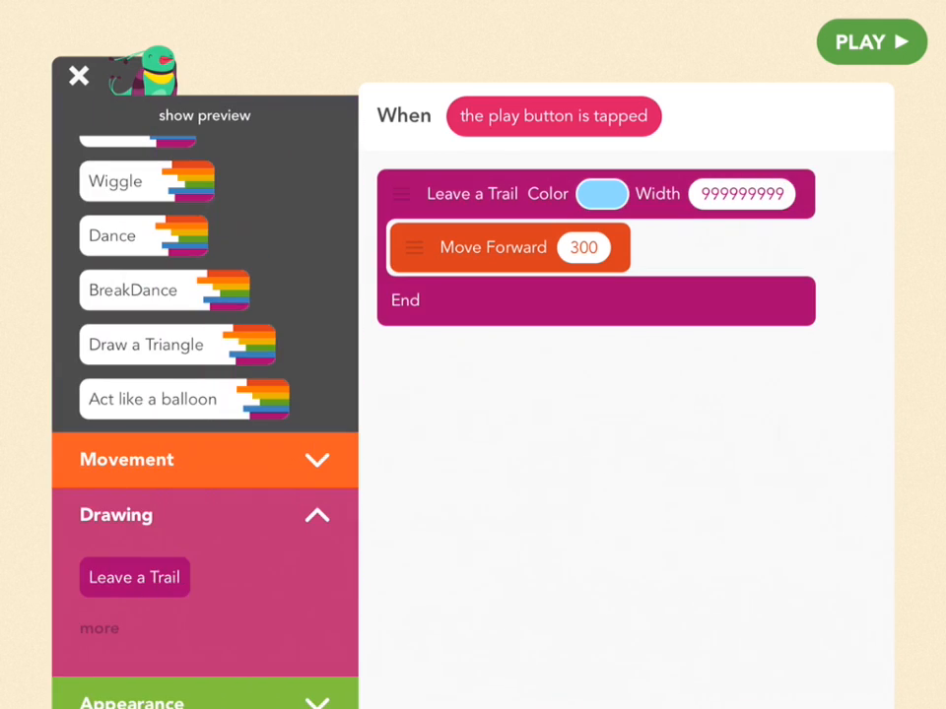
pyautogui.click(583, 248)
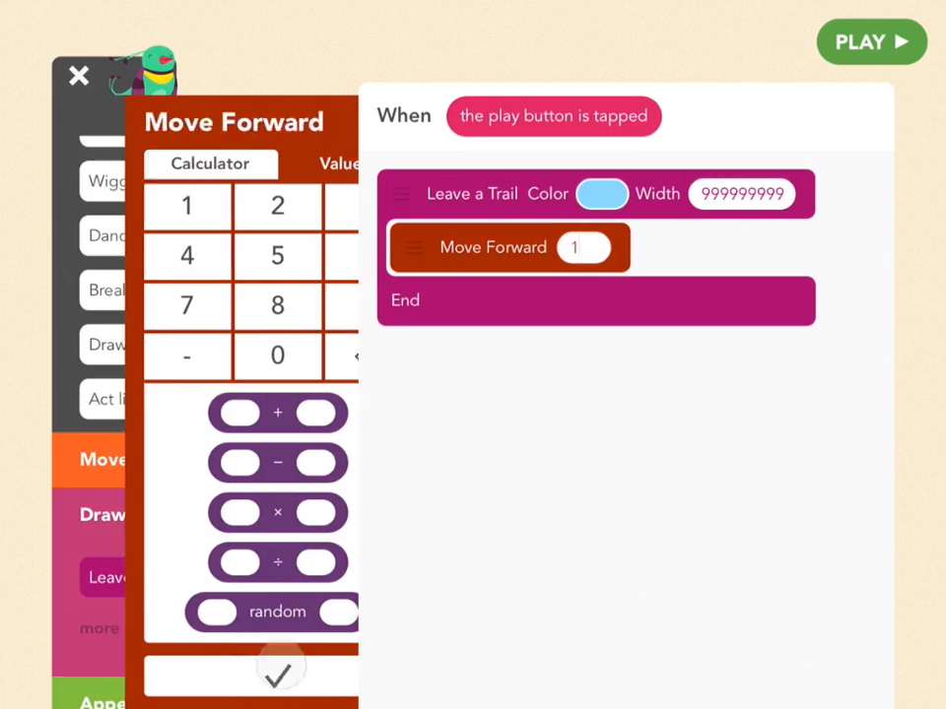
pyautogui.click(280, 674)
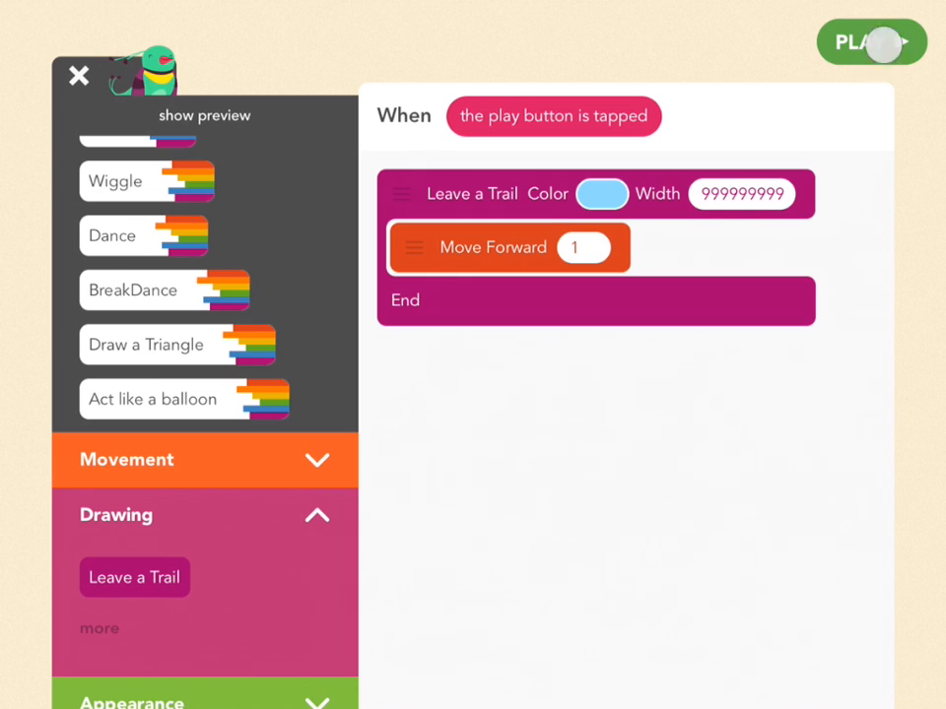
# Test the wide blue trail in play mode and return to the Bird's rule for a Set Position X 200, Y 0 step.
pyautogui.click(871, 41)
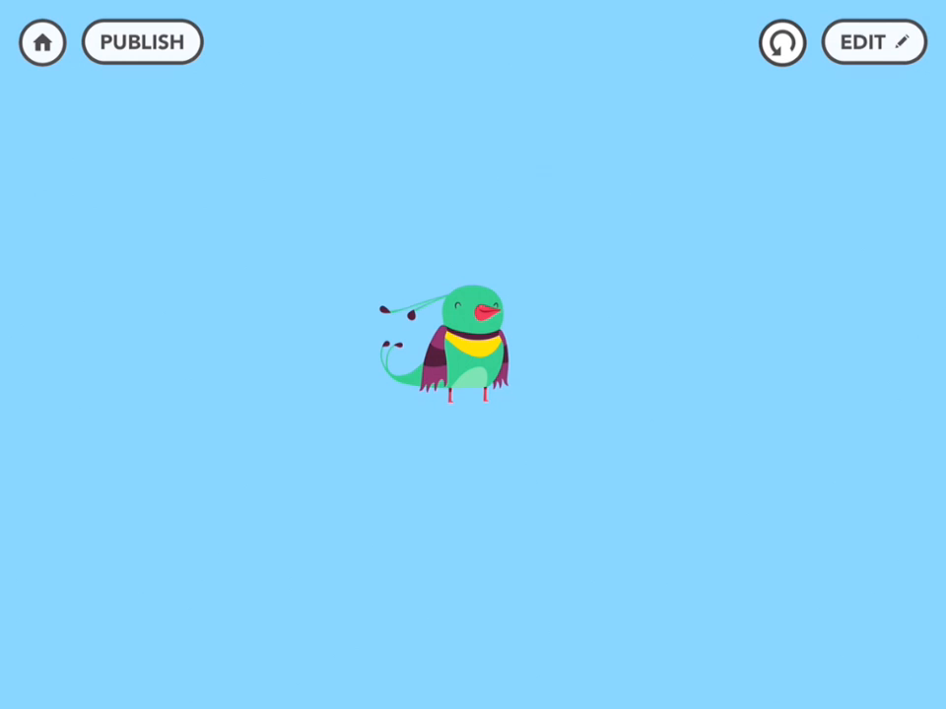
pyautogui.click(871, 42)
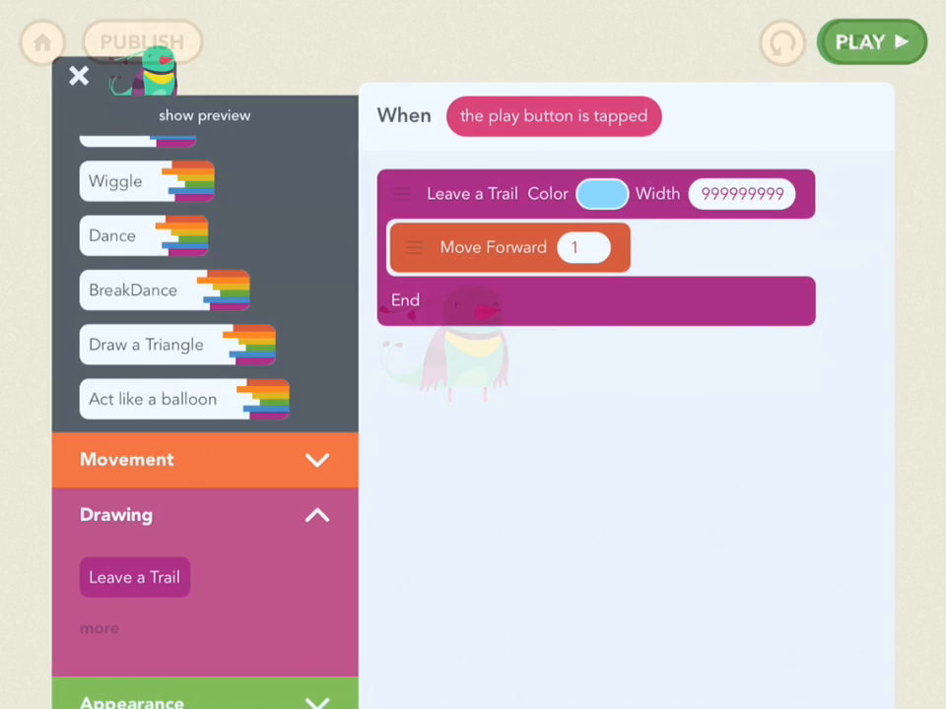
pyautogui.click(871, 42)
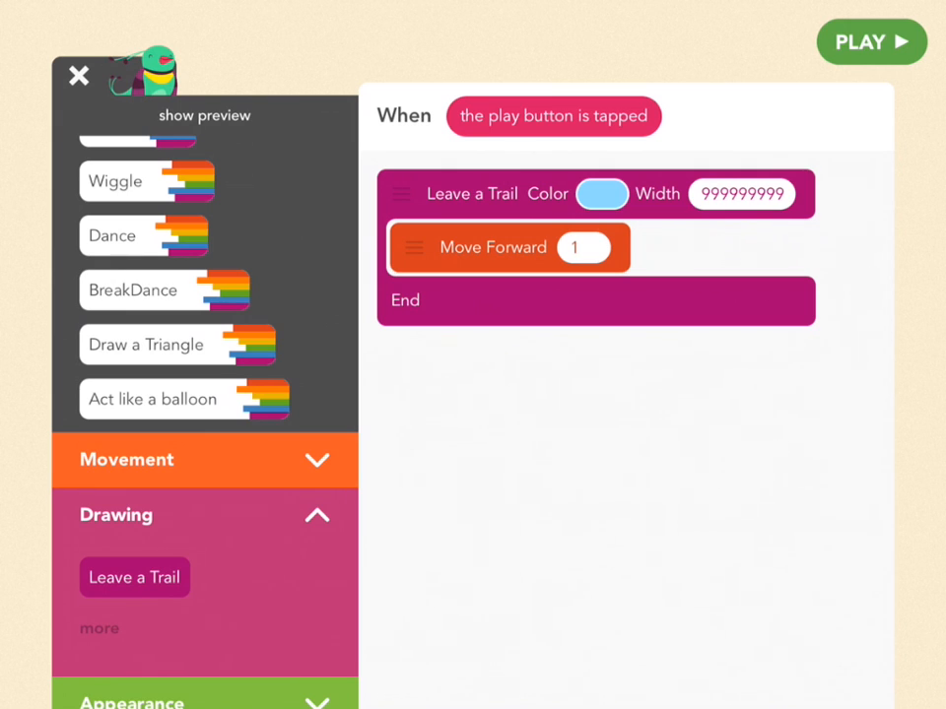
pyautogui.click(79, 75)
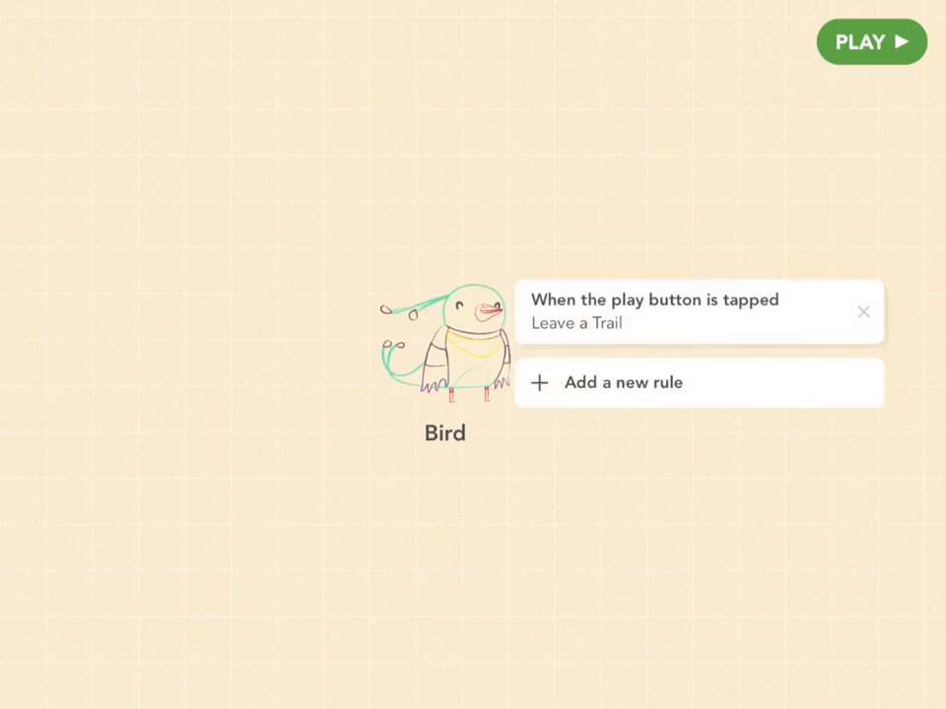
pyautogui.click(871, 42)
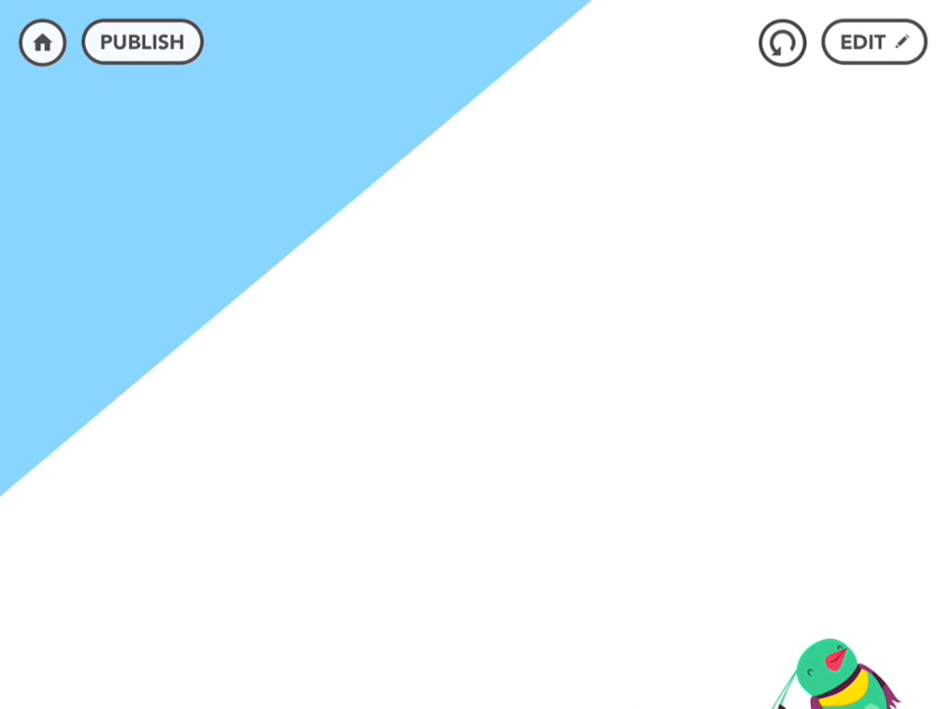
pyautogui.click(872, 43)
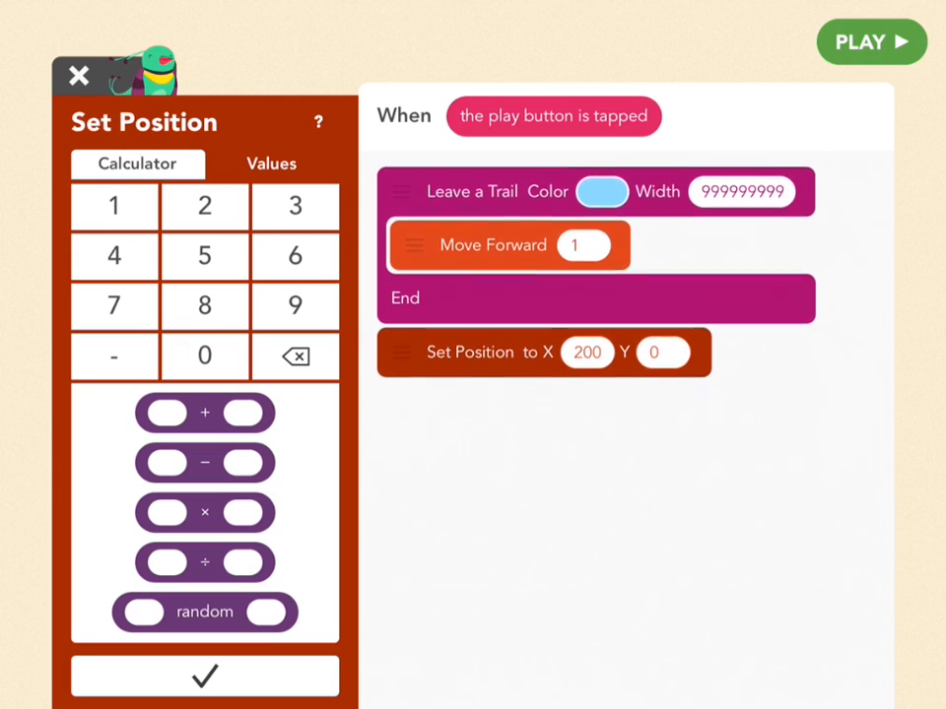
# Confirm the X 200, Y 0 position and add a 40-degree turn from Movement.
pyautogui.click(662, 358)
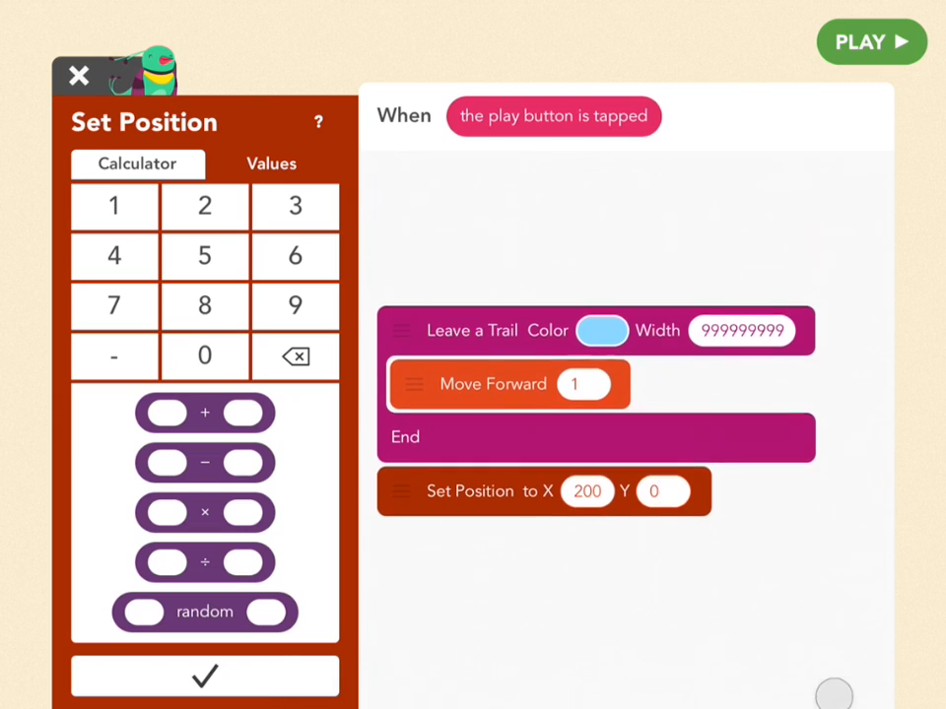
pyautogui.click(662, 354)
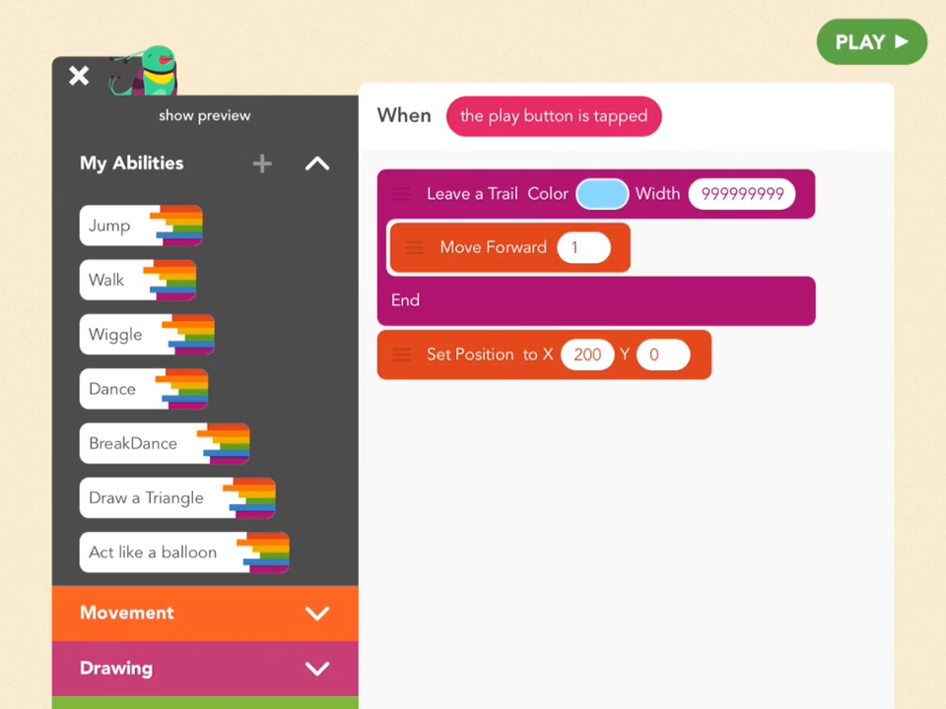
pyautogui.click(126, 613)
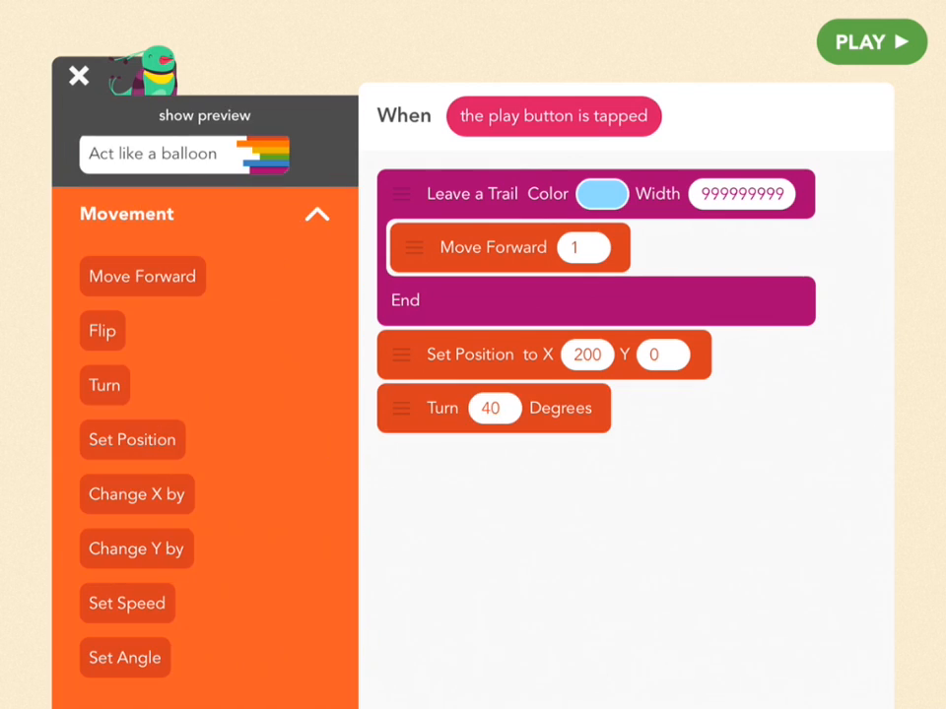
# Add a white 600-wide trail moving forward 1000 and run the game to see the slope.
pyautogui.scroll(-3)
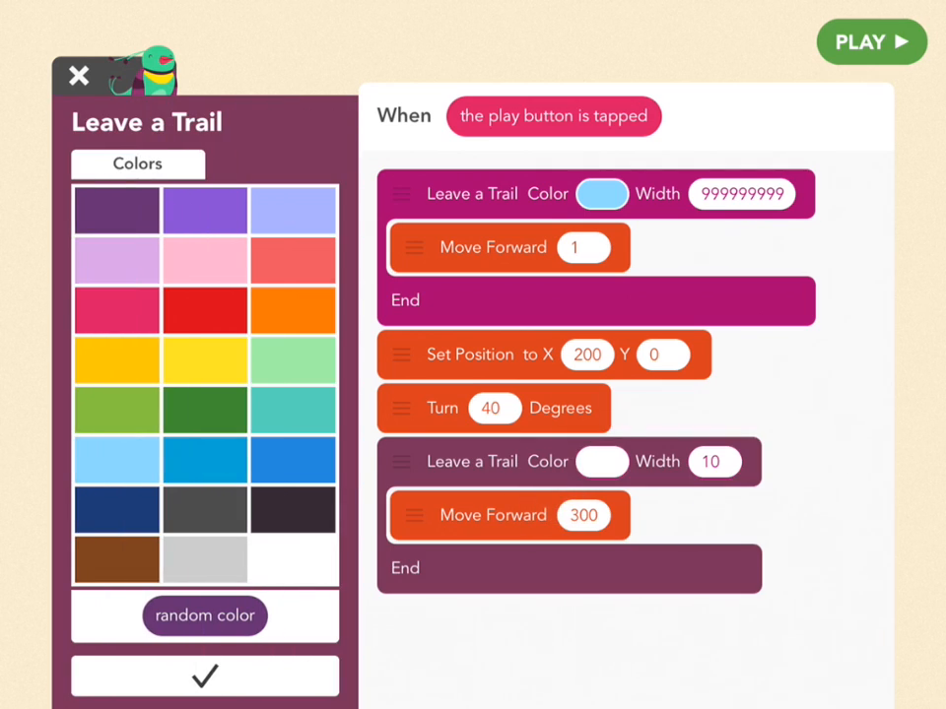
pyautogui.click(713, 461)
pyautogui.write('600')
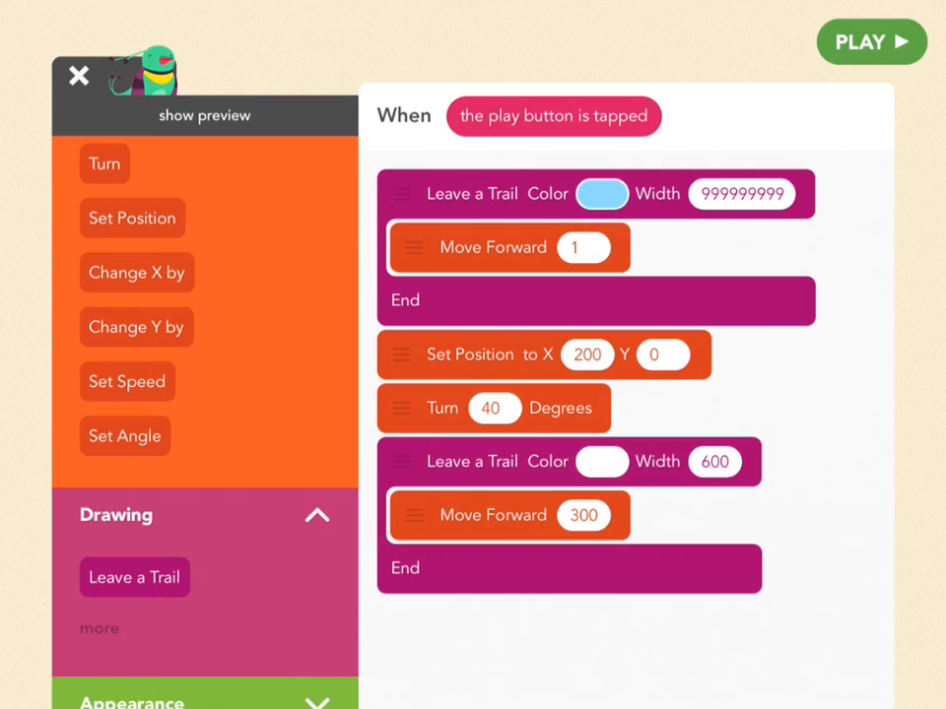
pyautogui.click(584, 515)
pyautogui.write('1000')
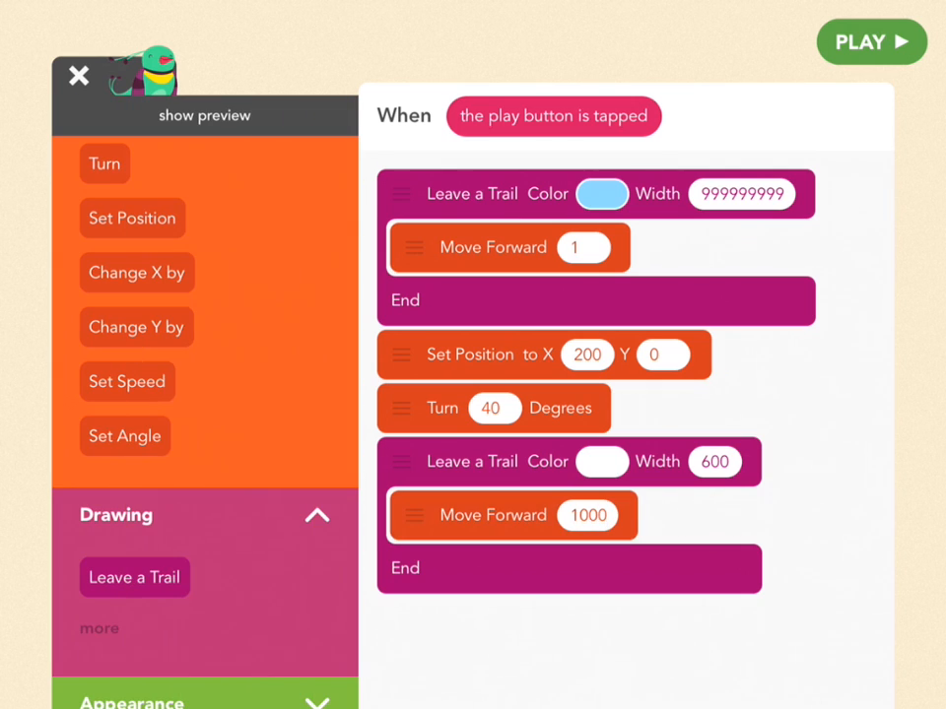
pyautogui.click(871, 42)
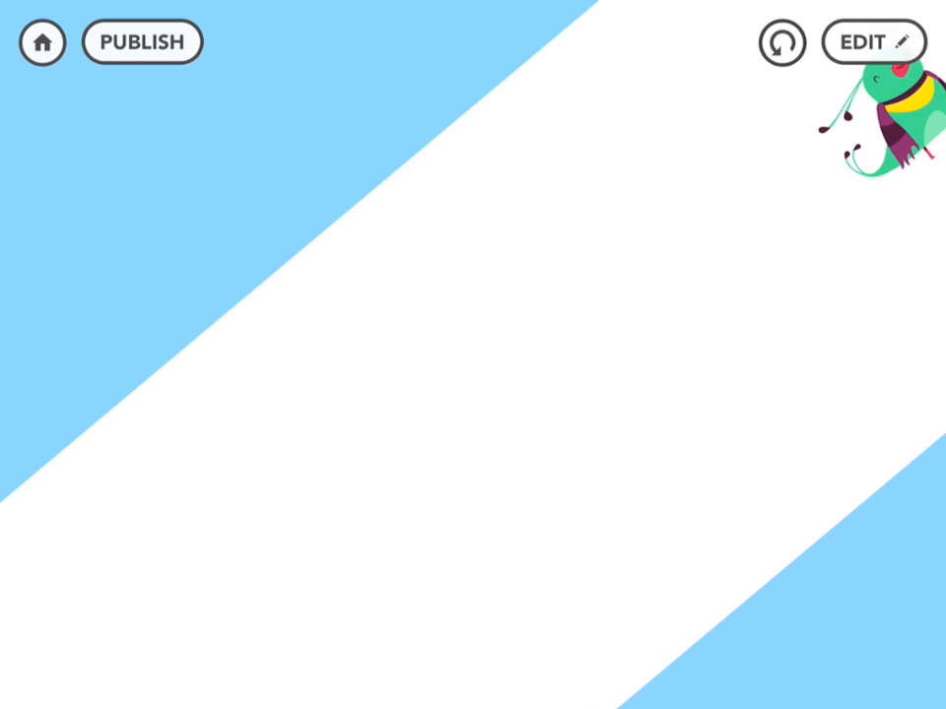
pyautogui.click(871, 42)
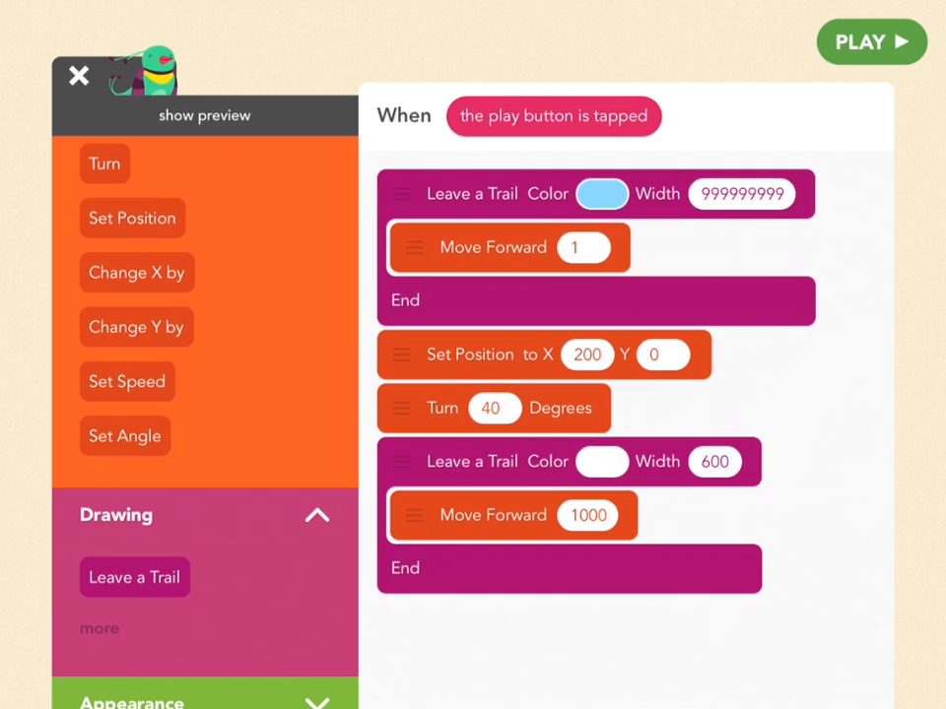
pyautogui.moveTo(126, 382); pyautogui.dragTo(544, 154)
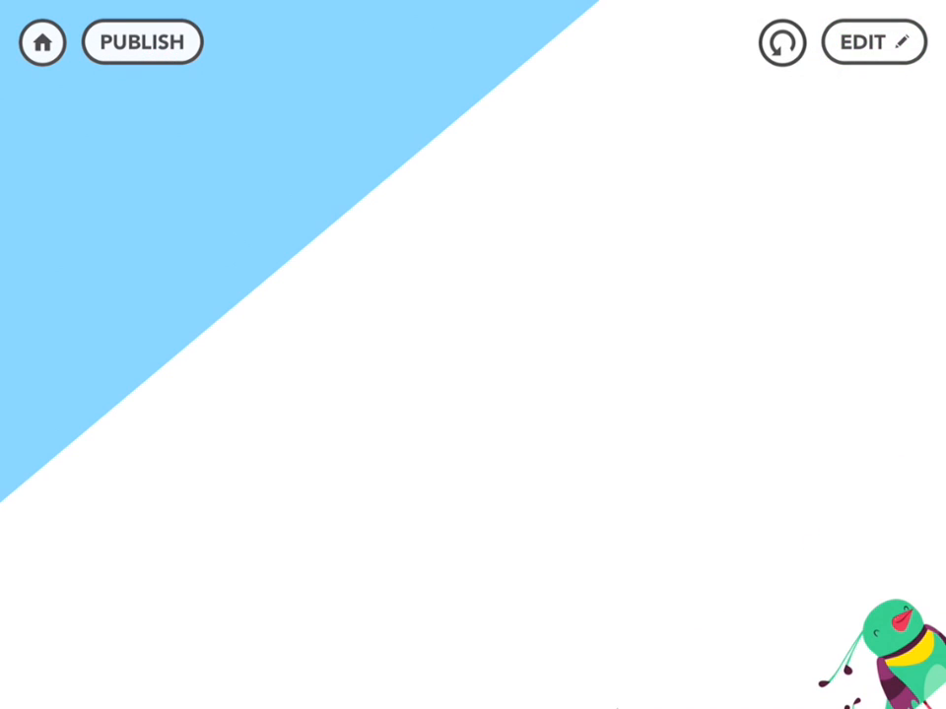
# End the Bird's script with Set Invisibility 100 percent and return to the stage.
pyautogui.click(871, 42)
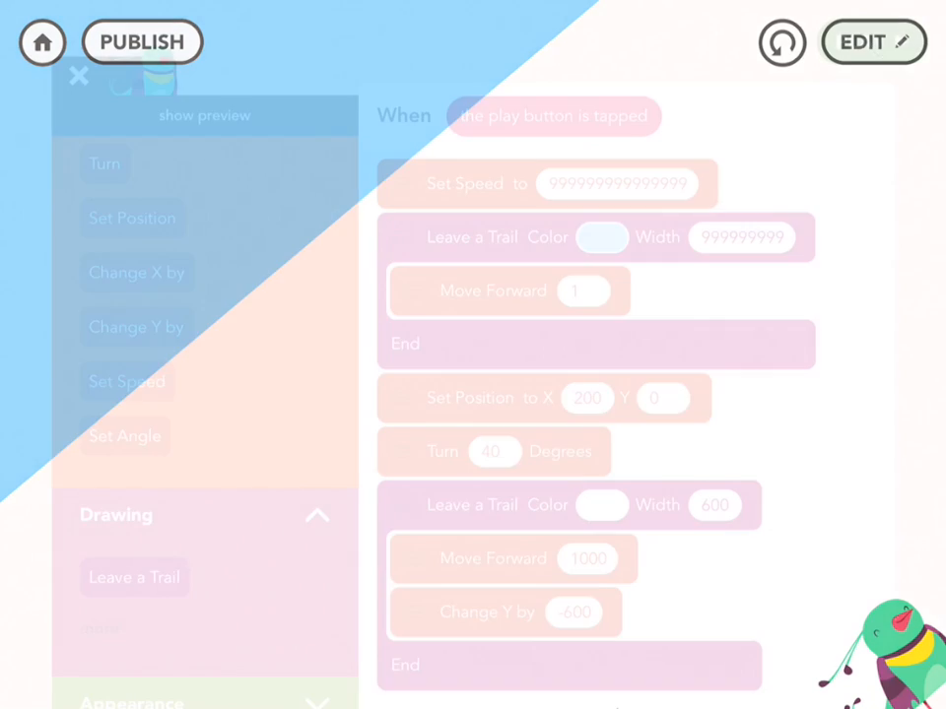
pyautogui.click(871, 41)
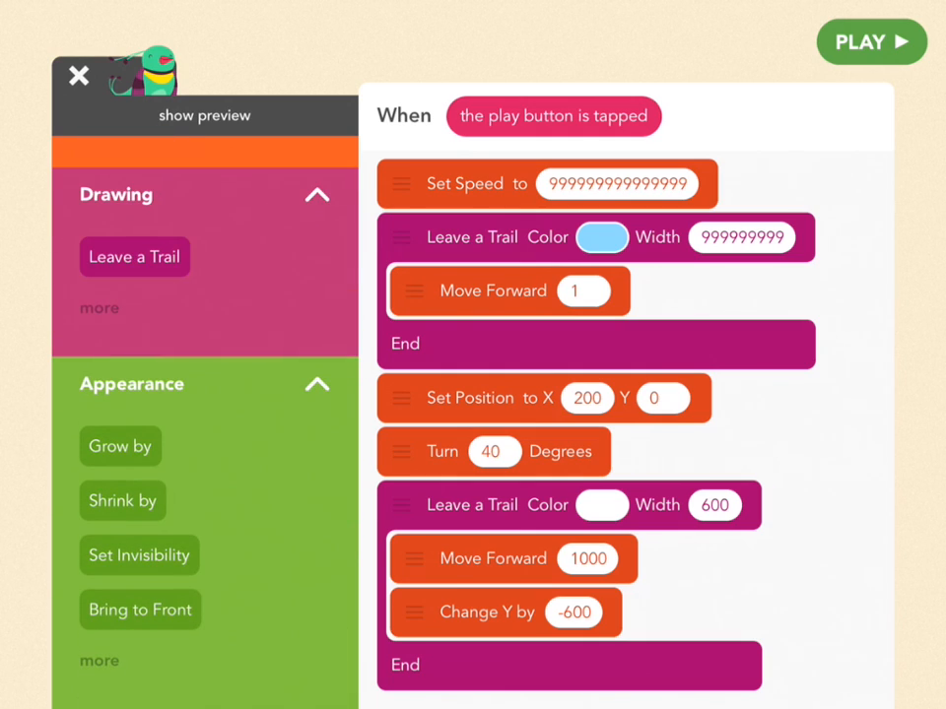
pyautogui.moveTo(138, 556); pyautogui.dragTo(365, 556)
pyautogui.write('10')
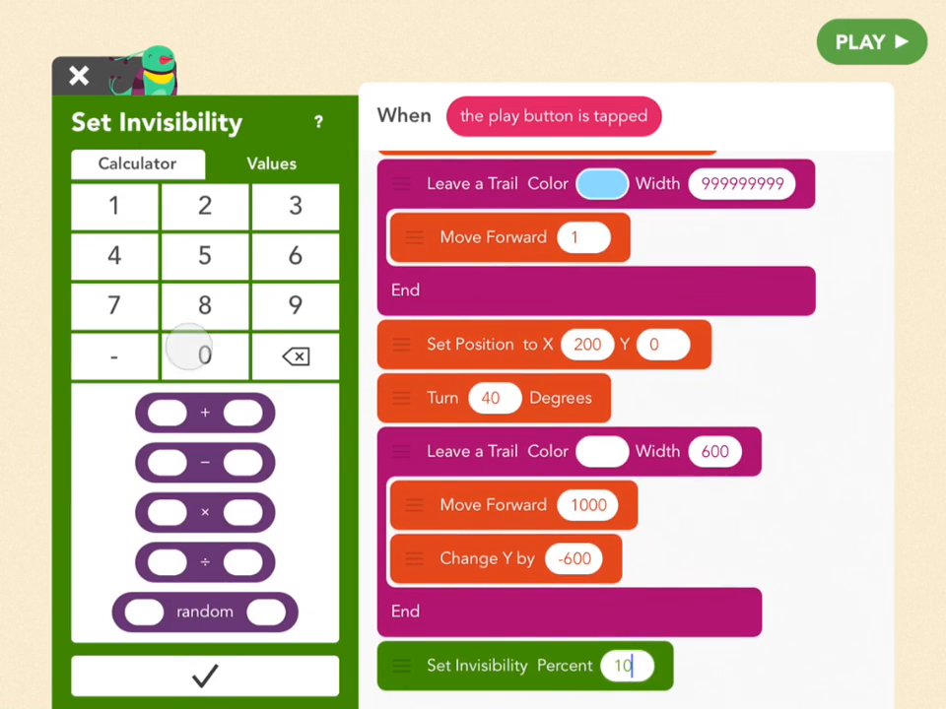
pyautogui.click(205, 676)
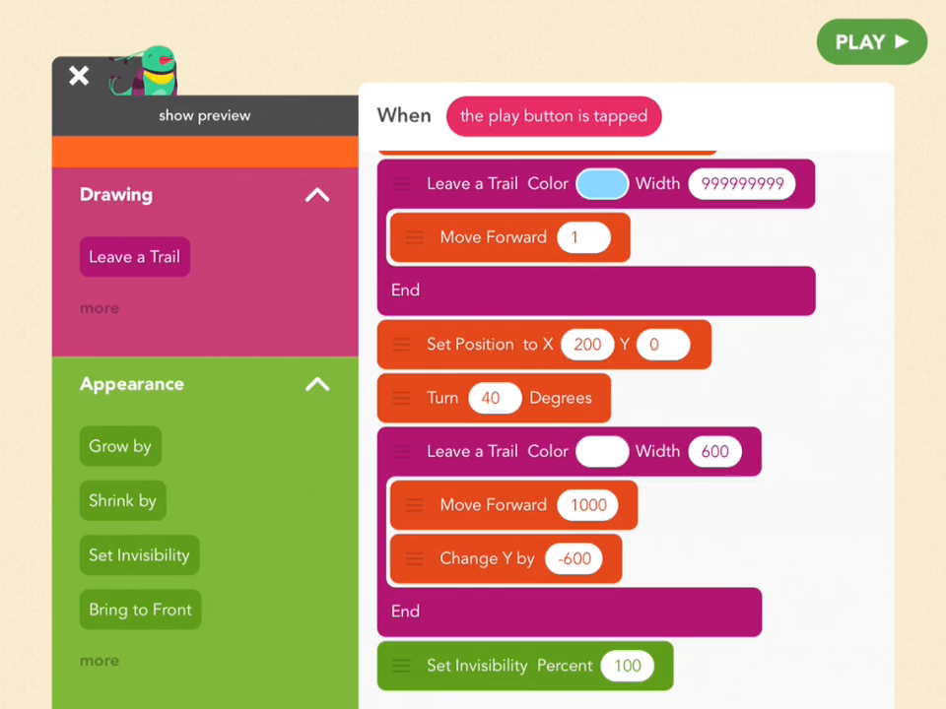
pyautogui.click(79, 75)
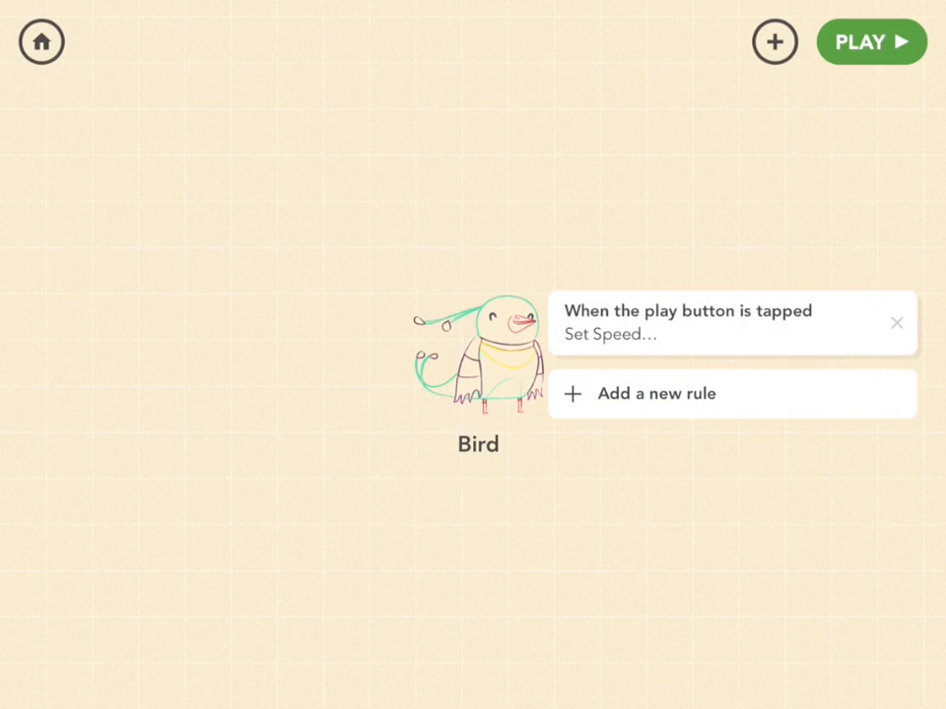
# Add a new Text object and start entering its text.
pyautogui.click(775, 41)
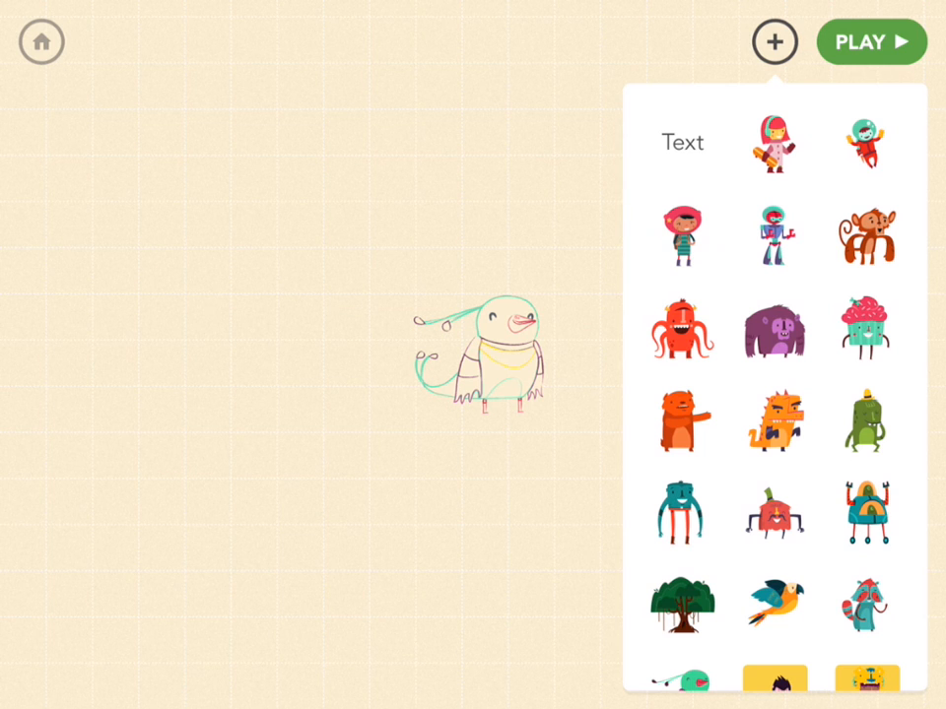
pyautogui.click(682, 142)
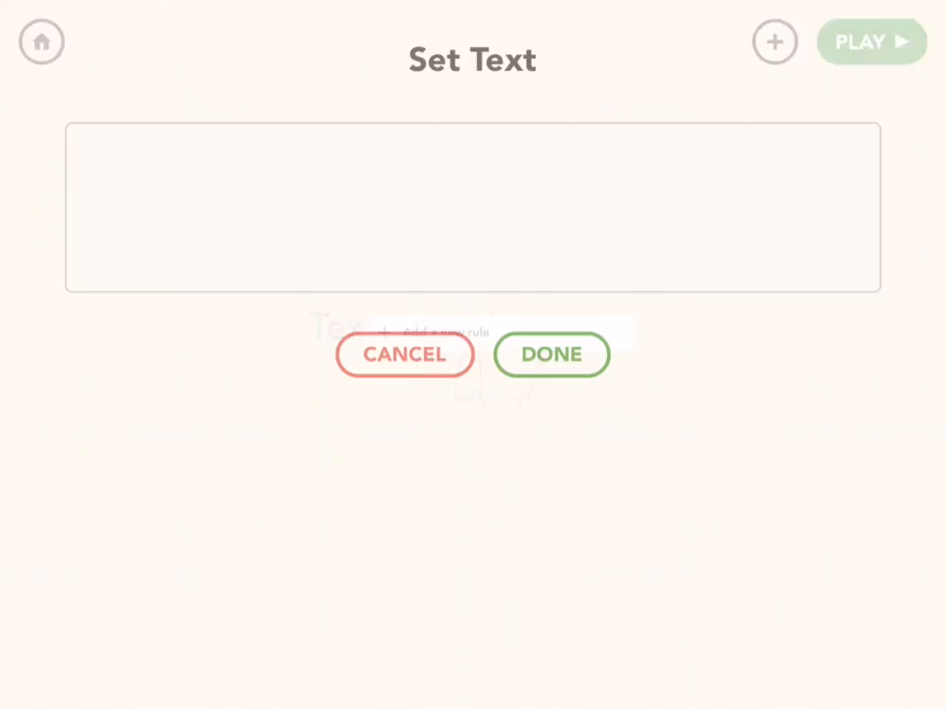
pyautogui.click(471, 206)
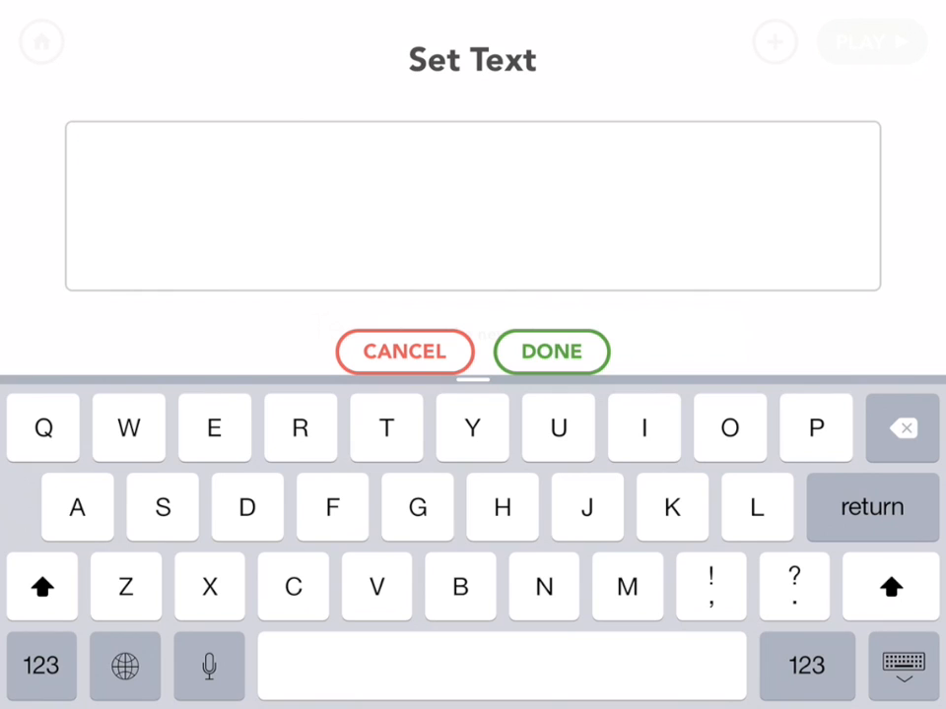
pyautogui.click(124, 666)
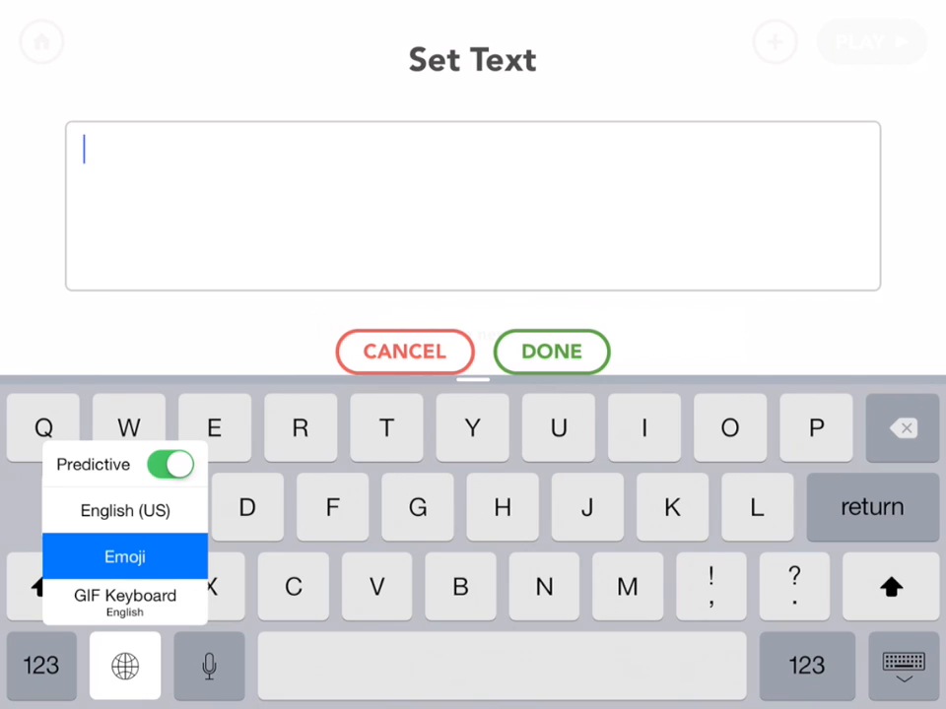
# Switch the keyboard to Emoji and set the text to the snowboarder emoji.
pyautogui.click(125, 511)
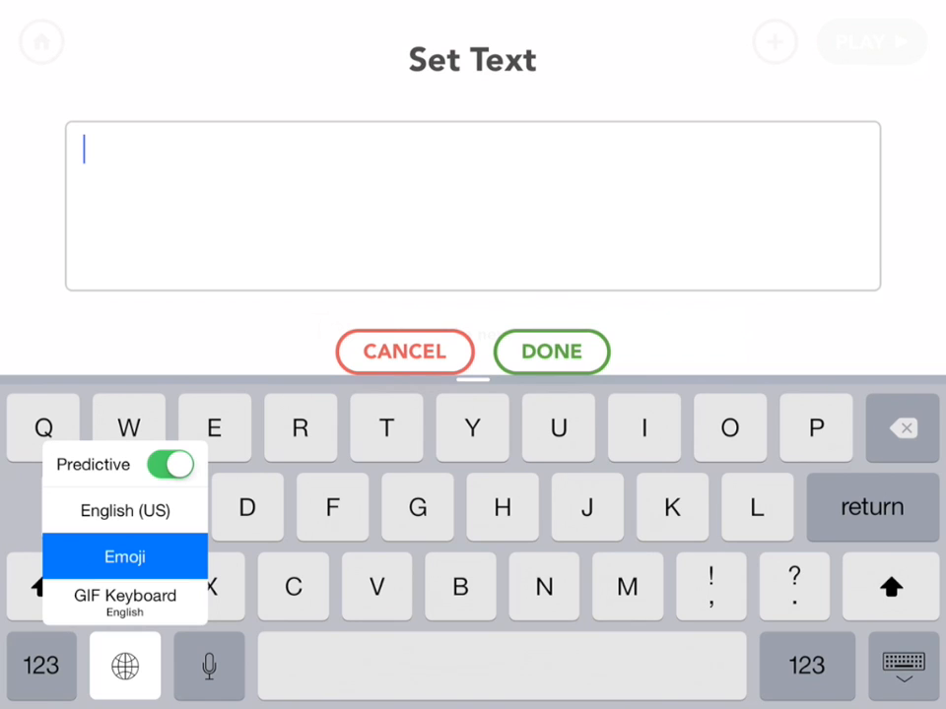
pyautogui.click(124, 556)
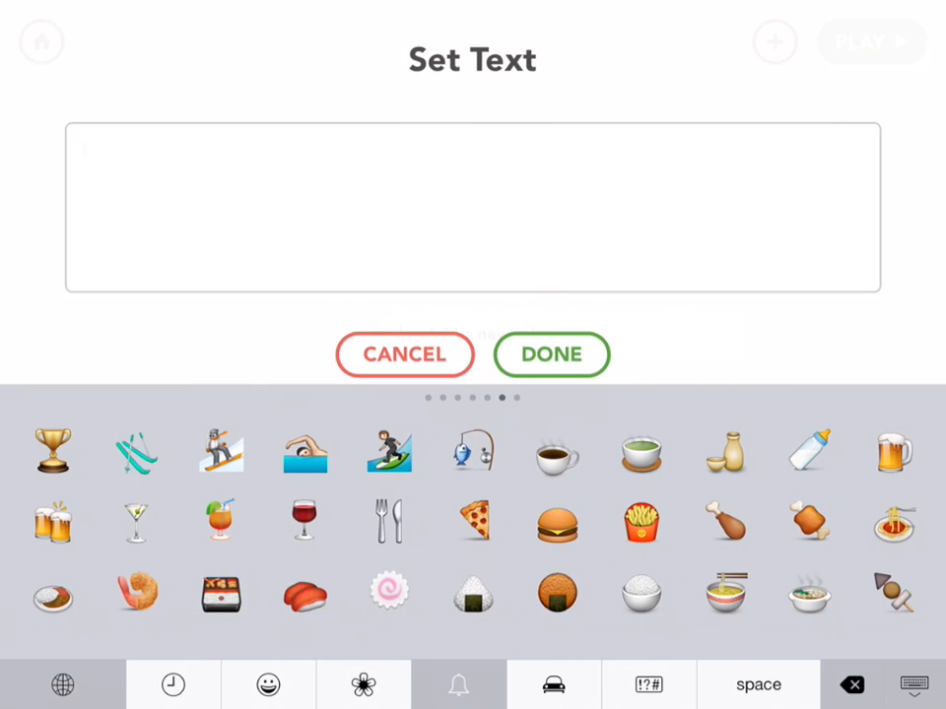
pyautogui.click(221, 451)
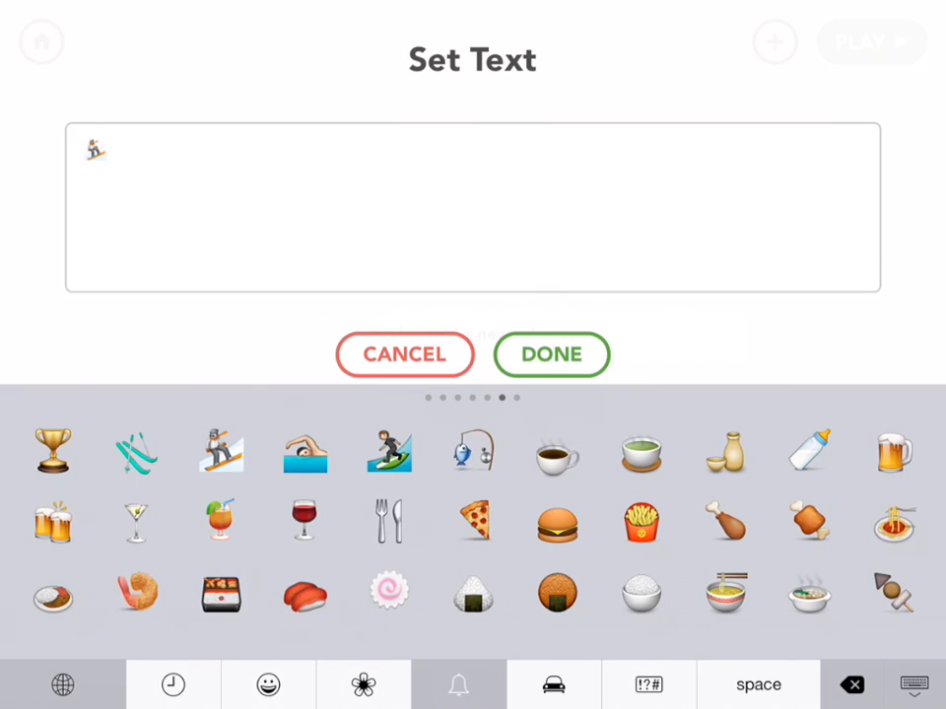
pyautogui.click(550, 355)
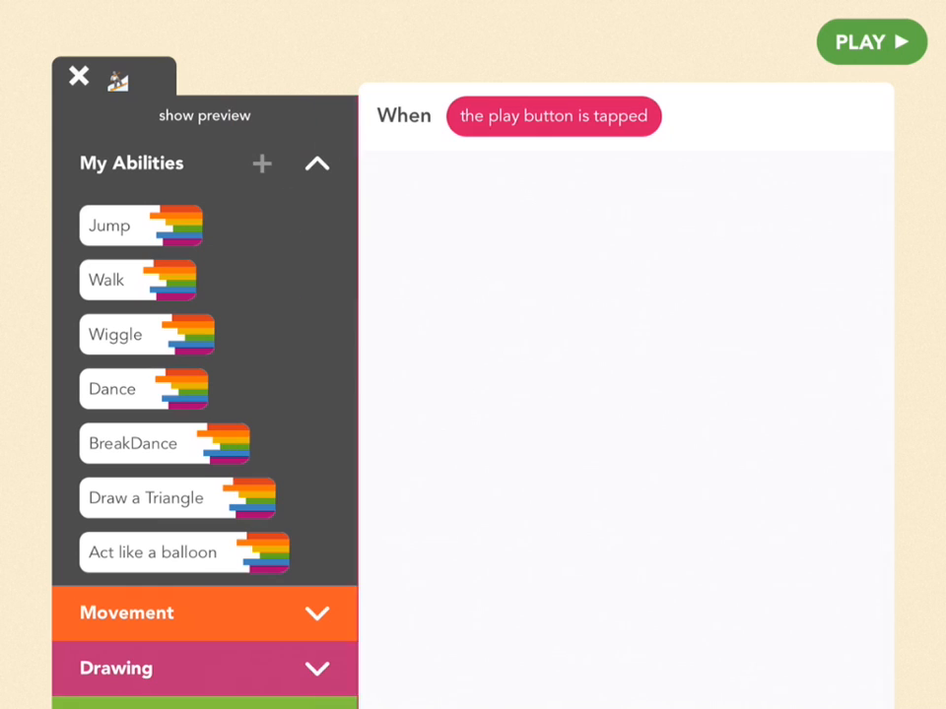
# Grow the snowboarder by 200 percent, then place a Repeat Forever loop below it.
pyautogui.scroll(-3)
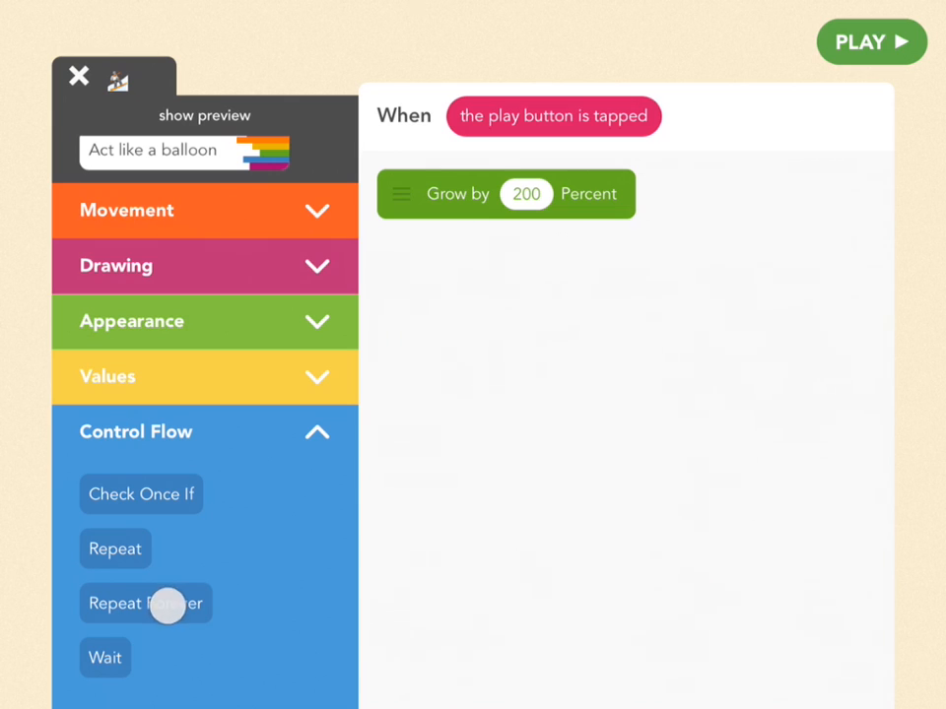
pyautogui.moveTo(146, 603); pyautogui.dragTo(461, 465)
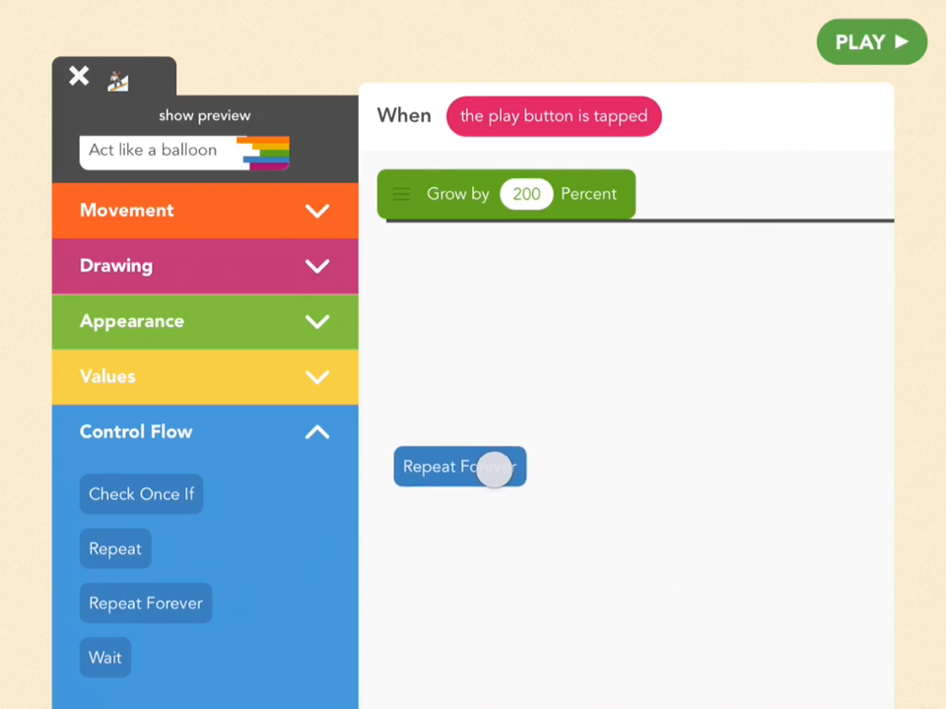
pyautogui.moveTo(462, 465); pyautogui.dragTo(465, 246)
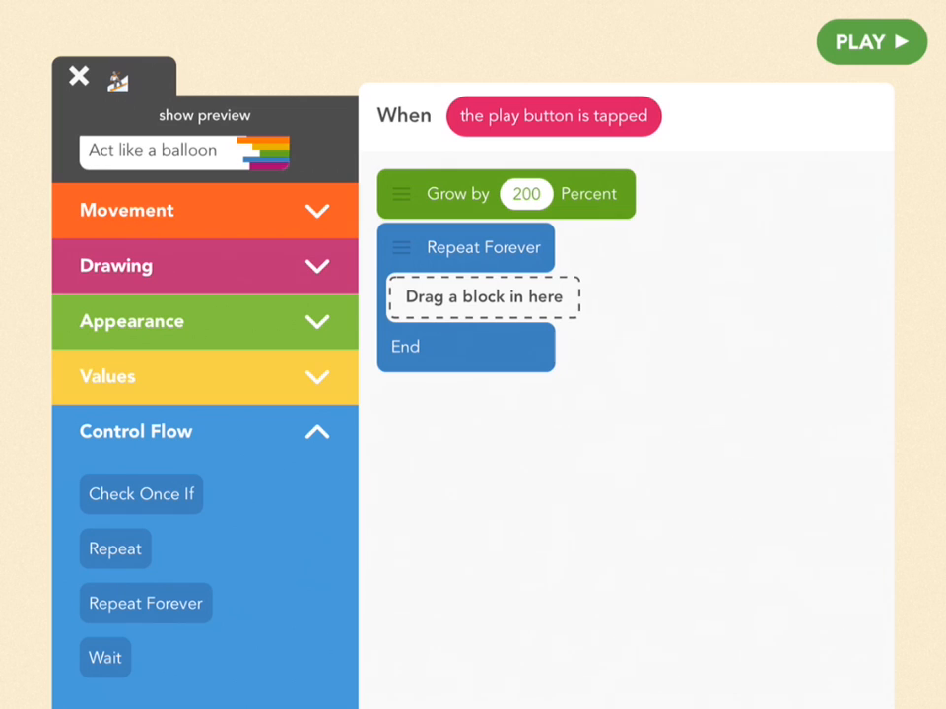
pyautogui.click(126, 209)
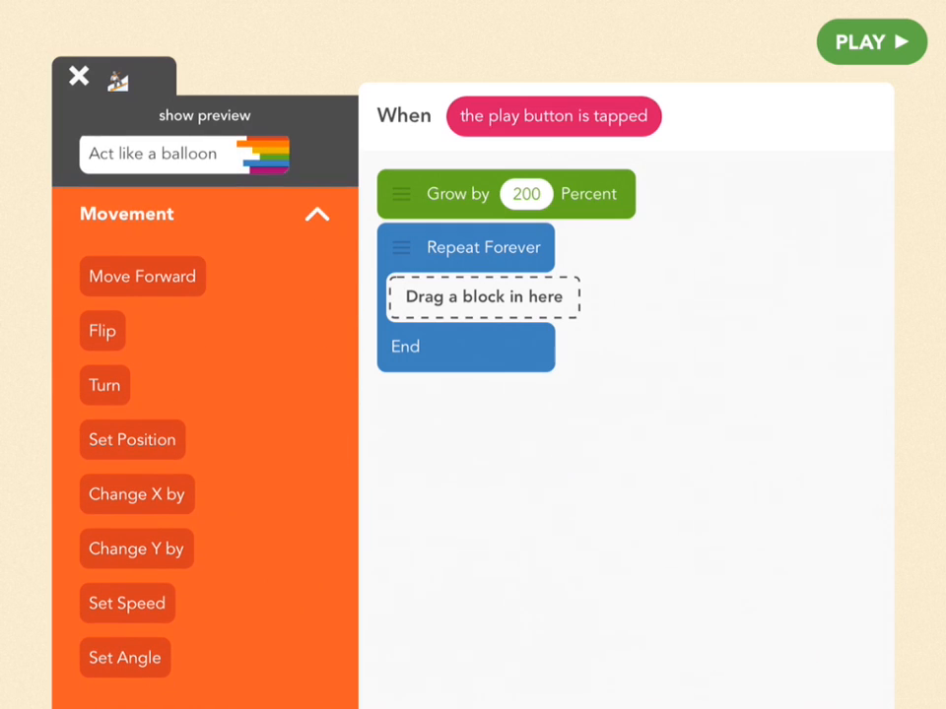
# Inside Repeat Forever, change X by the iPad's tilt right % value.
pyautogui.moveTo(136, 493); pyautogui.dragTo(483, 298)
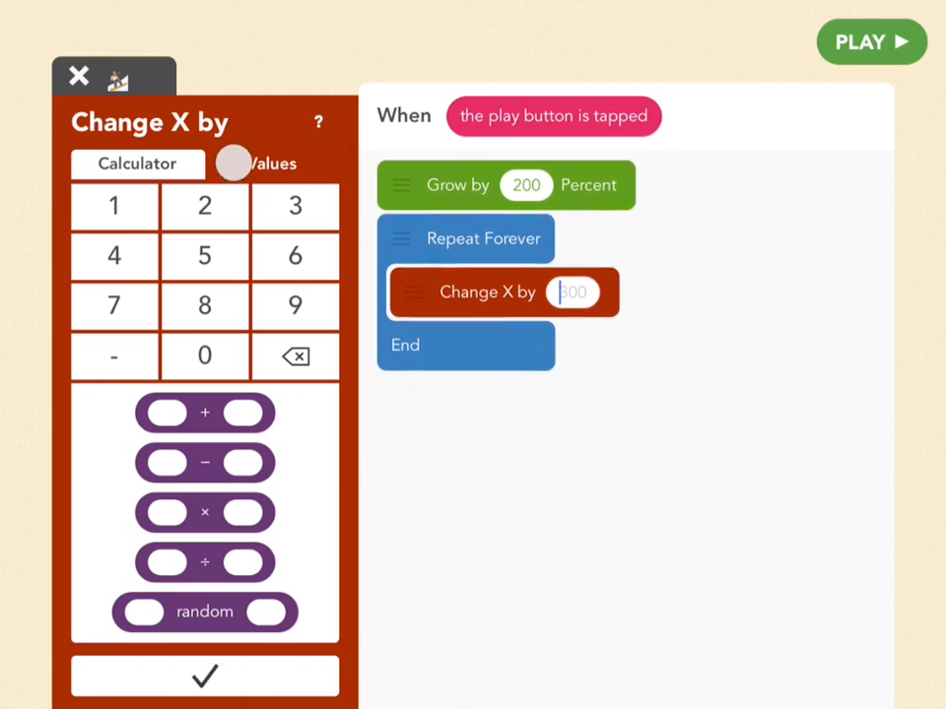
pyautogui.click(272, 163)
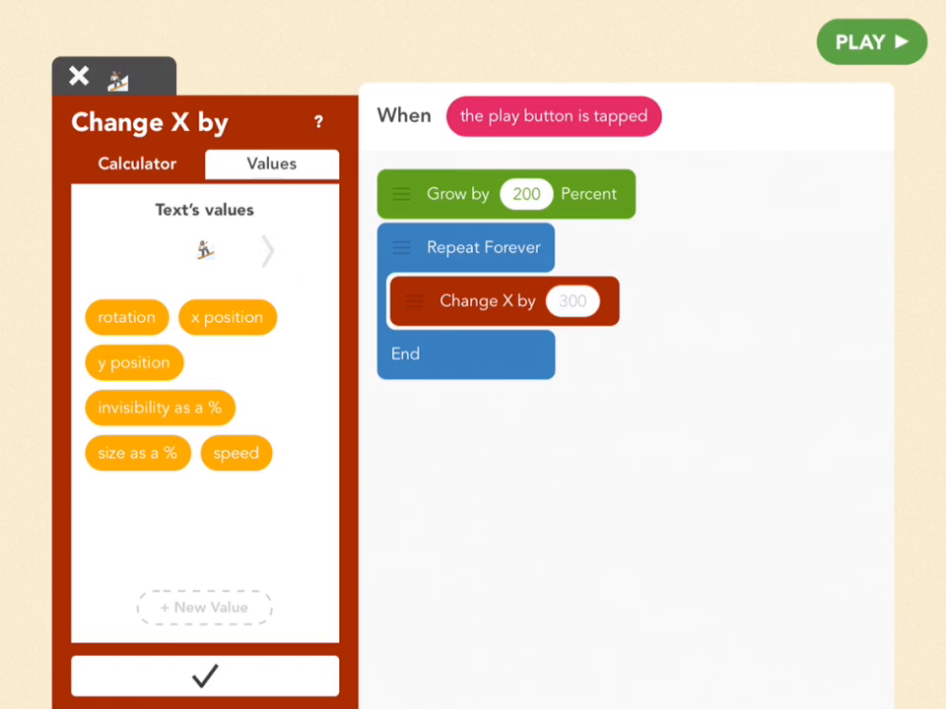
pyautogui.click(268, 249)
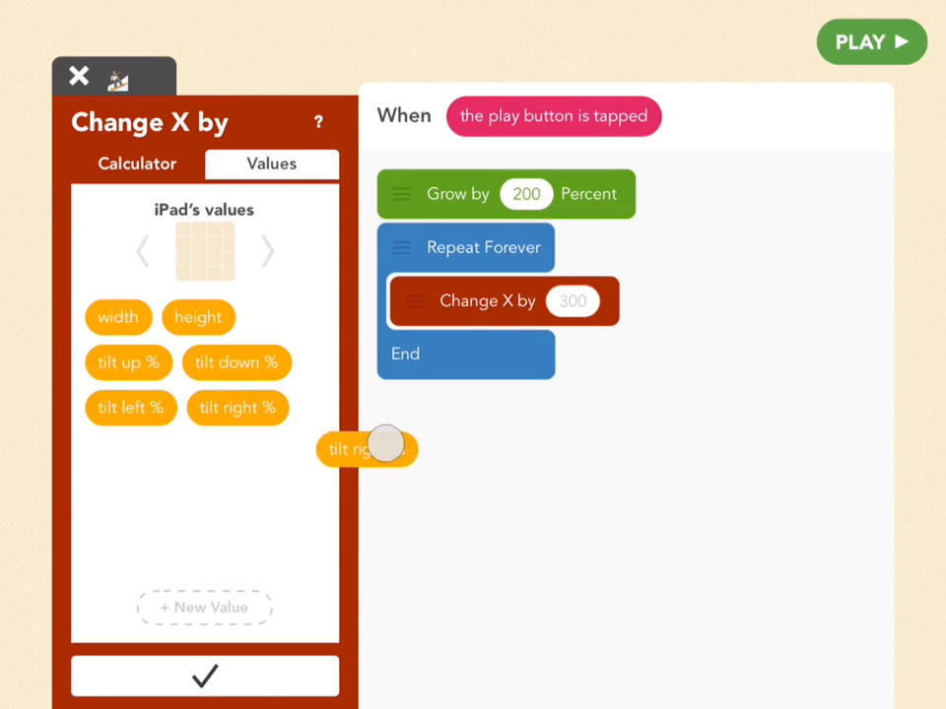
pyautogui.moveTo(367, 450); pyautogui.dragTo(601, 302)
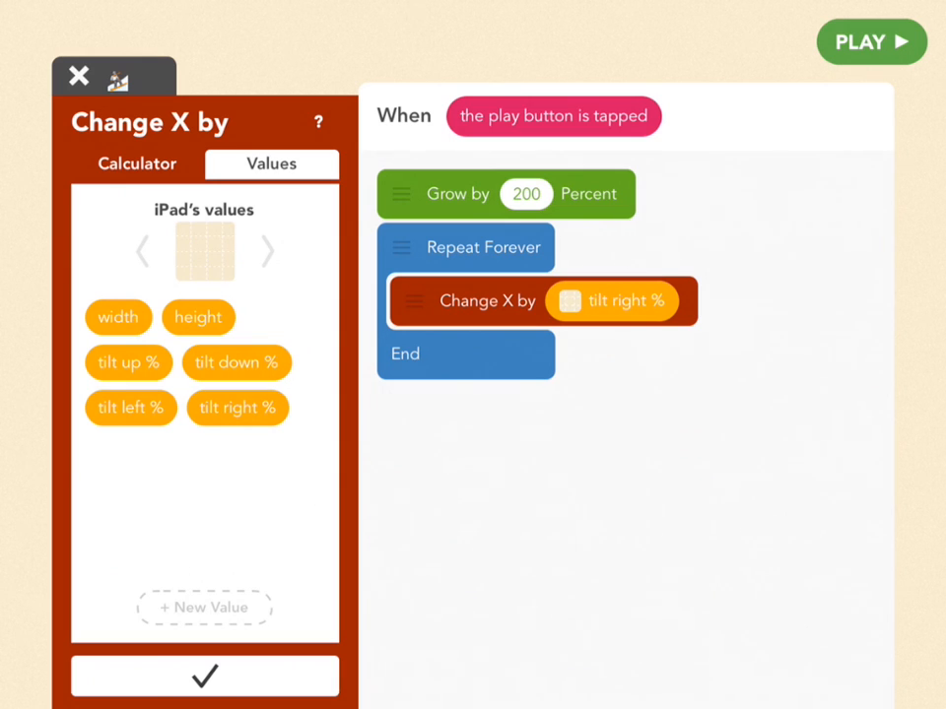
pyautogui.click(871, 42)
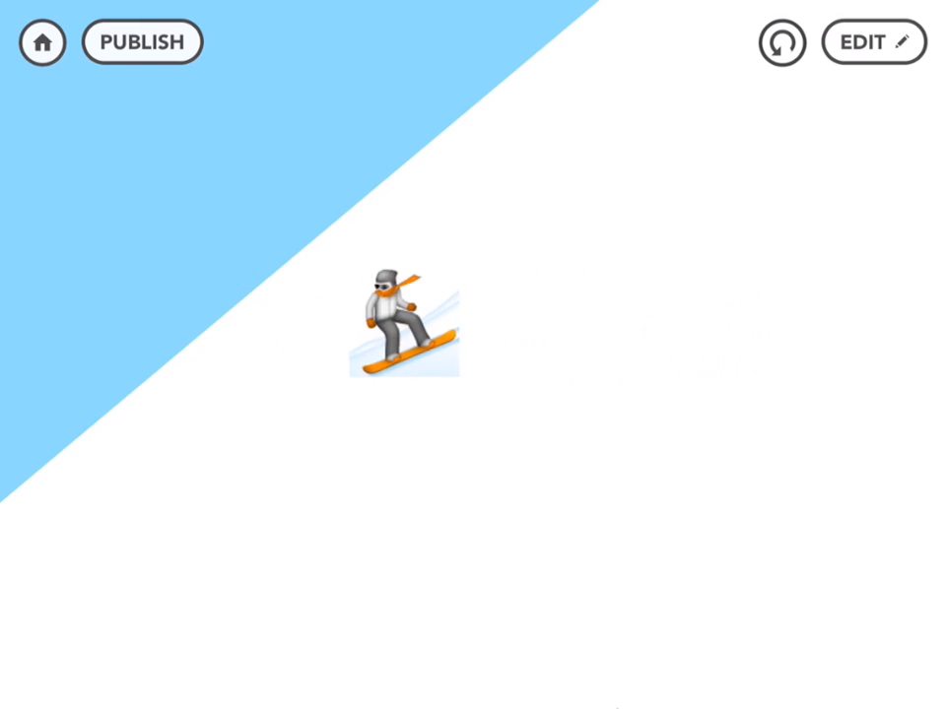
# Test the tilt steering, then return to the code to add a Change Y by step.
pyautogui.moveTo(402, 325); pyautogui.dragTo(887, 325)
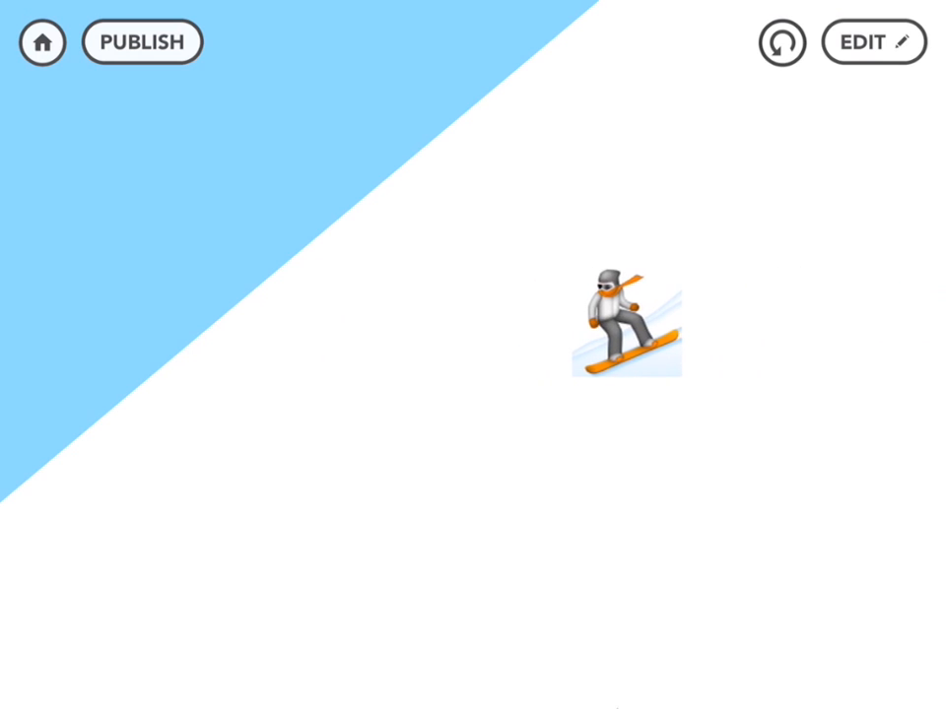
pyautogui.click(871, 42)
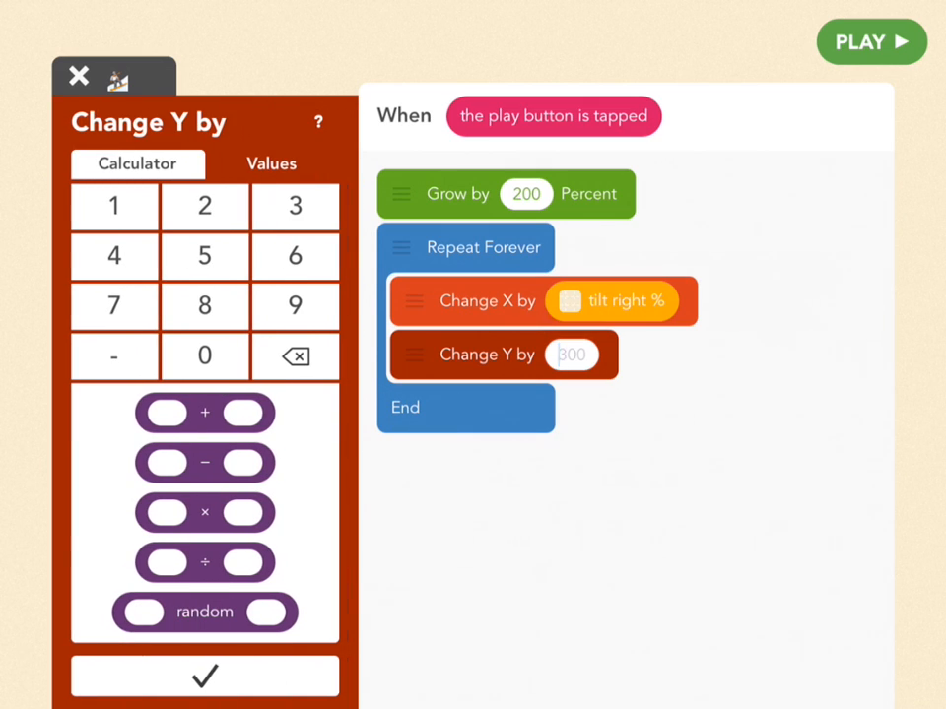
# Set the snowboarder's Change Y amount to tilt down % and run the game.
pyautogui.click(272, 163)
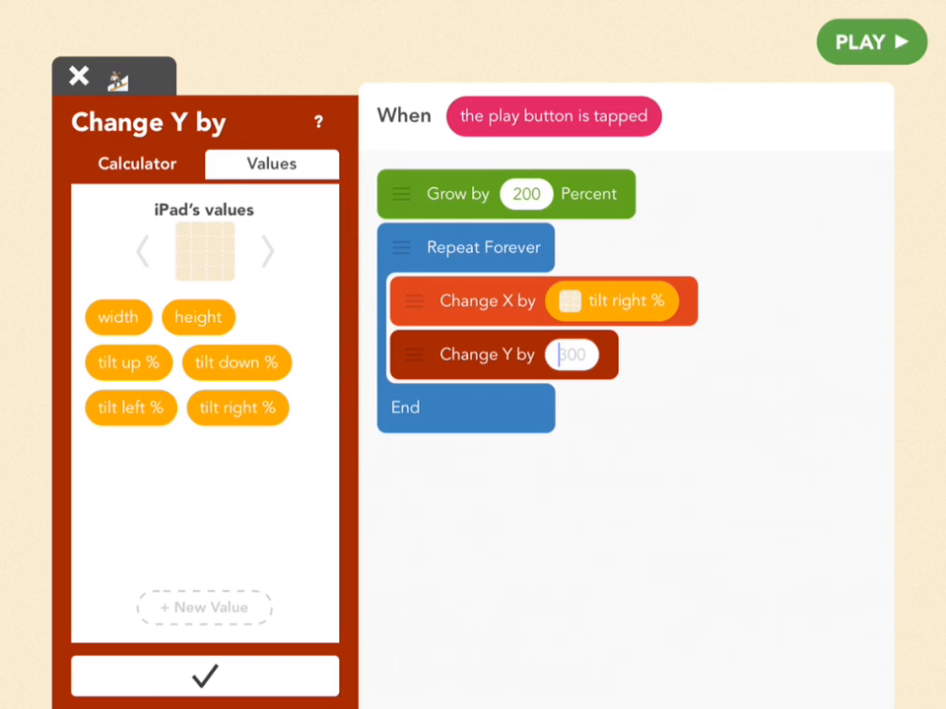
pyautogui.click(236, 363)
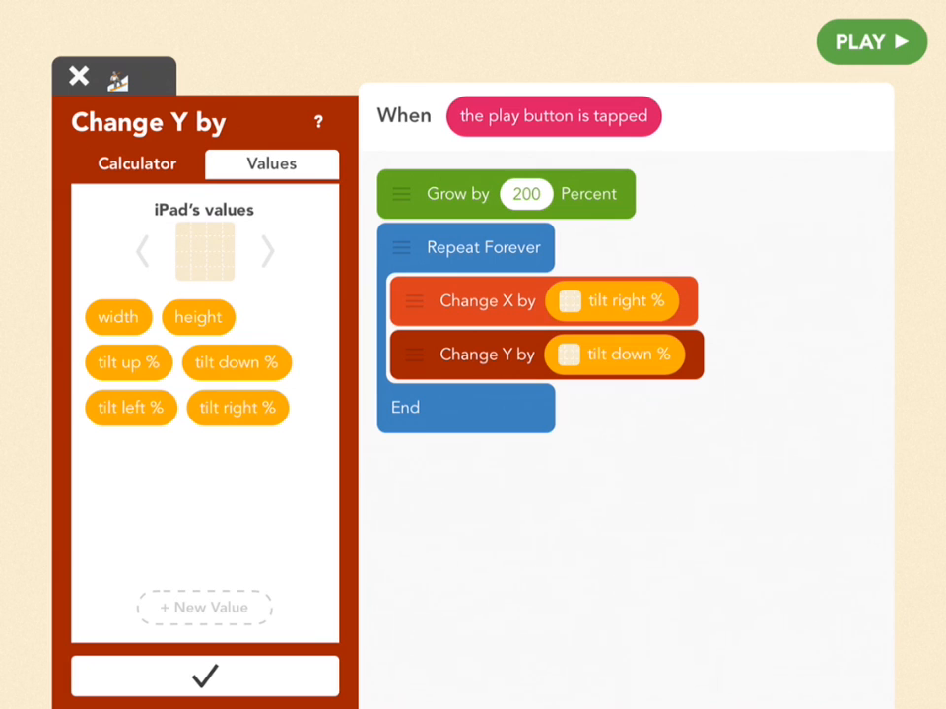
pyautogui.click(871, 42)
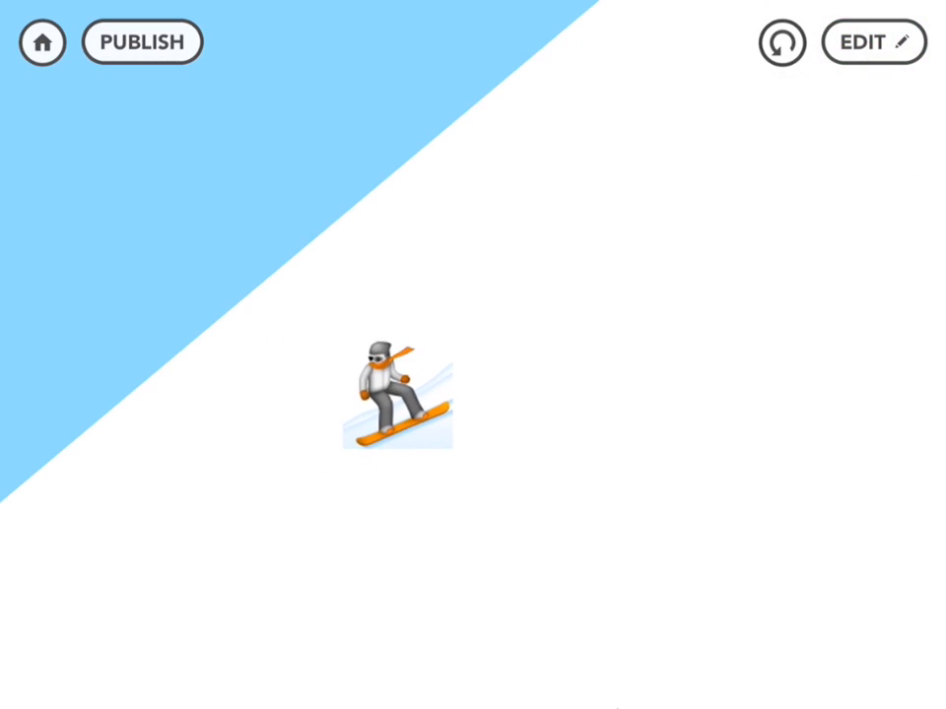
# Tilt-steer the snowboarder briefly, then leave play mode and close its code and rule list.
pyautogui.moveTo(394, 398); pyautogui.dragTo(666, 548)
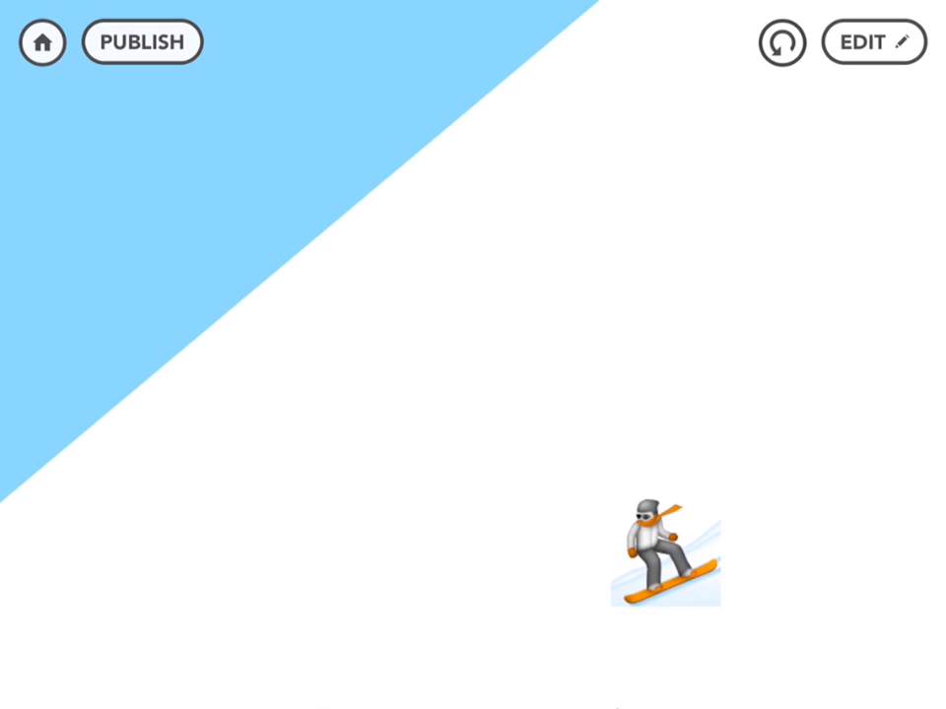
pyautogui.moveTo(666, 548); pyautogui.dragTo(591, 323)
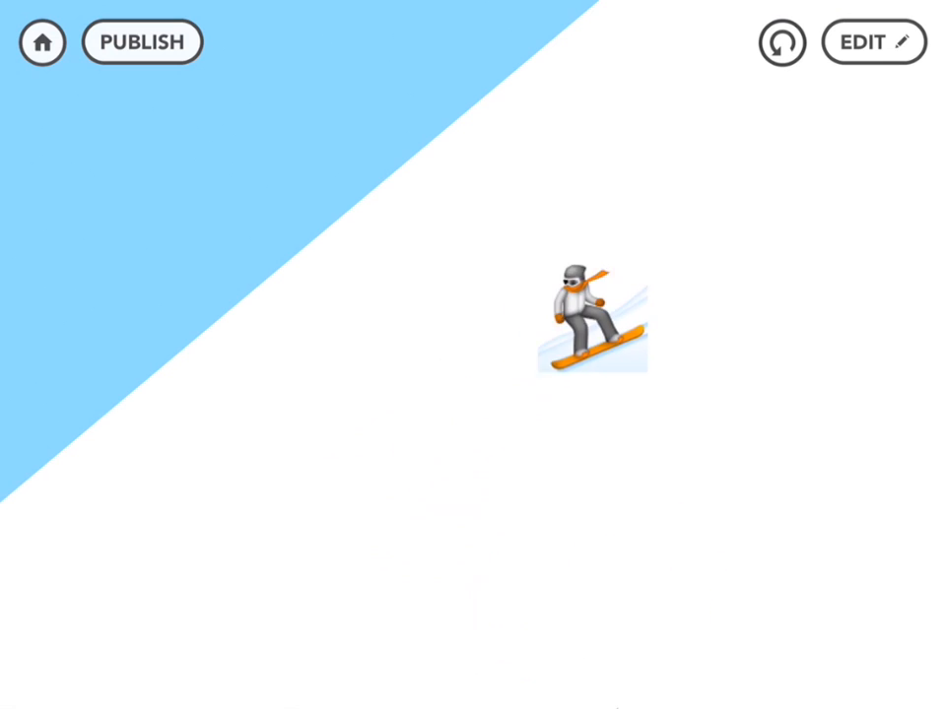
pyautogui.click(871, 44)
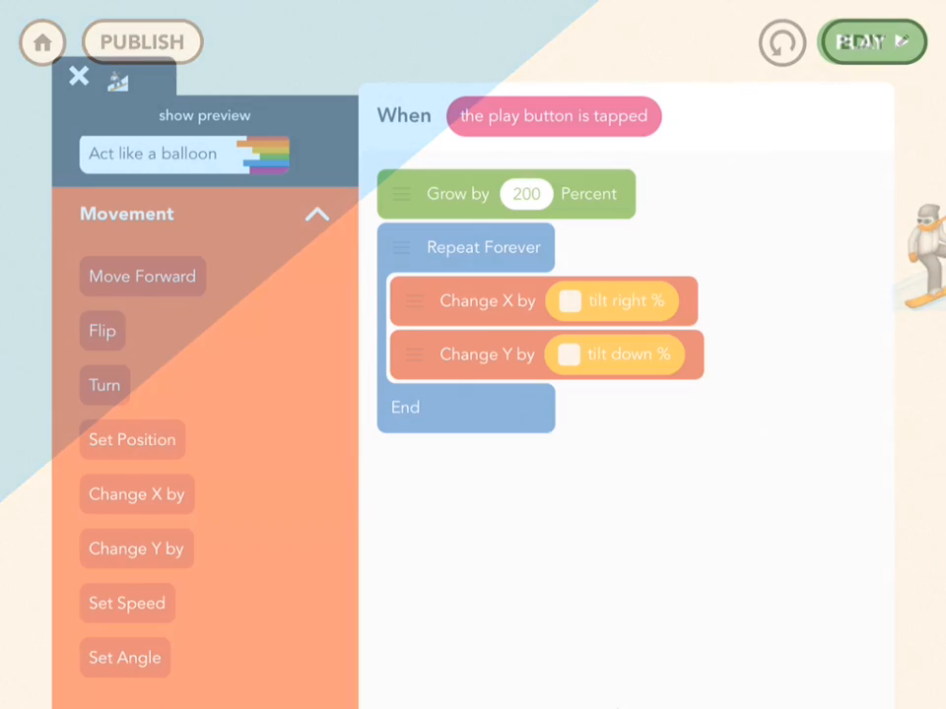
pyautogui.click(78, 75)
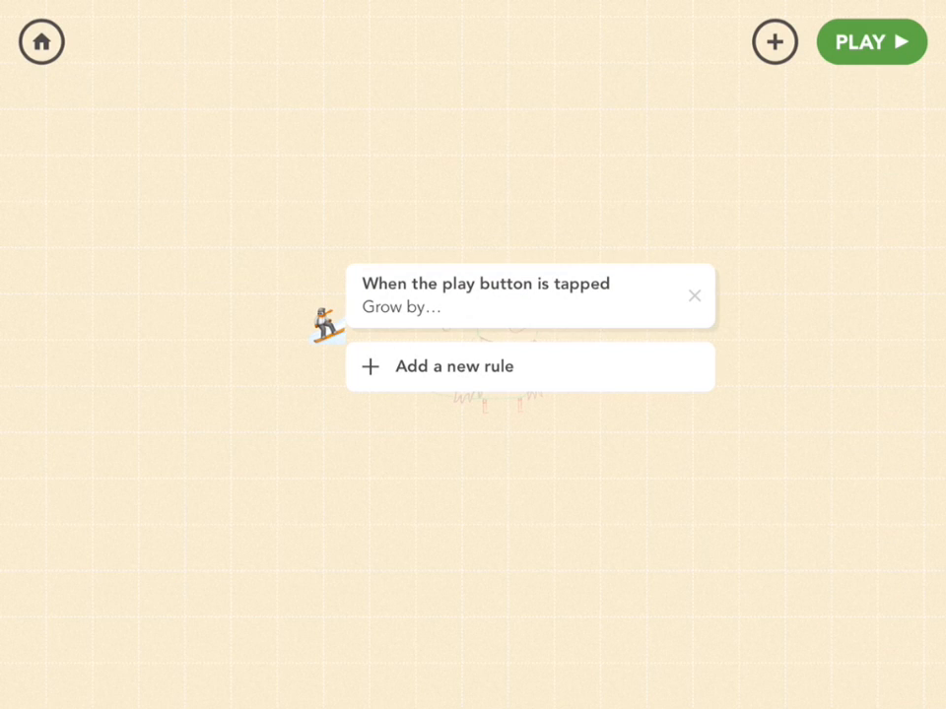
pyautogui.click(871, 42)
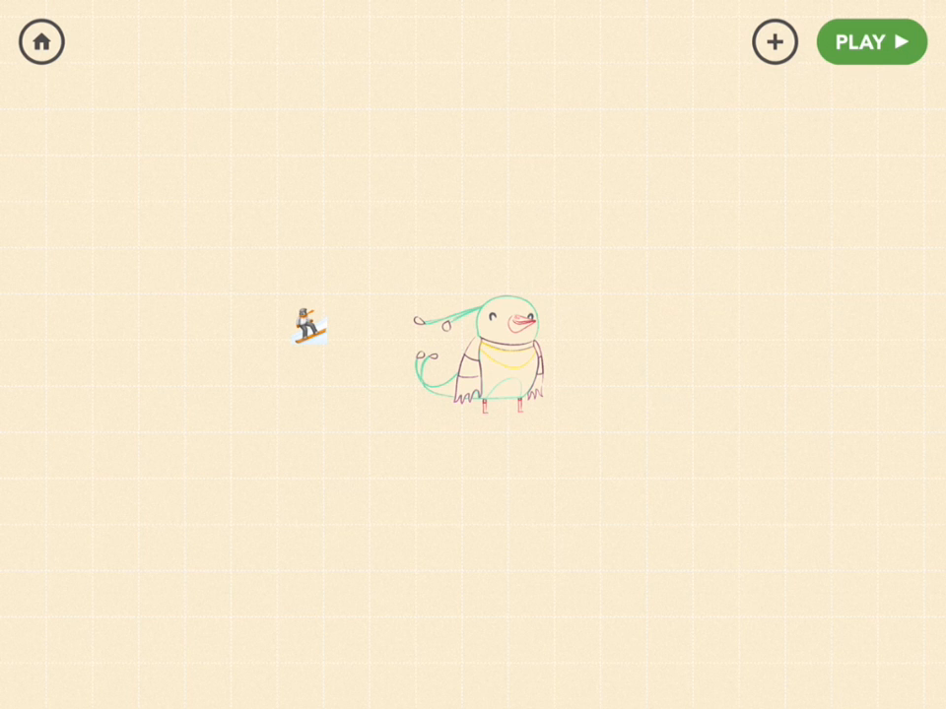
# Add a text object showing the pine tree emoji from the nature keyboard.
pyautogui.click(774, 42)
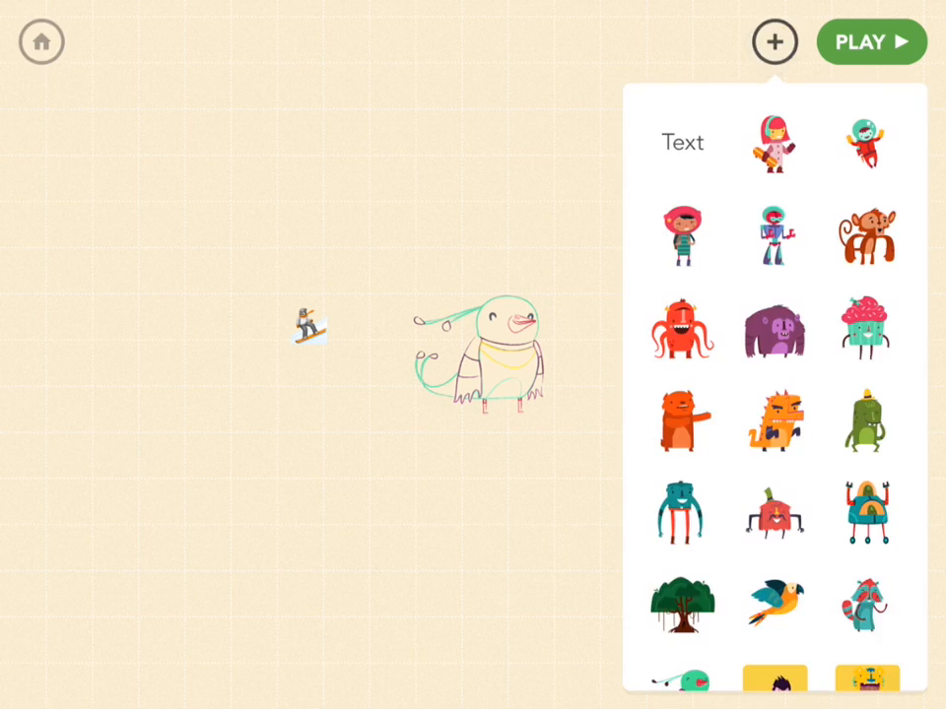
pyautogui.click(682, 142)
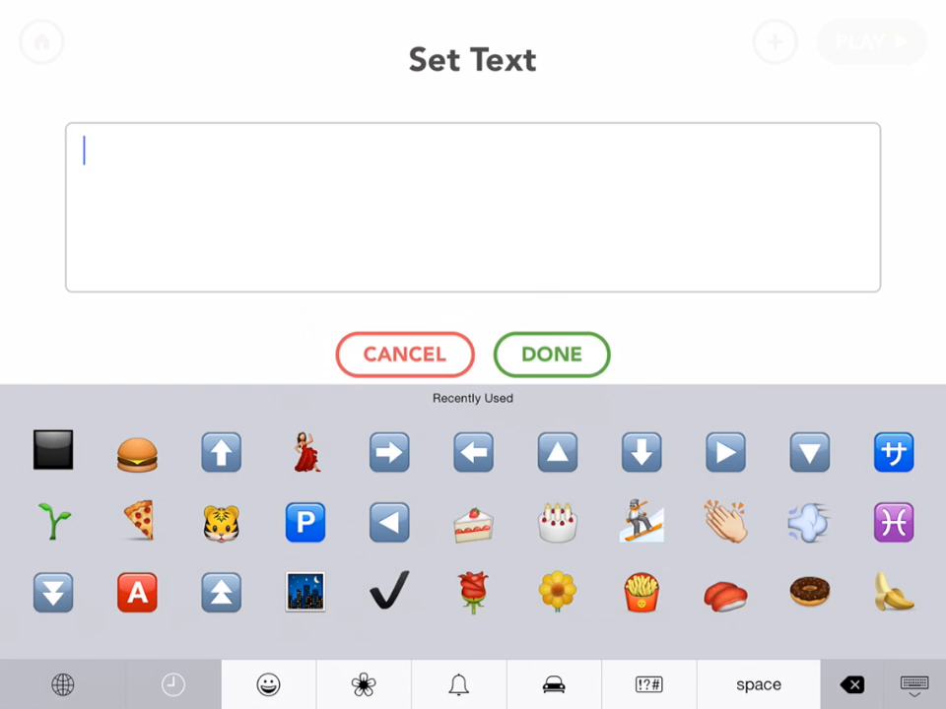
pyautogui.click(363, 686)
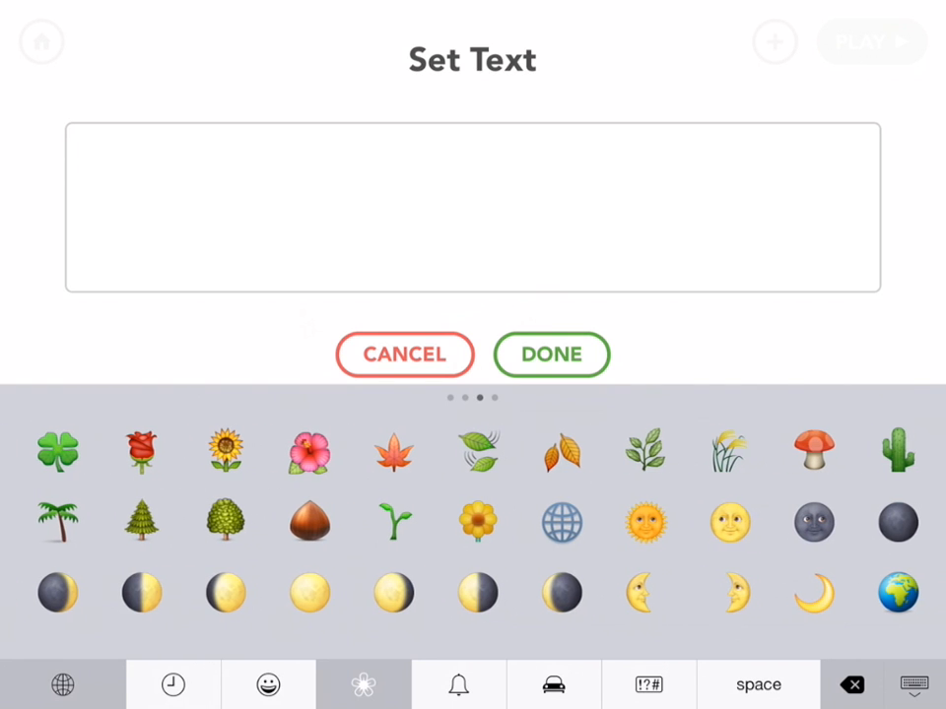
pyautogui.click(142, 523)
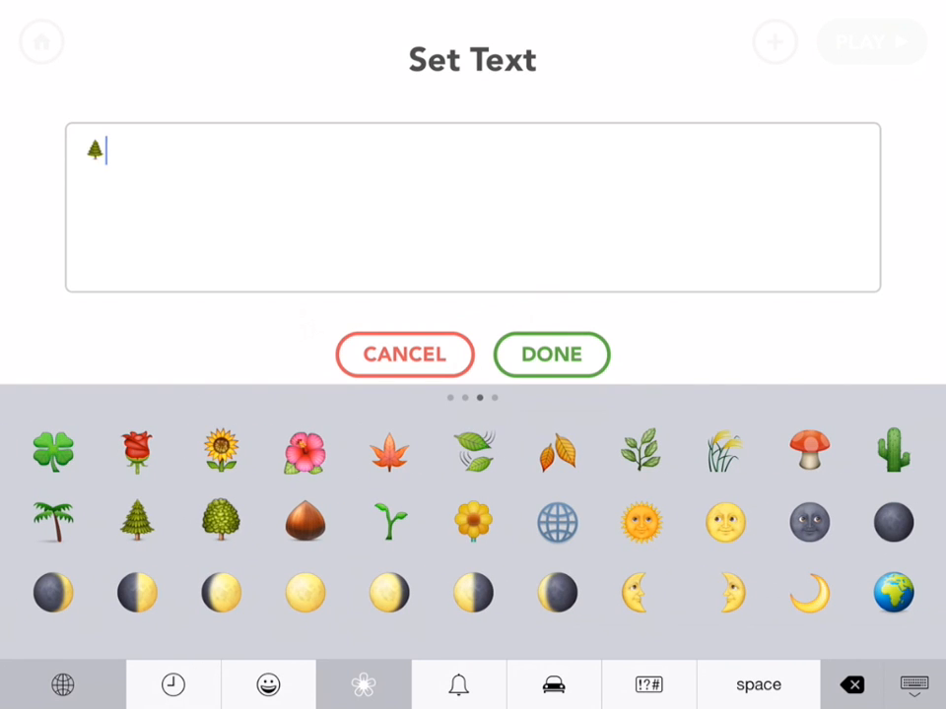
pyautogui.click(552, 355)
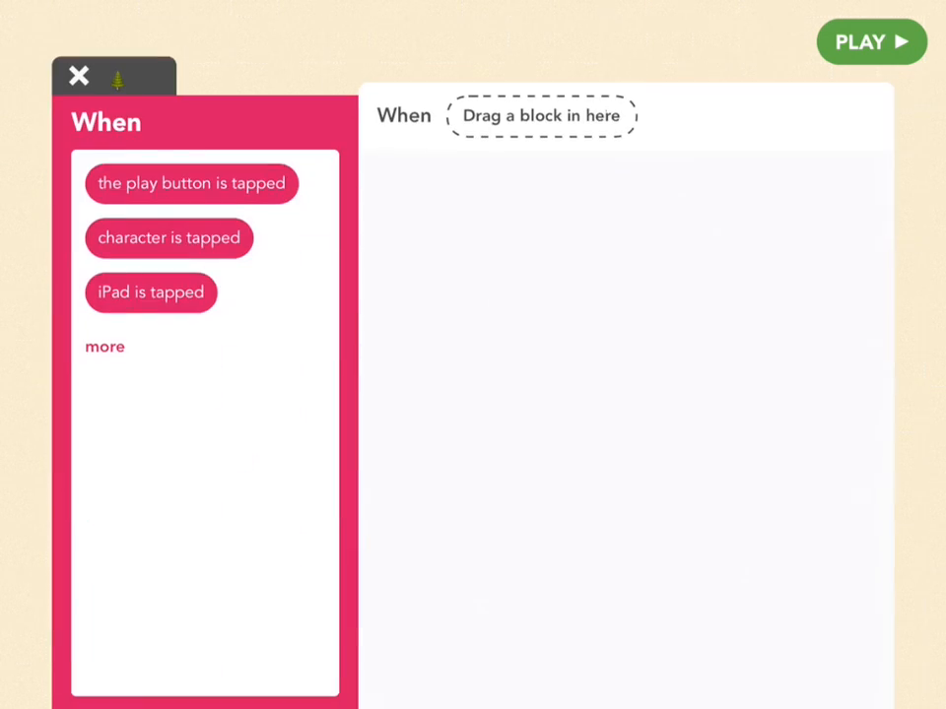
# Start the tree's rule on 'play button is tapped' and run the game.
pyautogui.moveTo(191, 183); pyautogui.dragTo(542, 117)
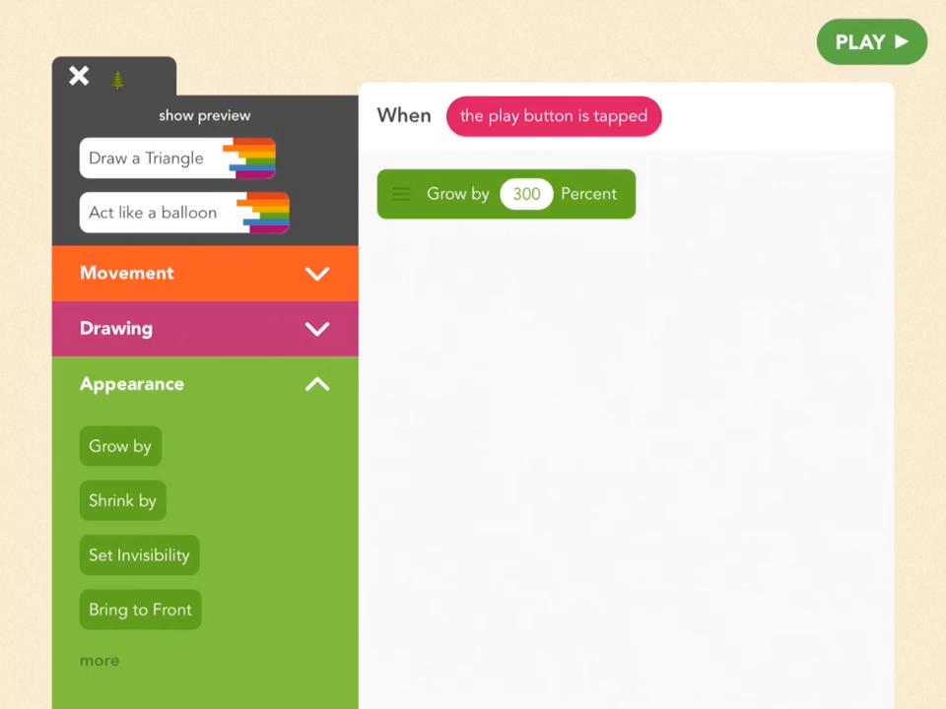
pyautogui.click(871, 41)
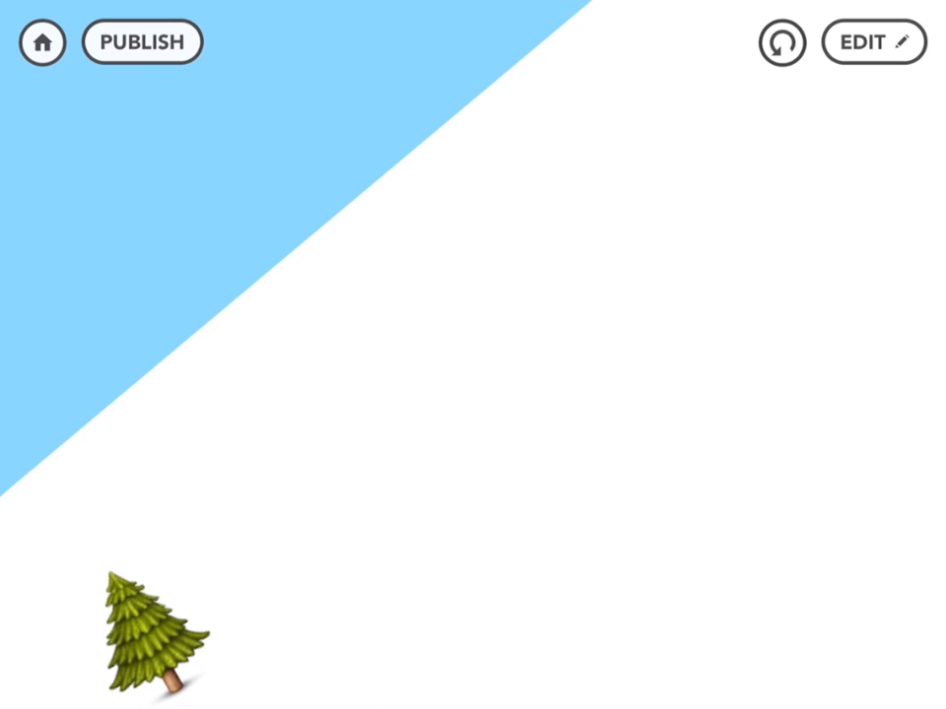
# Return to the editor to extend the tree's play rule with a 30-degree turn.
pyautogui.moveTo(147, 641); pyautogui.dragTo(917, 177)
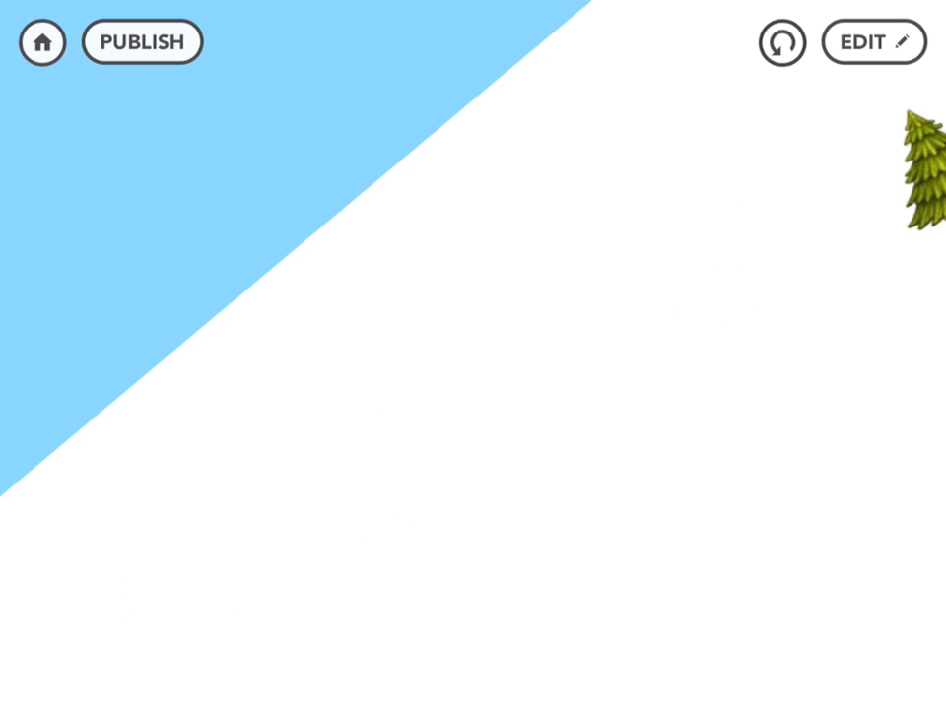
pyautogui.click(871, 41)
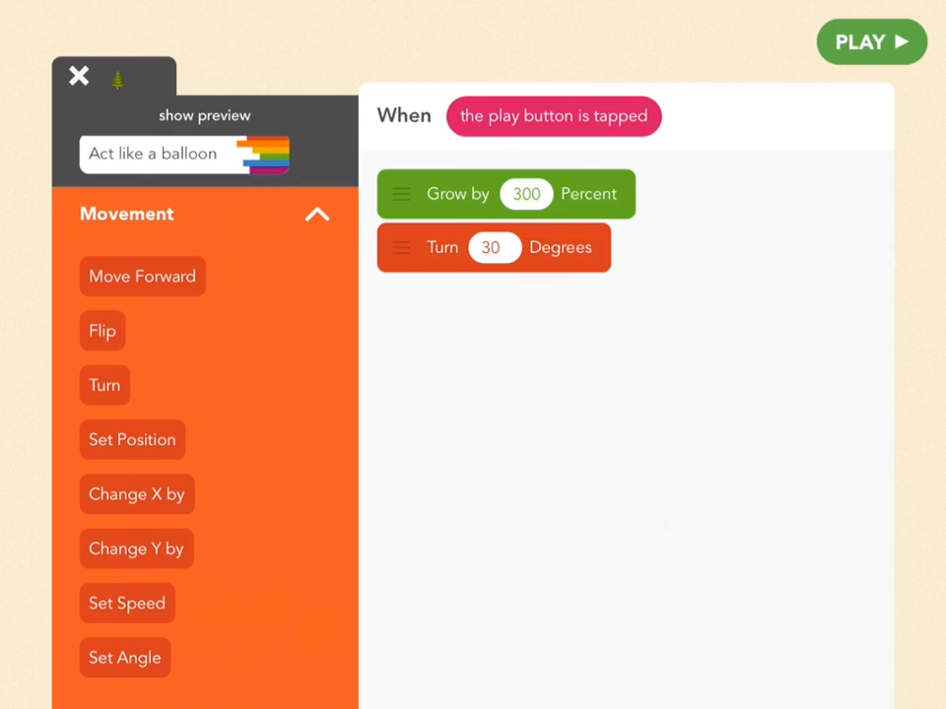
# Add Set Position with X random 0 to 400 and Y 0, then run the game.
pyautogui.scroll(-3)
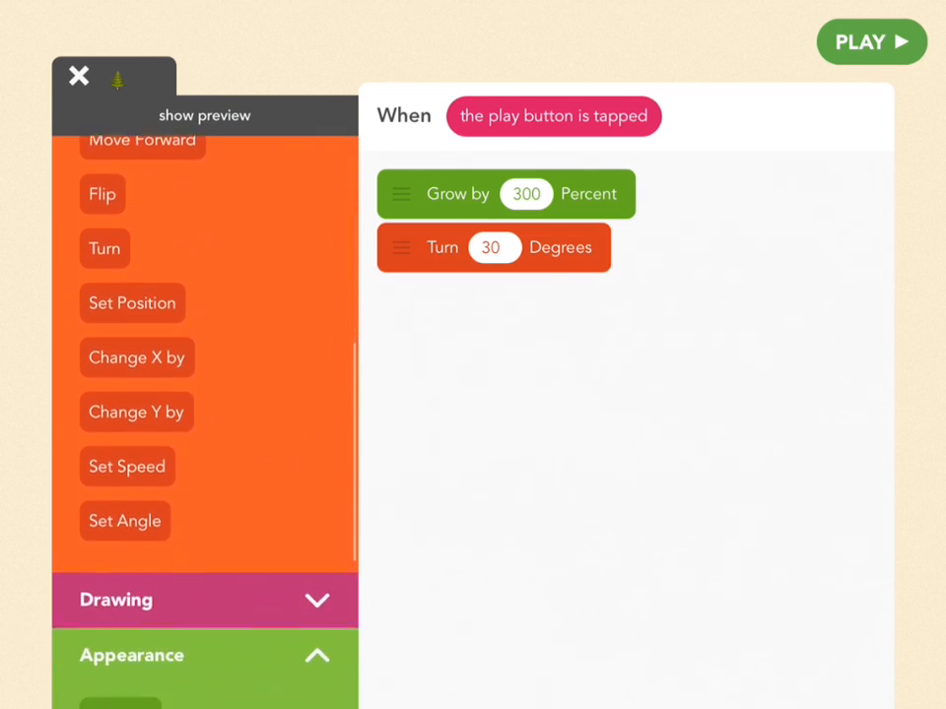
pyautogui.moveTo(132, 304); pyautogui.dragTo(512, 329)
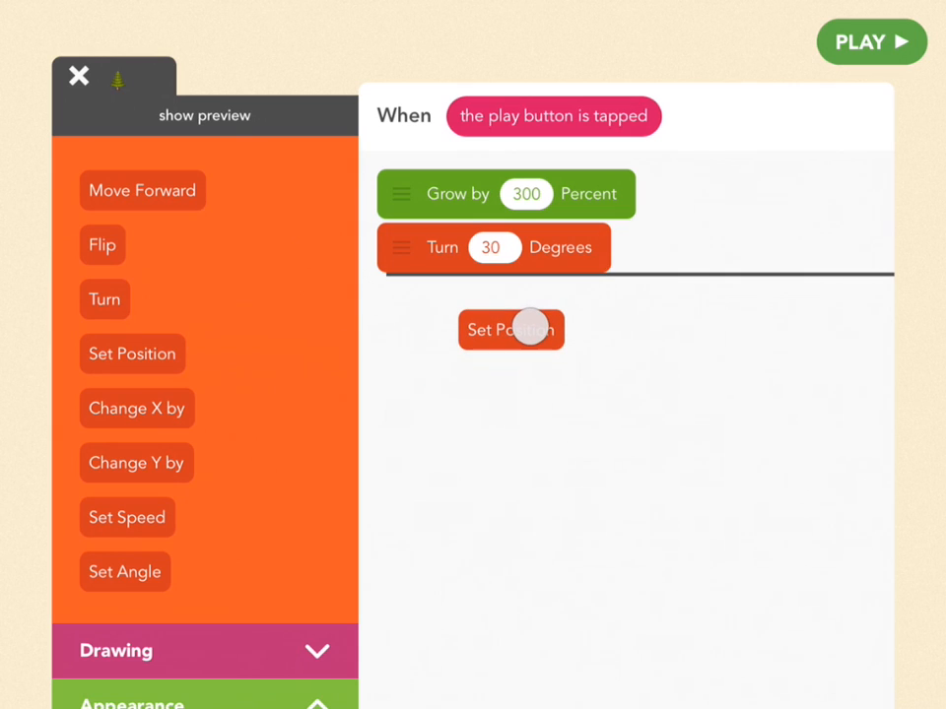
pyautogui.click(871, 42)
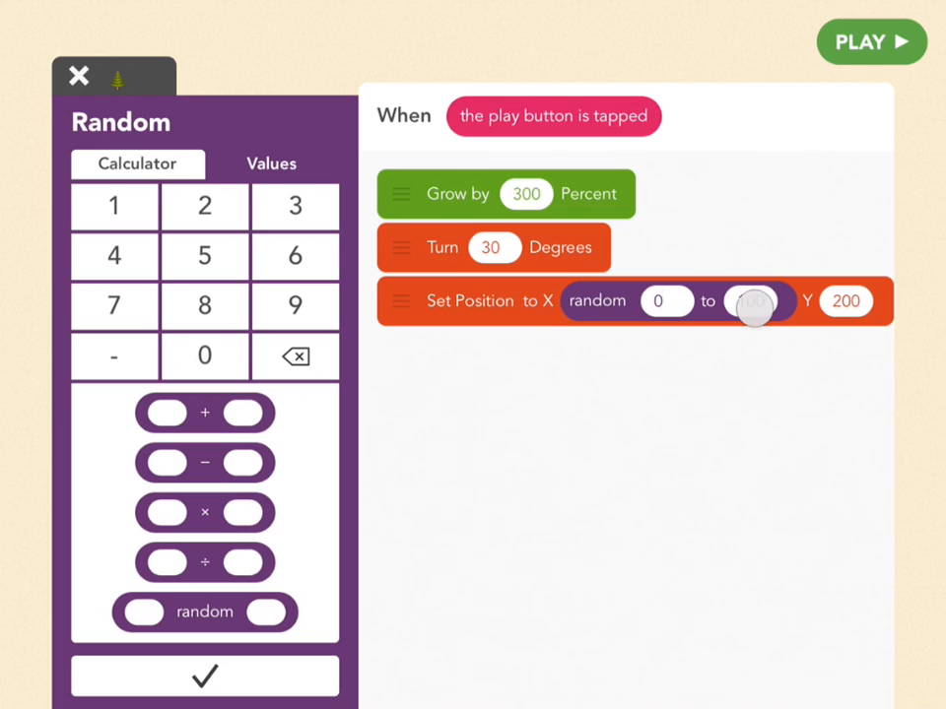
pyautogui.write('400')
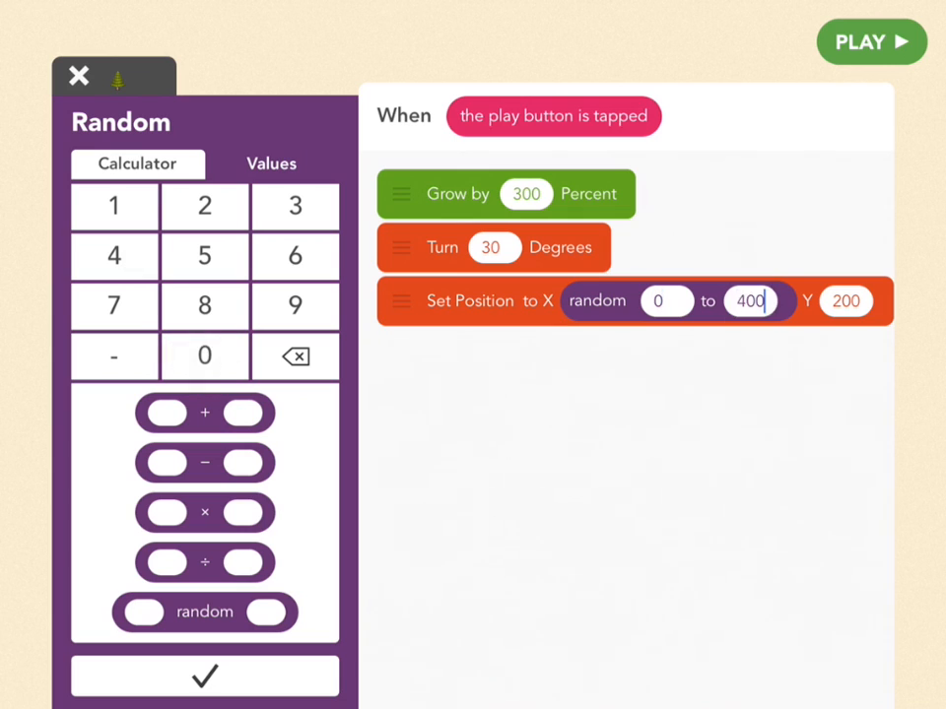
pyautogui.click(844, 299)
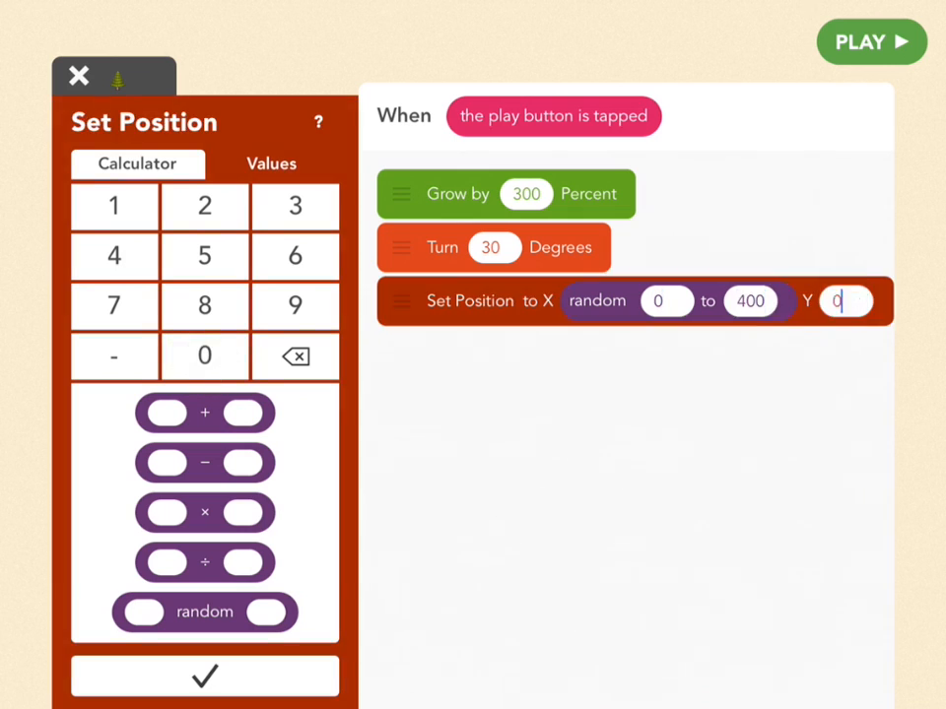
pyautogui.click(871, 41)
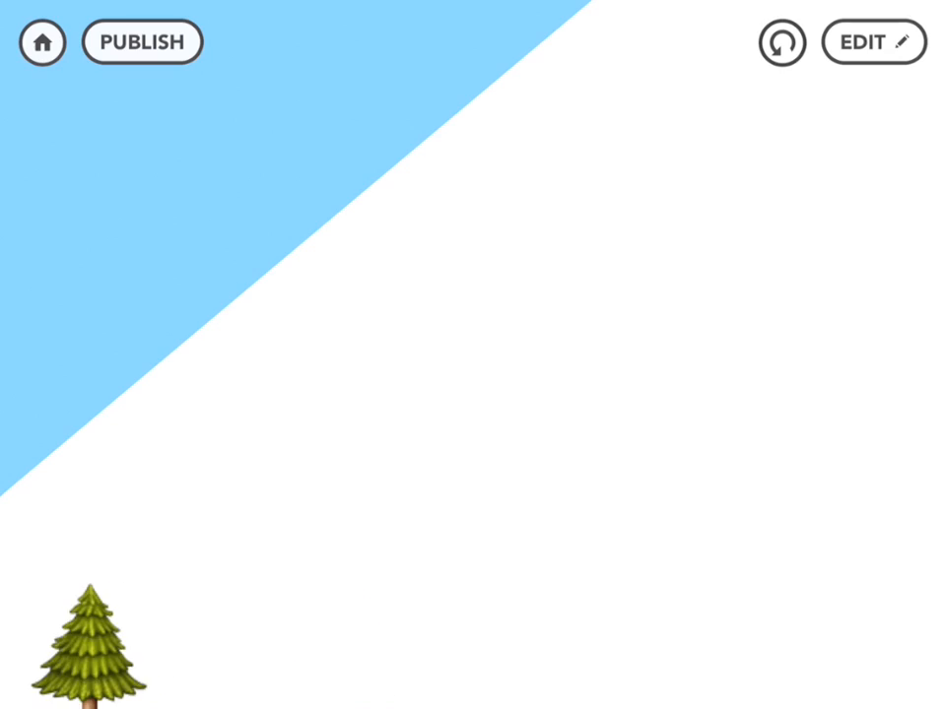
pyautogui.moveTo(91, 647); pyautogui.dragTo(334, 646)
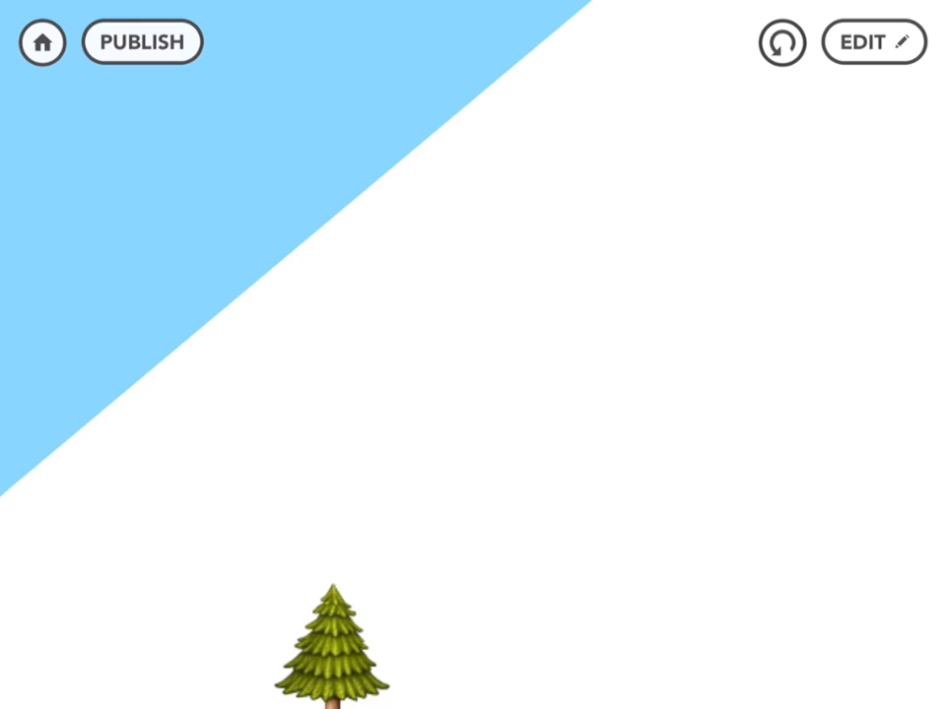
pyautogui.moveTo(331, 646); pyautogui.dragTo(30, 631)
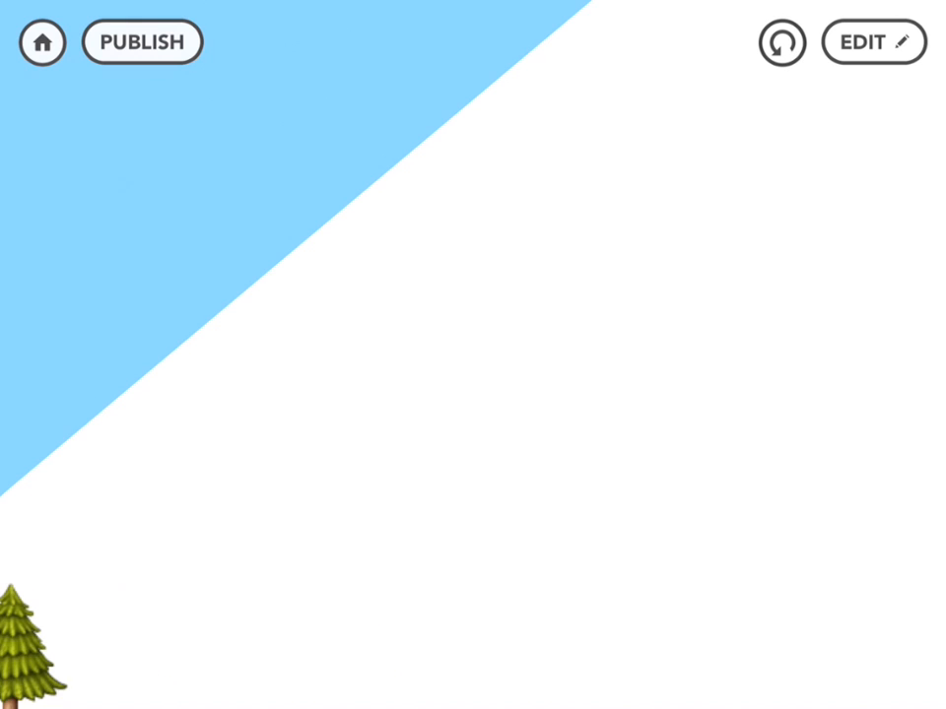
pyautogui.click(871, 41)
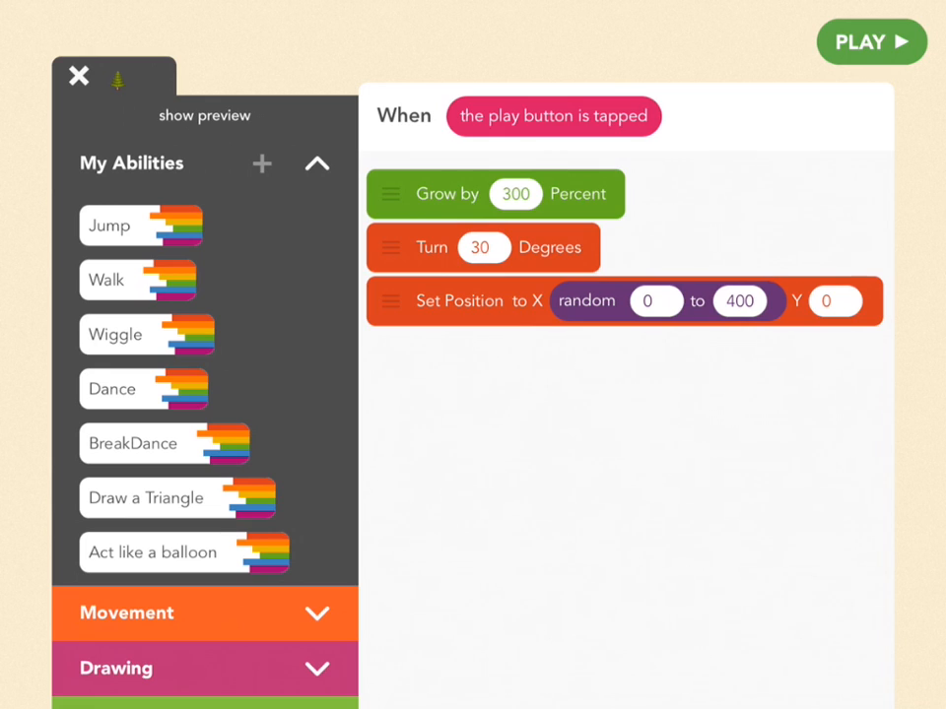
pyautogui.click(872, 41)
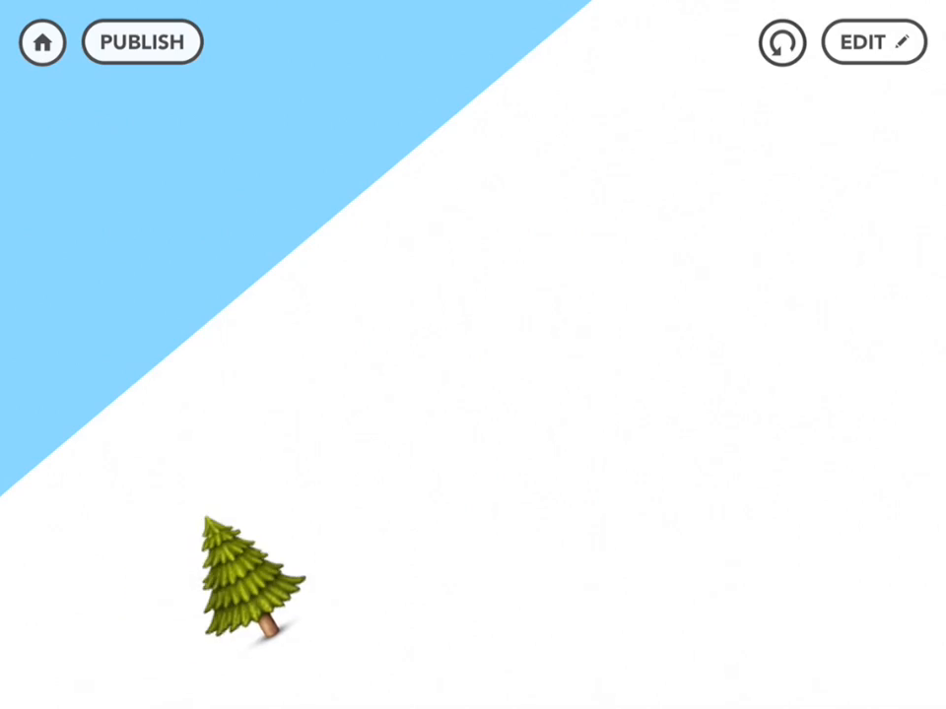
pyautogui.moveTo(246, 582); pyautogui.dragTo(917, 177)
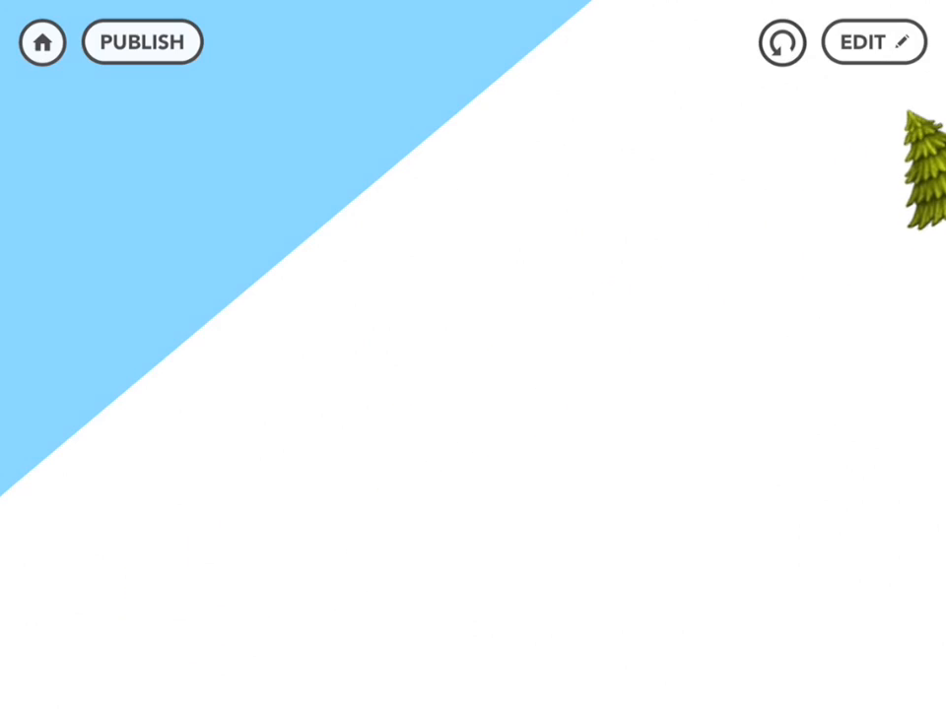
# Stop the game and set the tree's Move Forward distance to 1200.
pyautogui.click(871, 41)
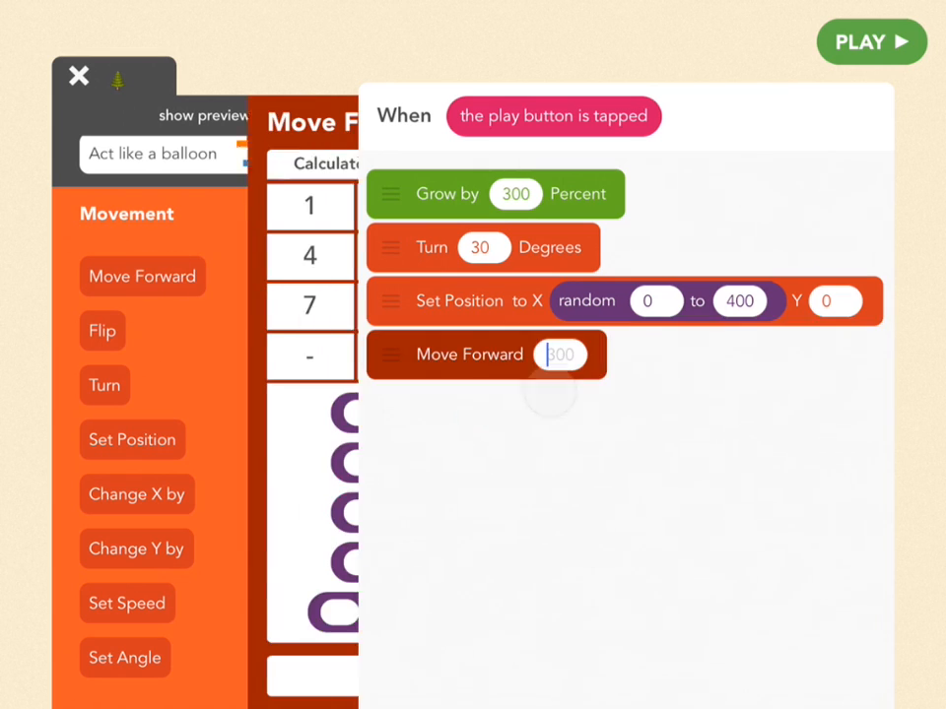
pyautogui.click(560, 355)
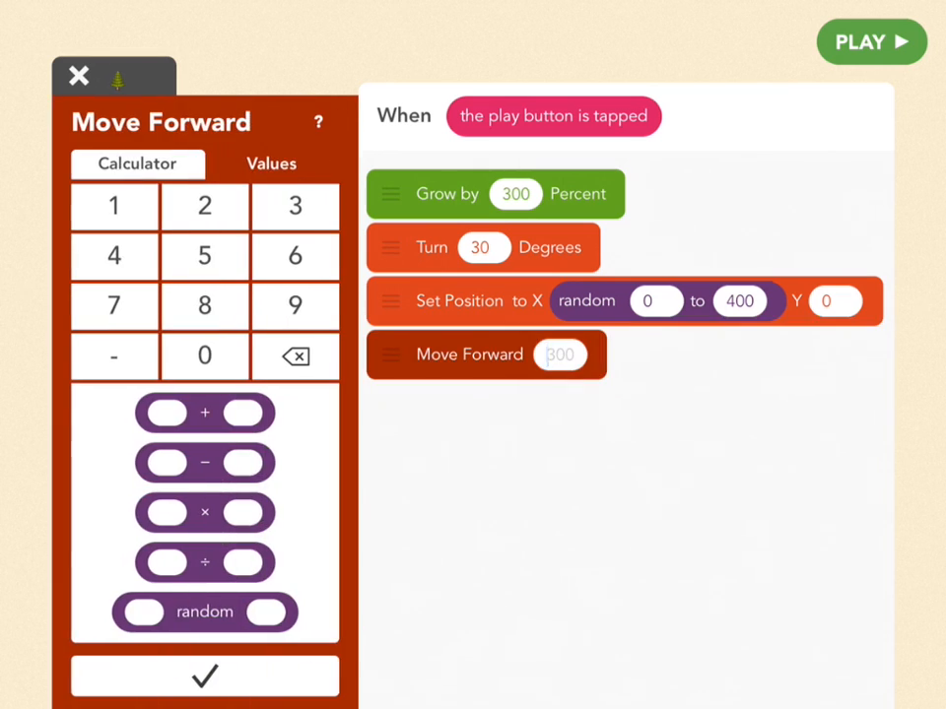
pyautogui.click(115, 207)
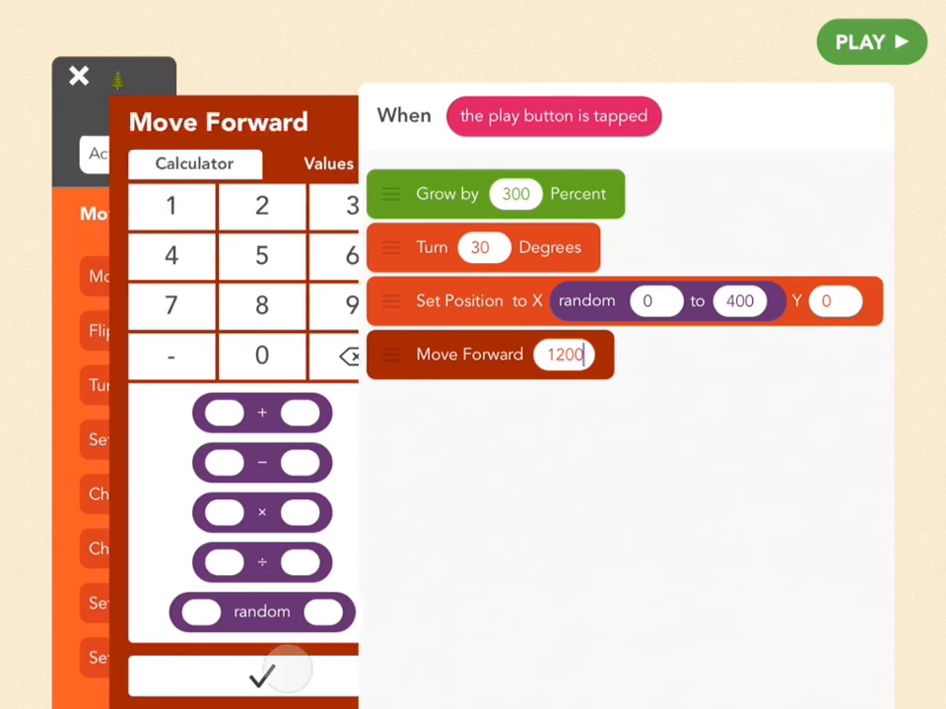
pyautogui.click(260, 674)
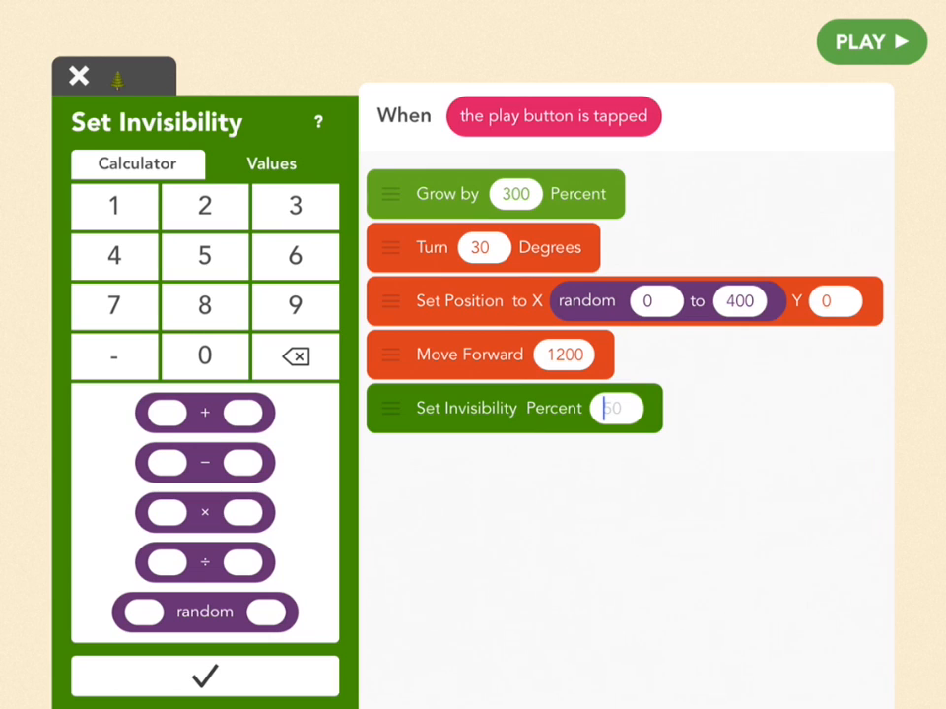
# Set the tree's invisibility to 100 percent.
pyautogui.write('100')
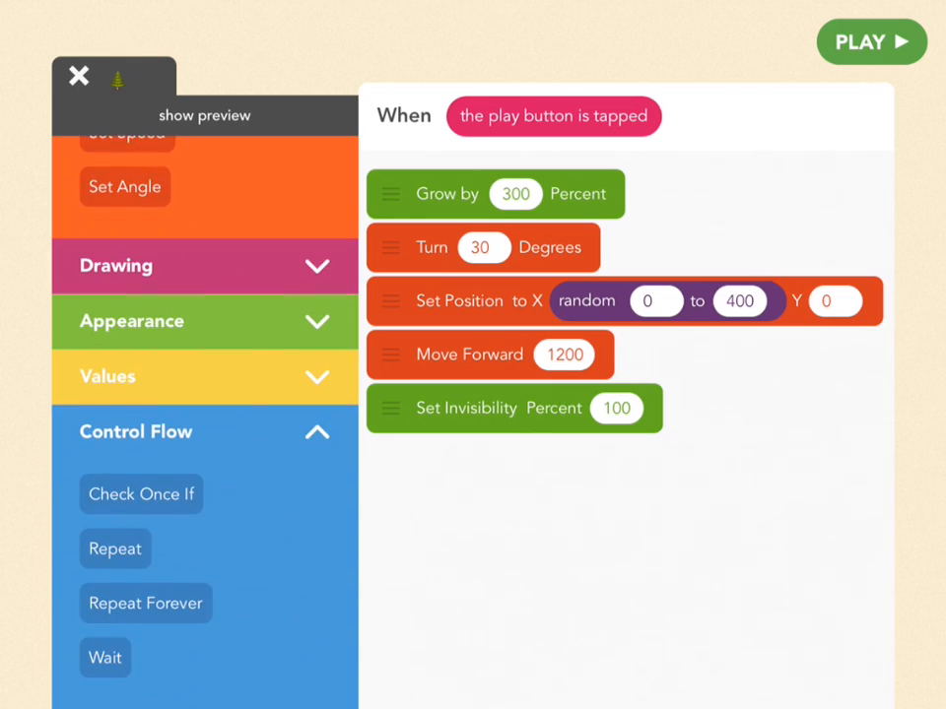
# Wrap the tree's position, visibility and forward-1200 steps in Repeat Forever and run the game.
pyautogui.moveTo(146, 603); pyautogui.dragTo(455, 461)
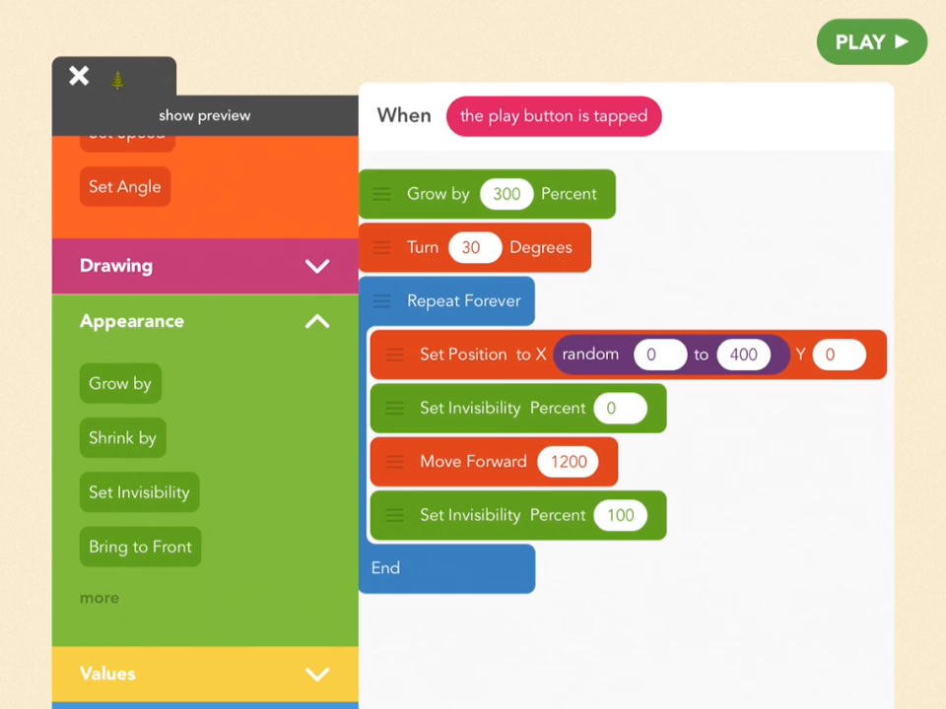
pyautogui.click(871, 41)
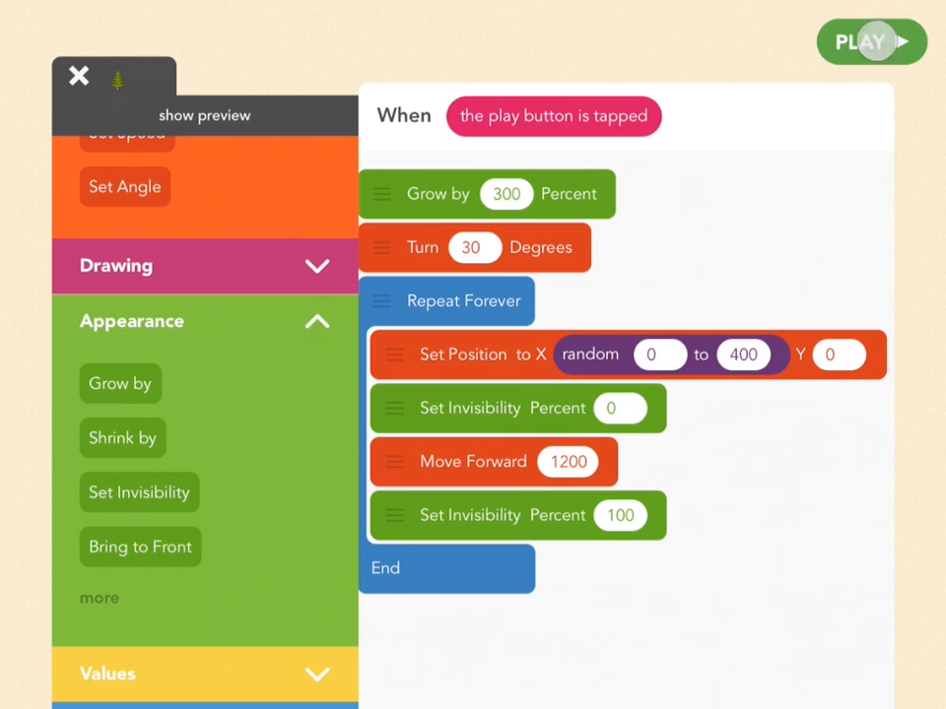
pyautogui.click(871, 42)
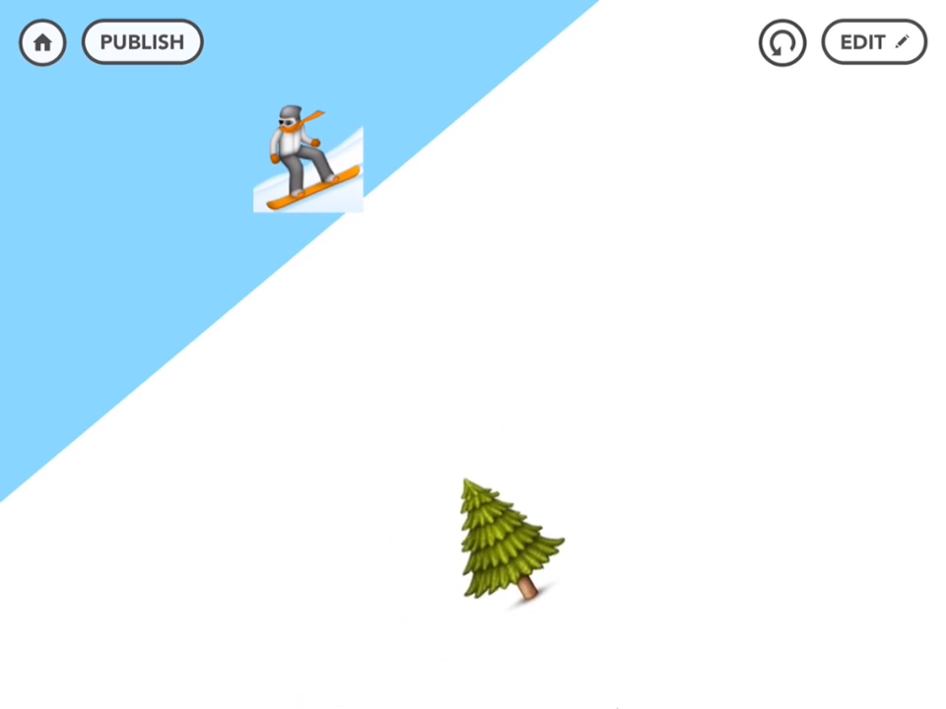
# Stop the test run and close the tree's play-button script.
pyautogui.click(871, 41)
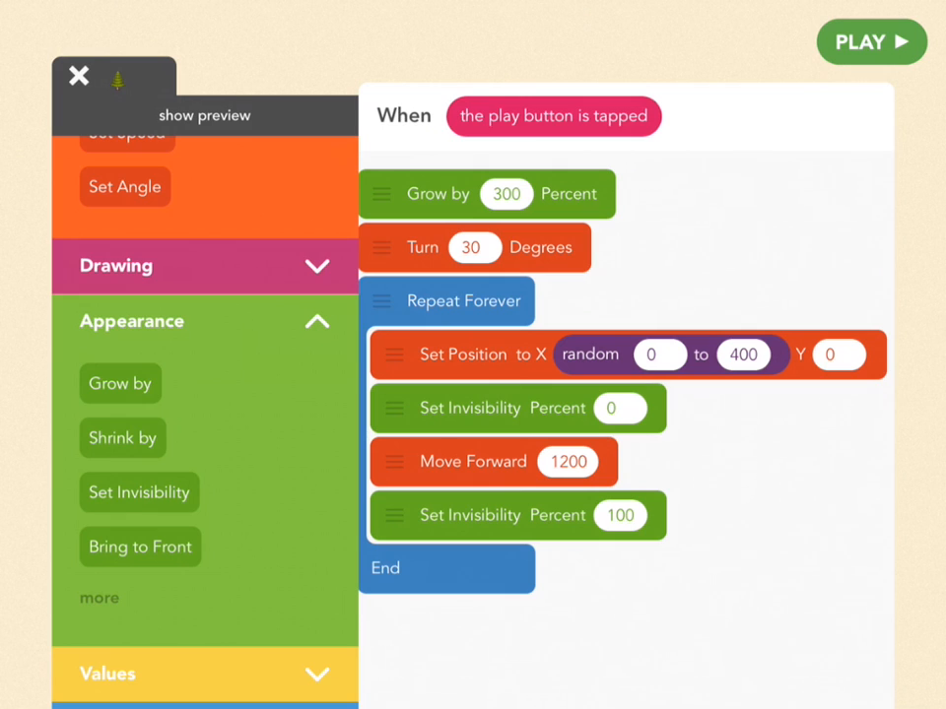
pyautogui.click(78, 74)
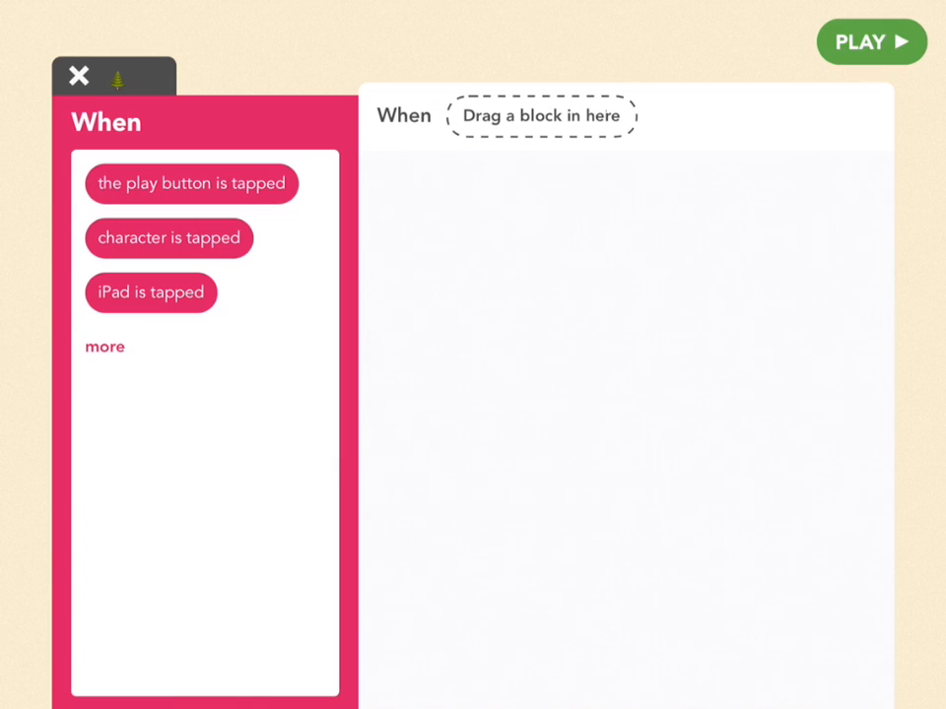
# Set the new rule's trigger to 'When tree bumps Edge of the screen' and confirm it.
pyautogui.click(104, 347)
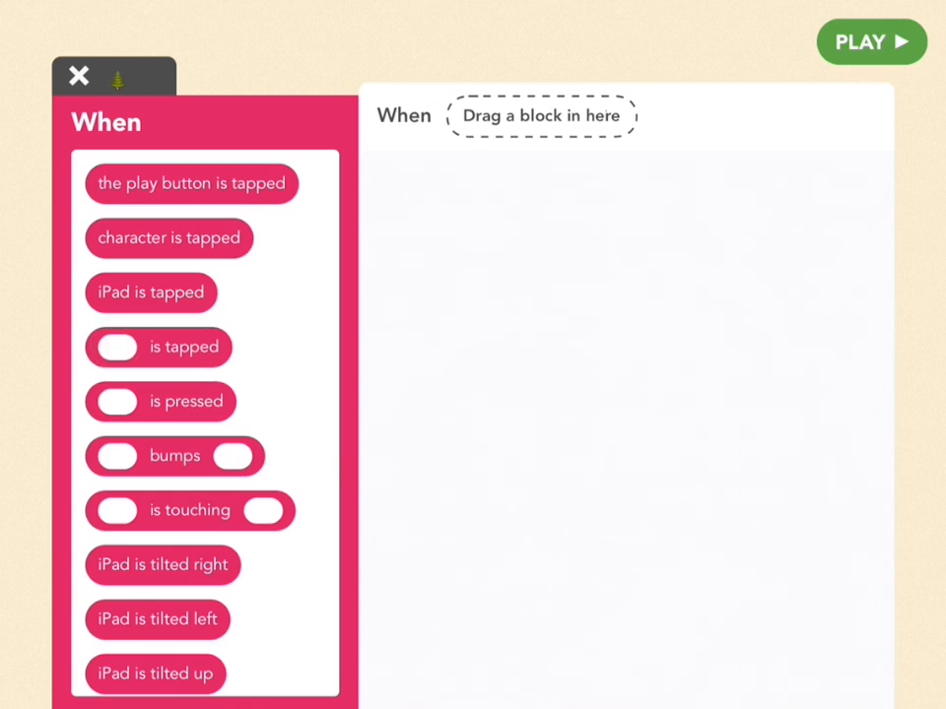
pyautogui.moveTo(176, 455); pyautogui.dragTo(544, 116)
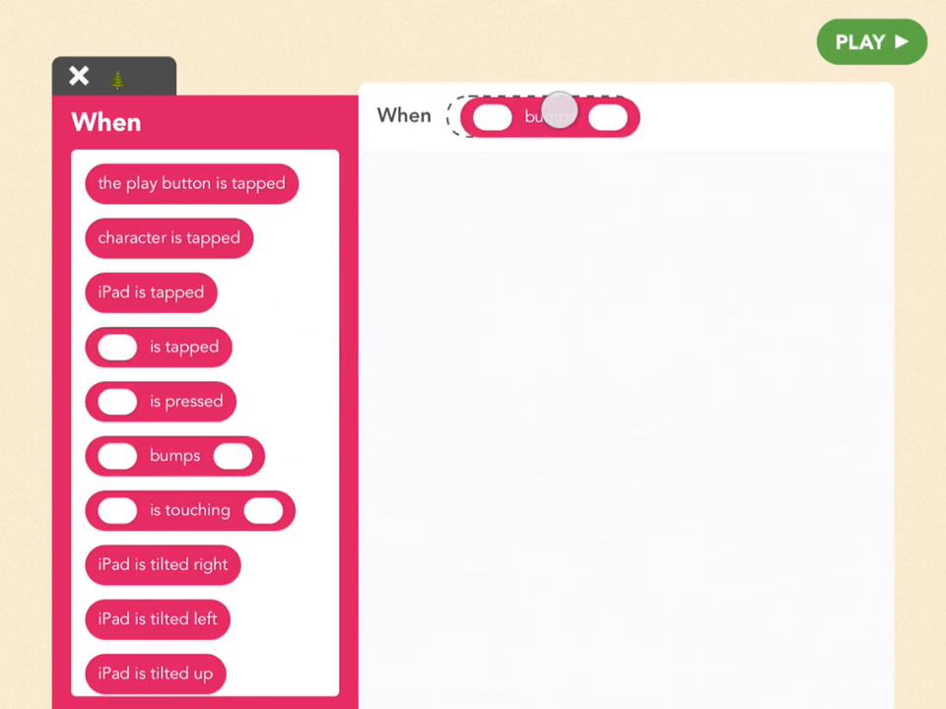
pyautogui.click(174, 455)
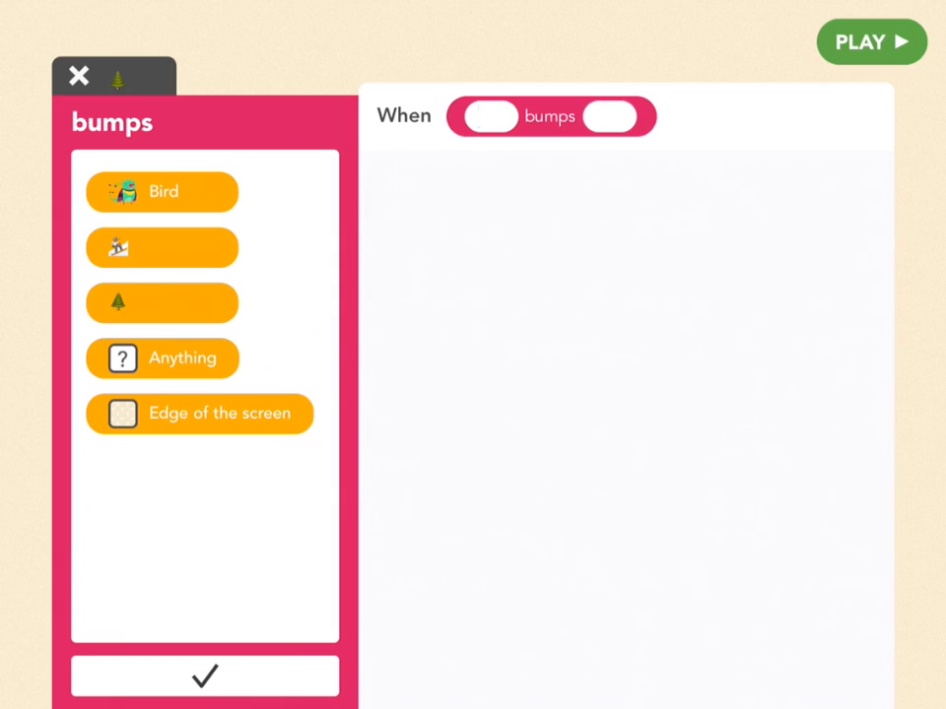
pyautogui.click(162, 303)
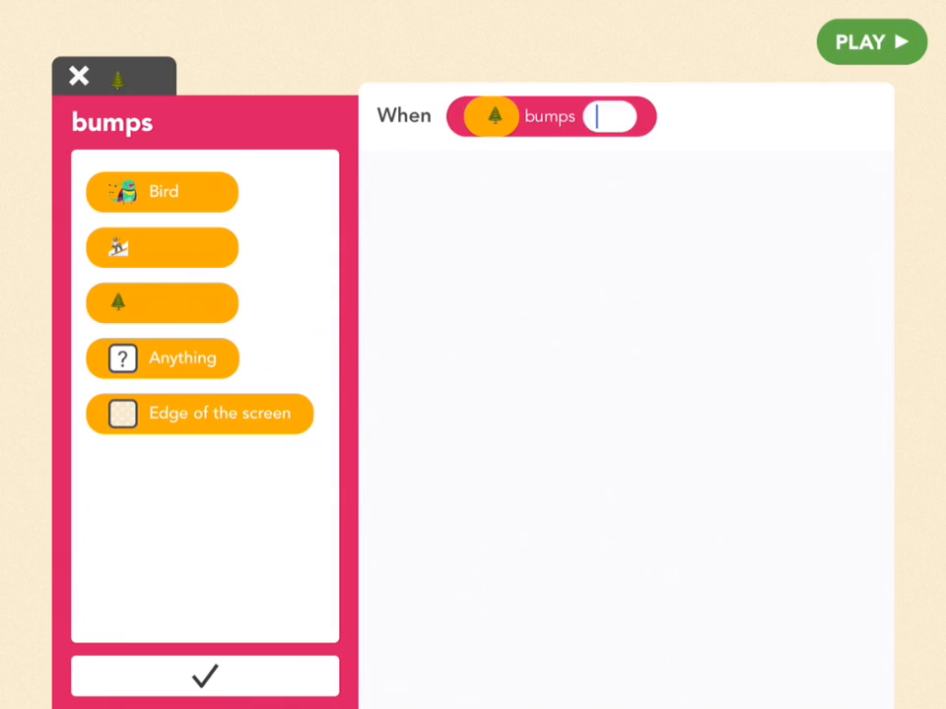
pyautogui.click(199, 414)
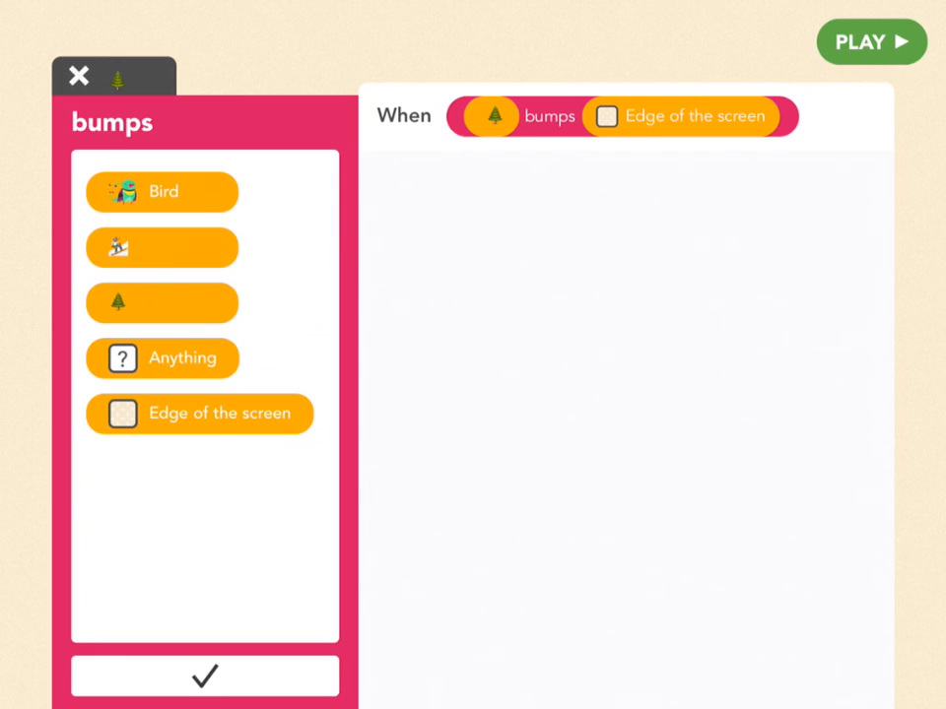
pyautogui.click(205, 674)
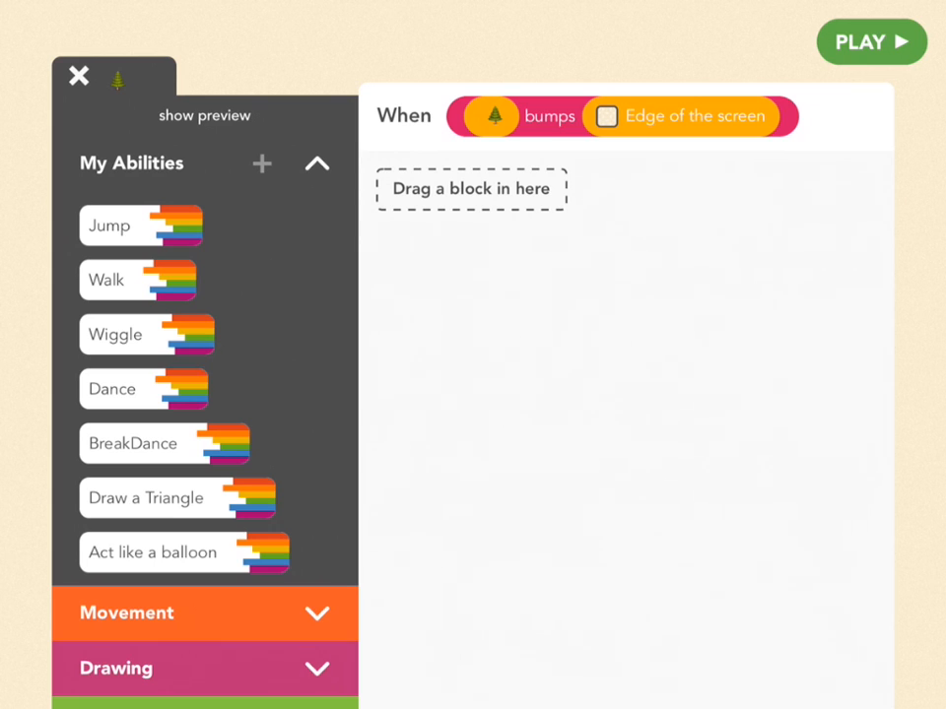
# Add a Check Once If with a bigger-than comparison whose left side is the tree's x position.
pyautogui.scroll(-3)
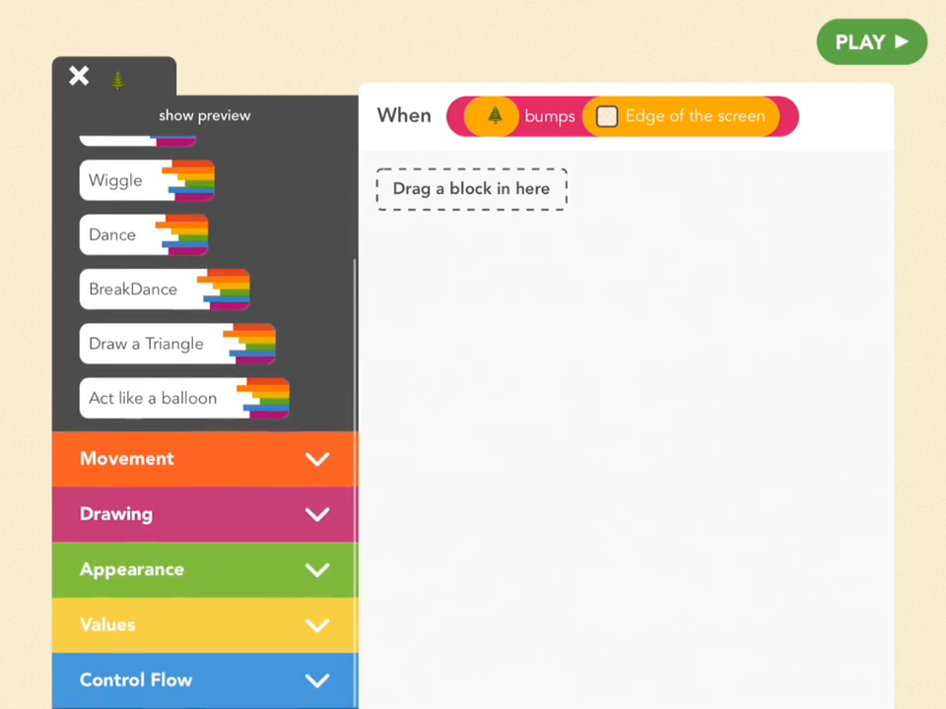
pyautogui.click(205, 680)
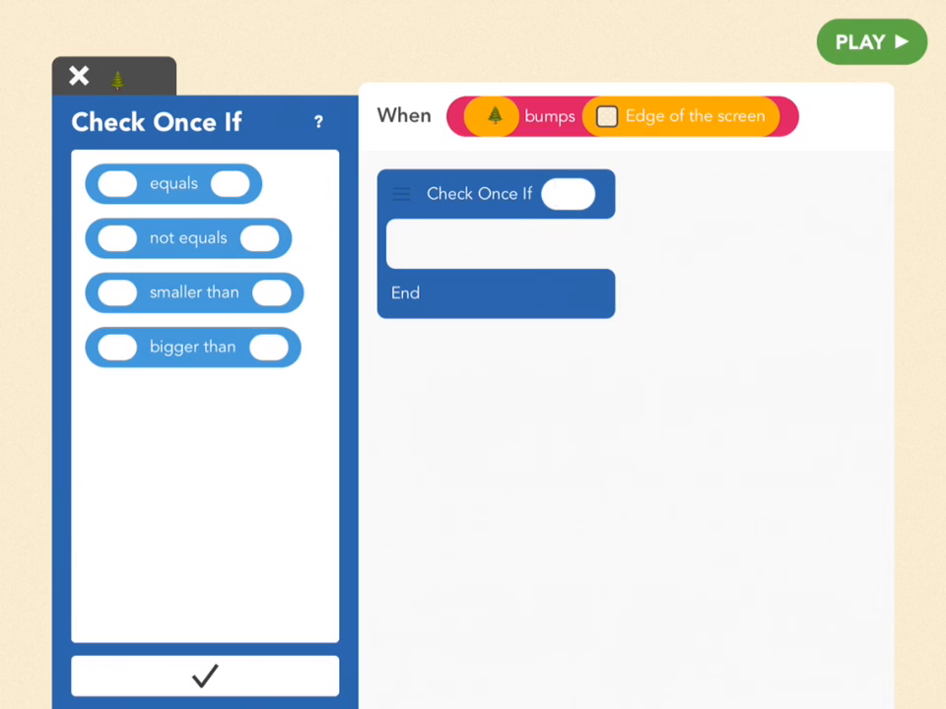
pyautogui.moveTo(193, 347); pyautogui.dragTo(533, 237)
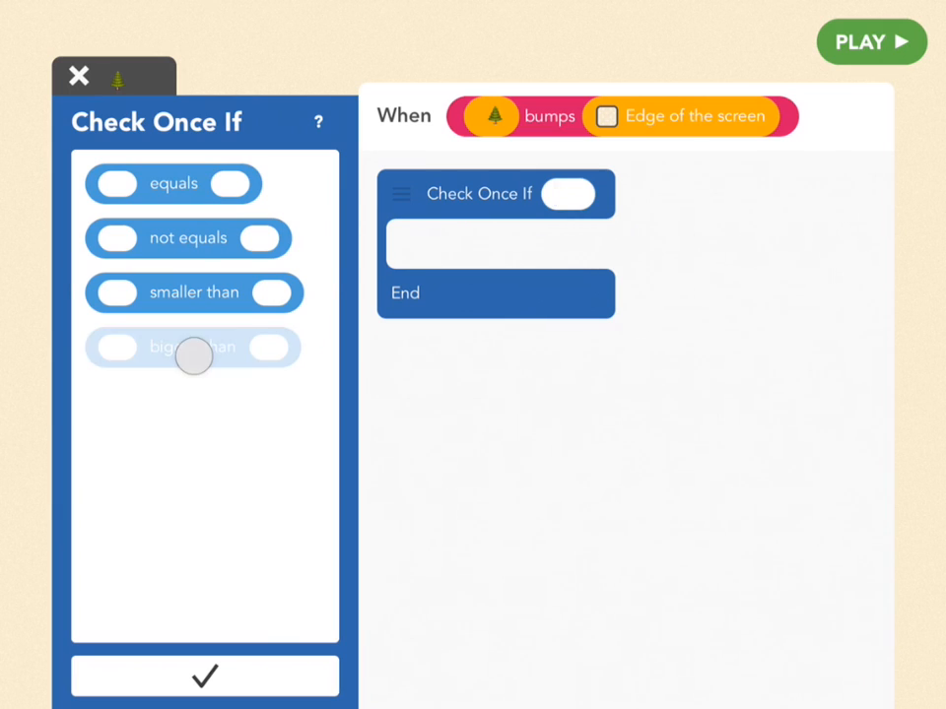
pyautogui.click(193, 346)
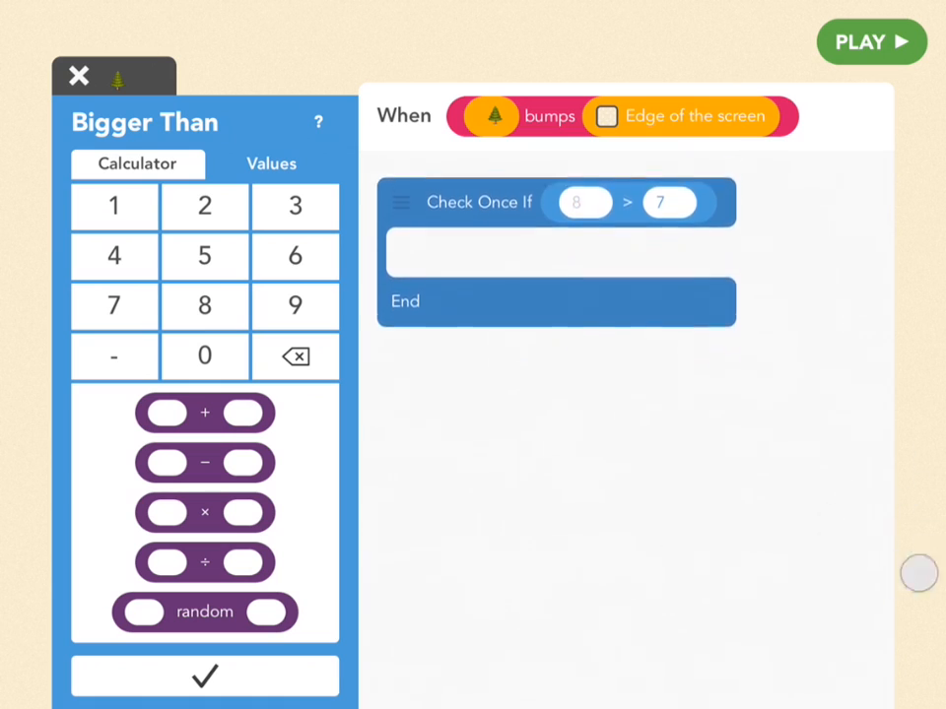
pyautogui.click(579, 201)
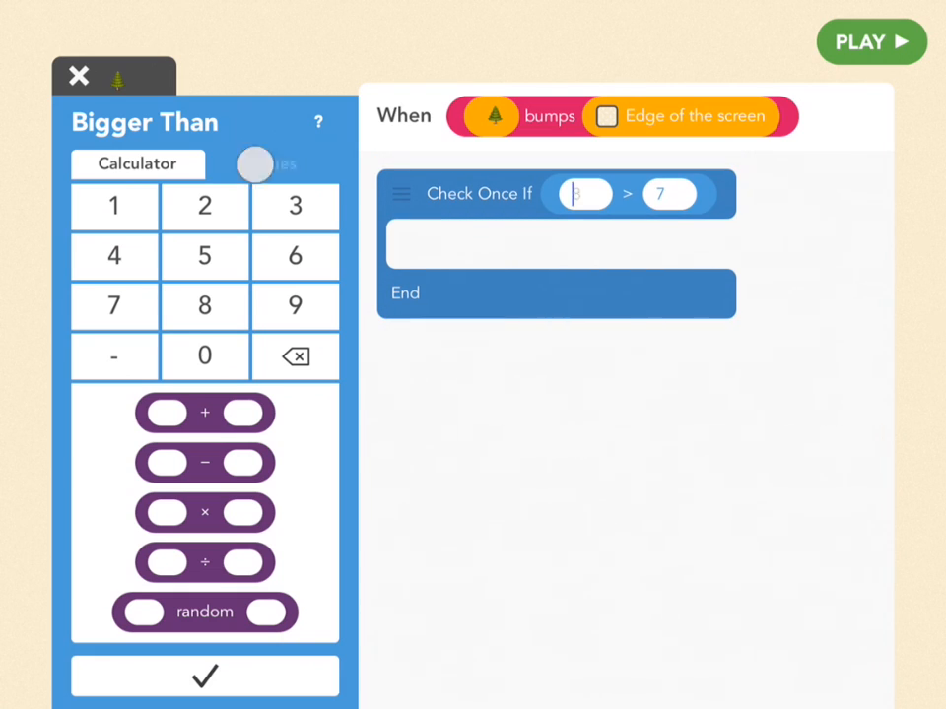
pyautogui.click(272, 164)
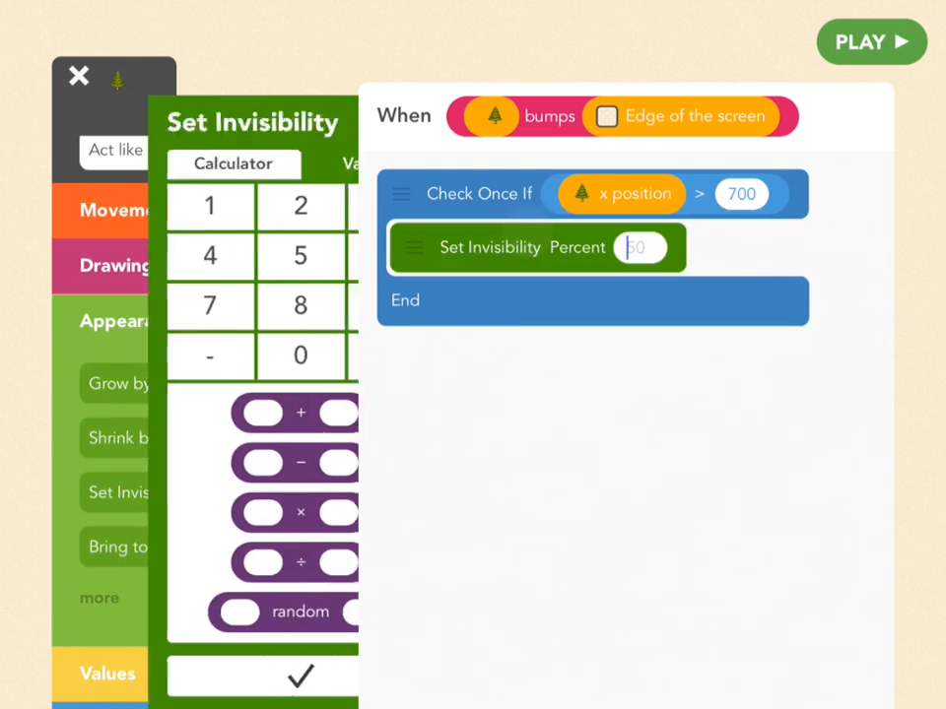
# Confirm Set Invisibility 100 percent inside the x > 700 check and run the game.
pyautogui.click(300, 676)
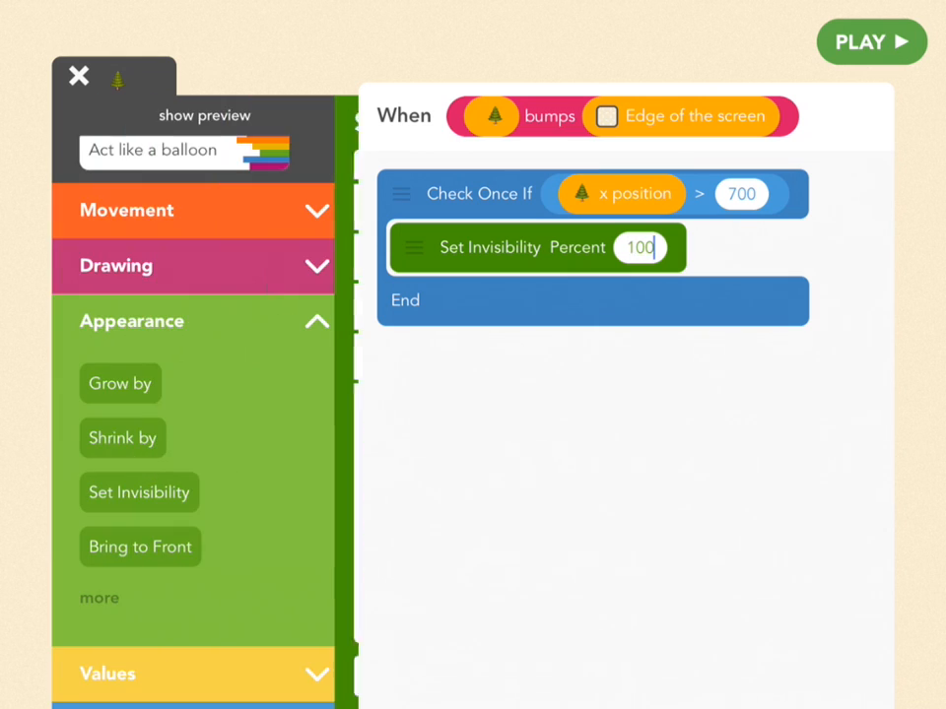
pyautogui.click(871, 41)
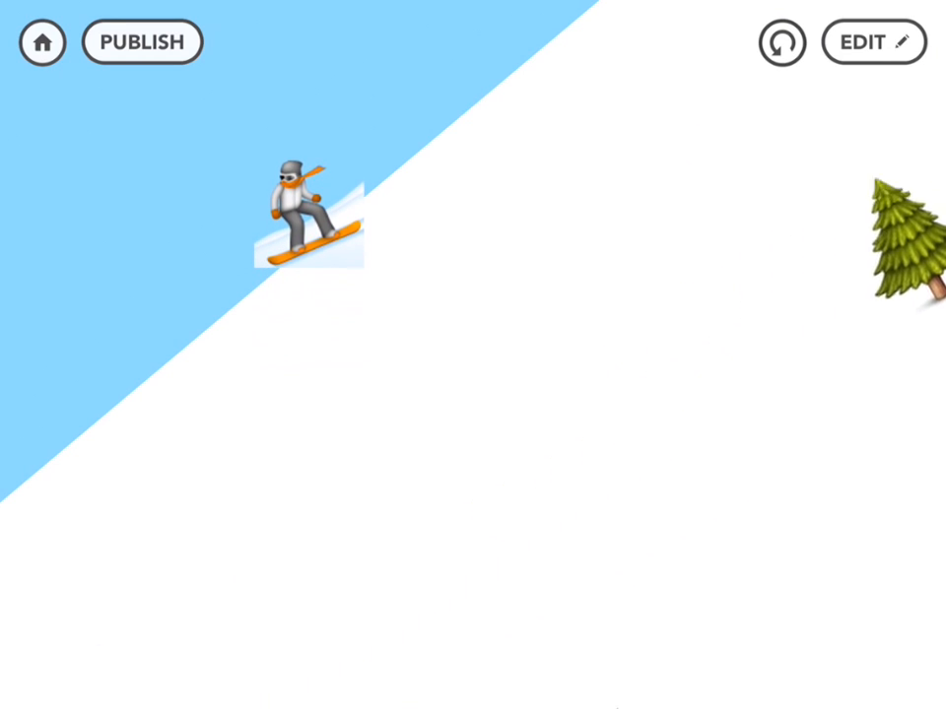
# Stop the test after the tree vanishes at the right wall and leave the edge rule.
pyautogui.click(871, 42)
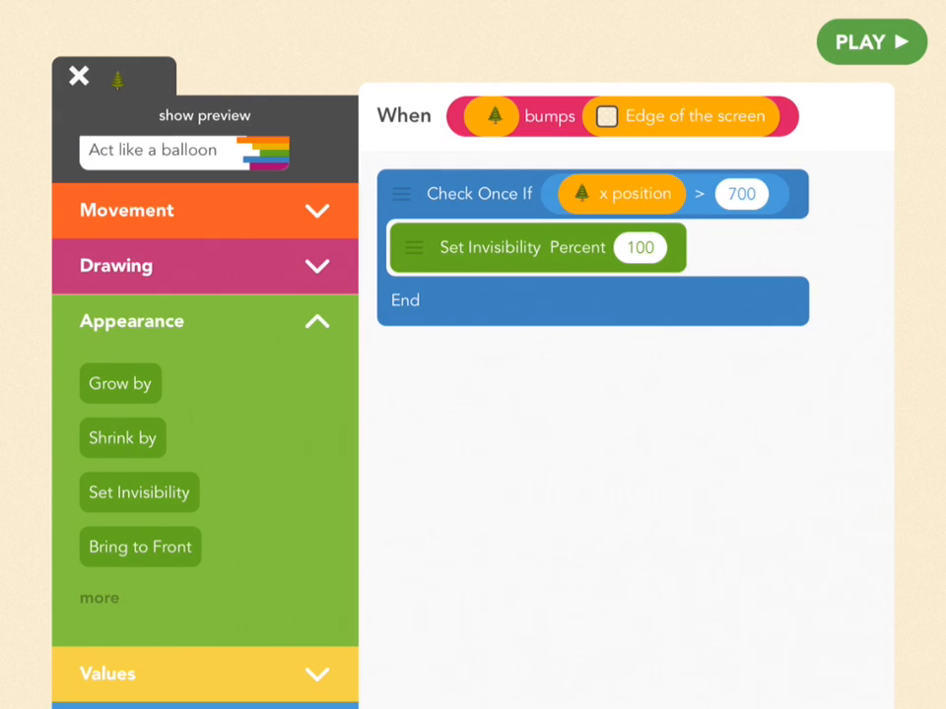
pyautogui.click(79, 75)
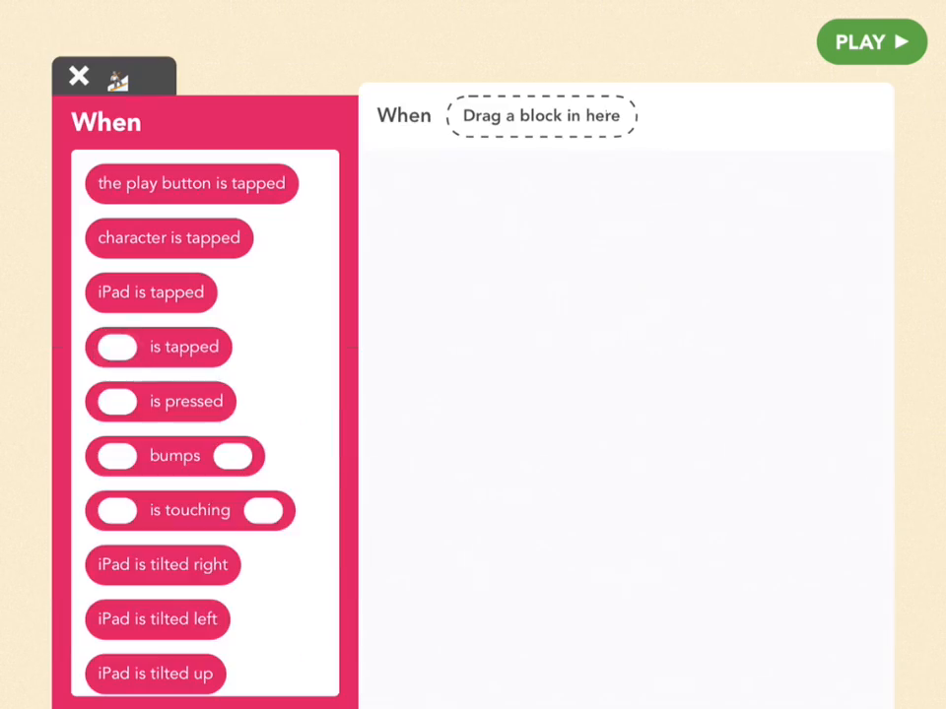
# Make the snowboarder Turn 720 degrees when it bumps the tree, then run the game.
pyautogui.click(173, 455)
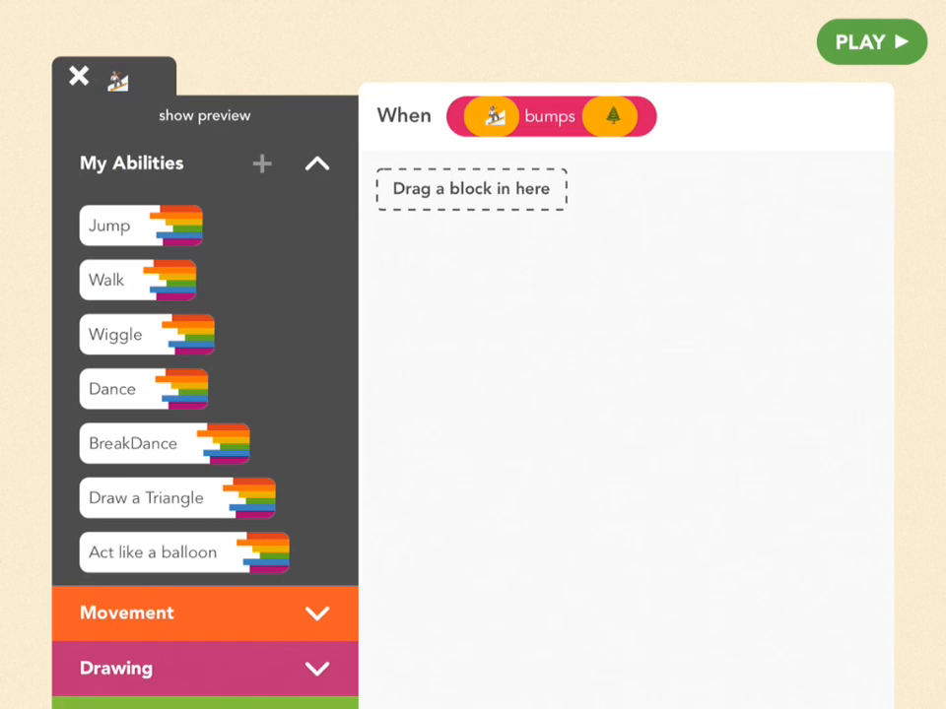
pyautogui.scroll(-3)
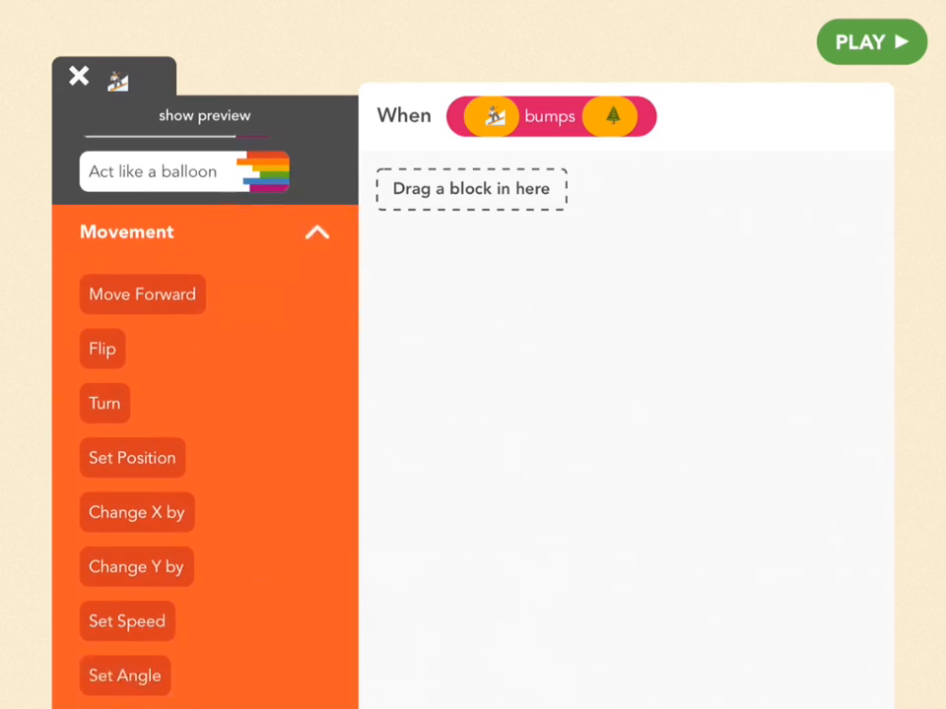
pyautogui.click(103, 402)
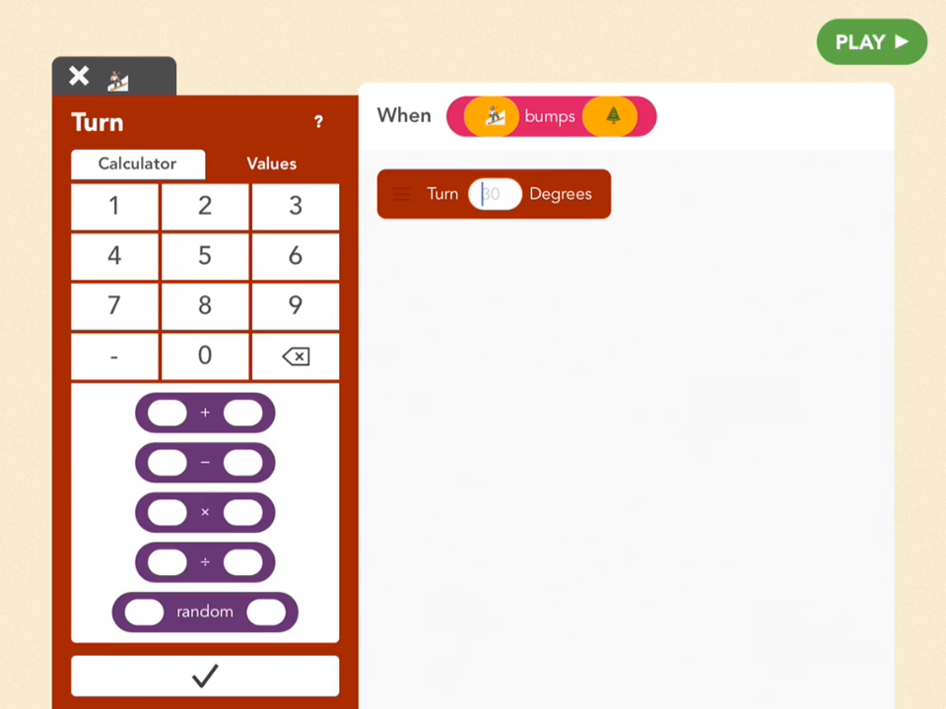
pyautogui.write('720')
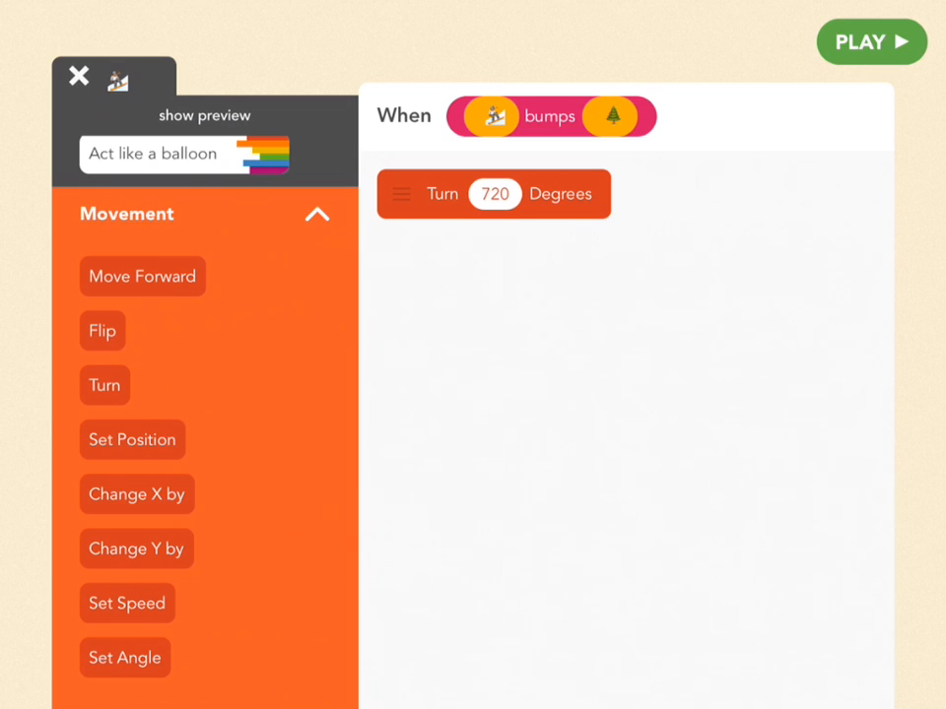
pyautogui.click(871, 41)
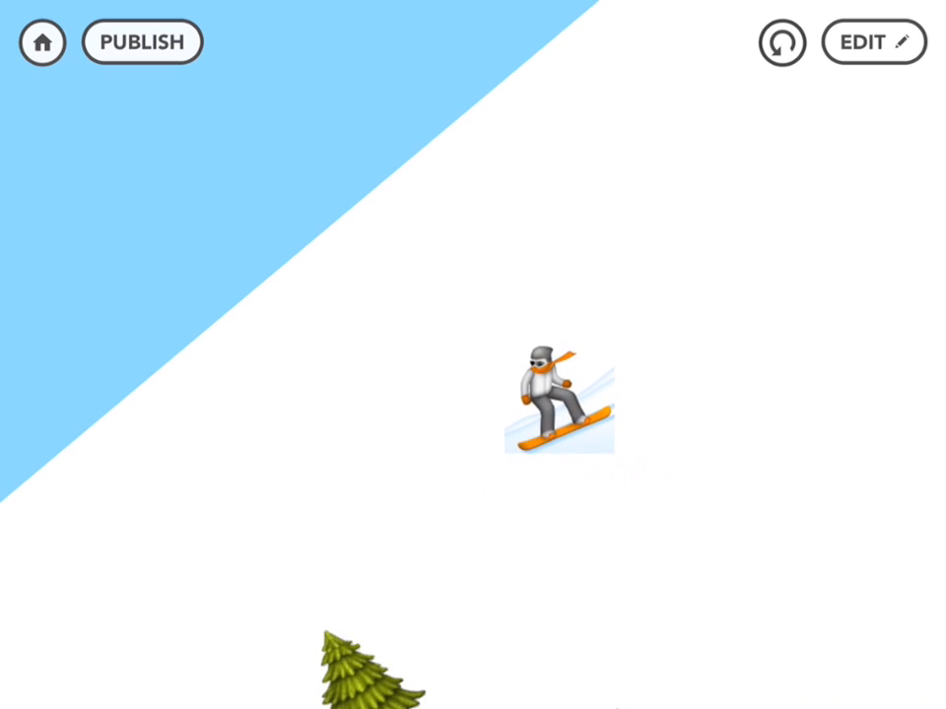
pyautogui.moveTo(556, 404); pyautogui.dragTo(512, 379)
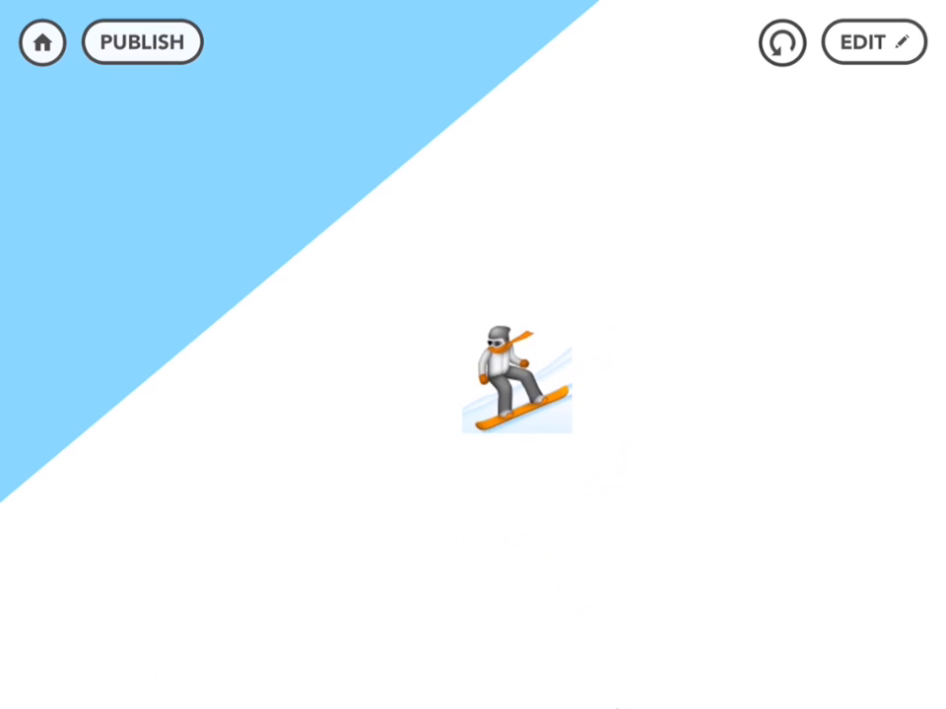